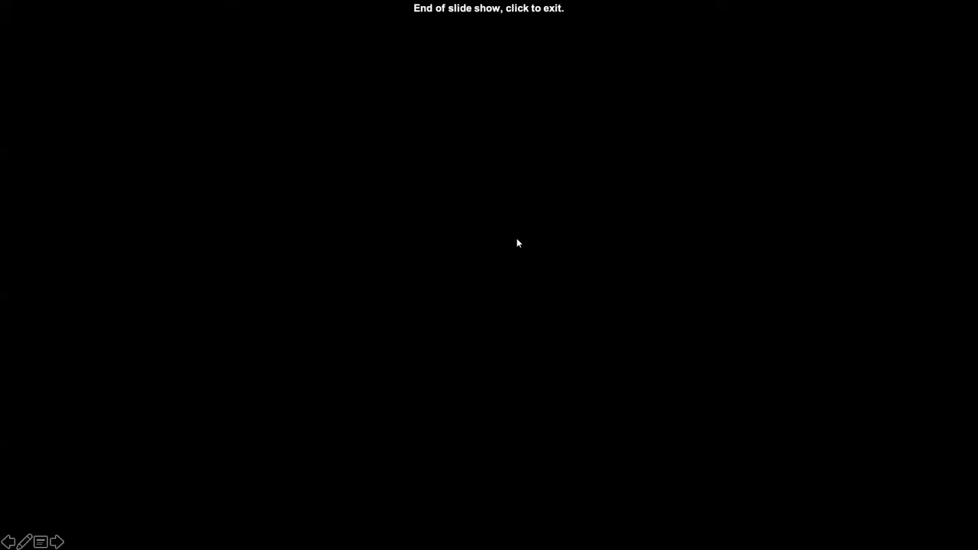
Step: Exit the finished slide show to return to the browser windows
left_click(518, 243)
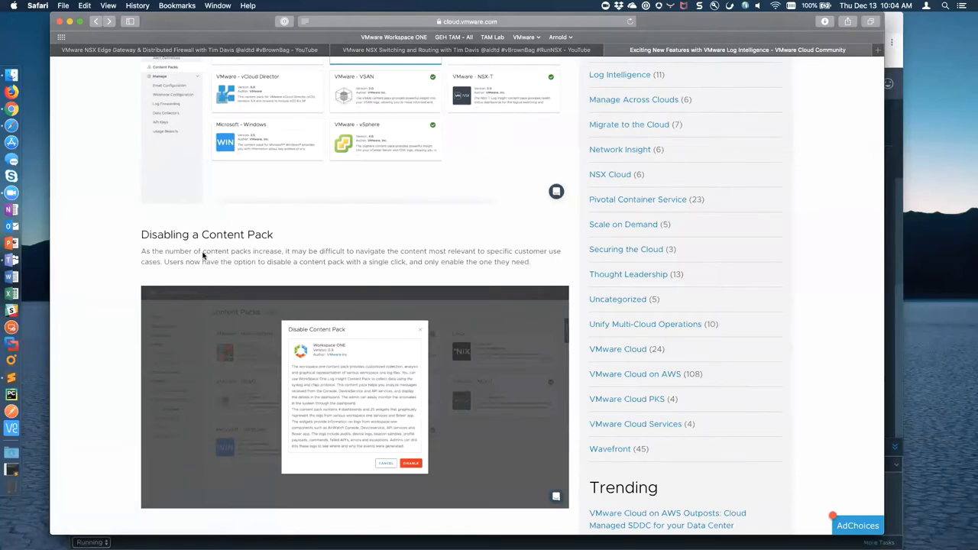
mouse_move(604, 220)
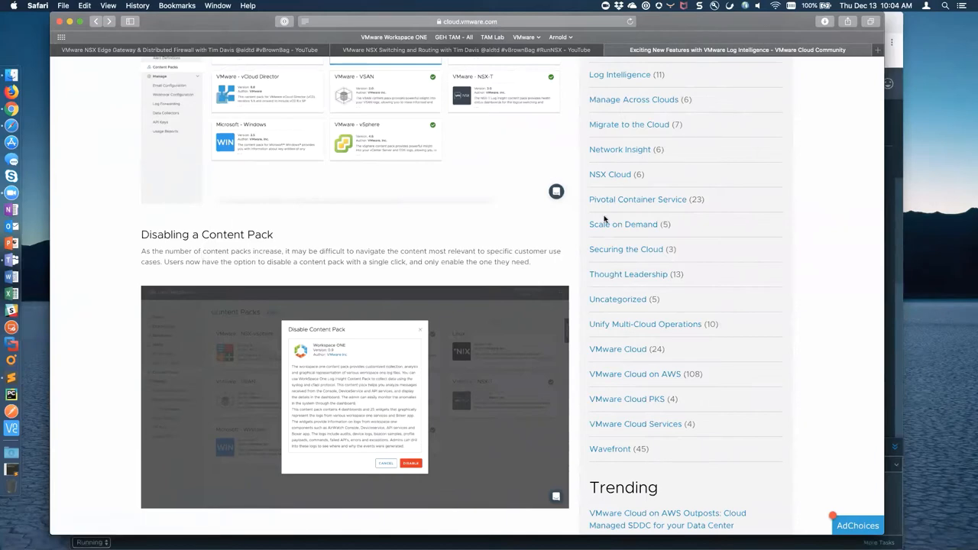
mouse_move(900, 24)
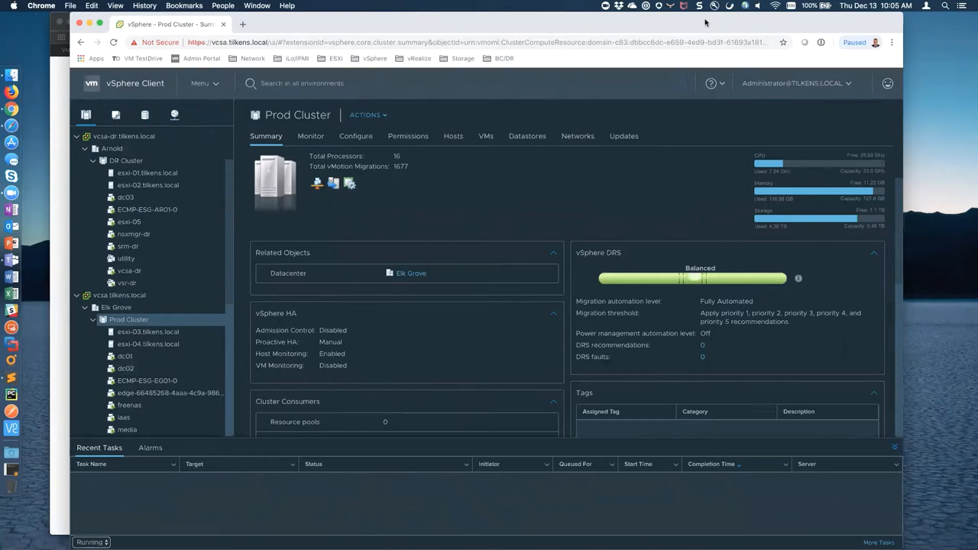
Step: Bring the Prod Cluster Summary with HA and DRS status forward for review
left_click(680, 83)
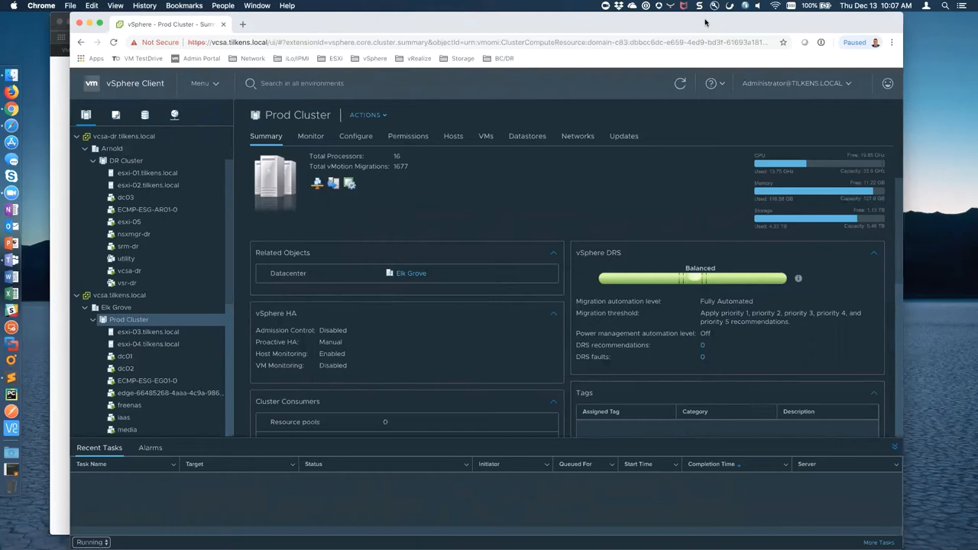
mouse_move(593, 6)
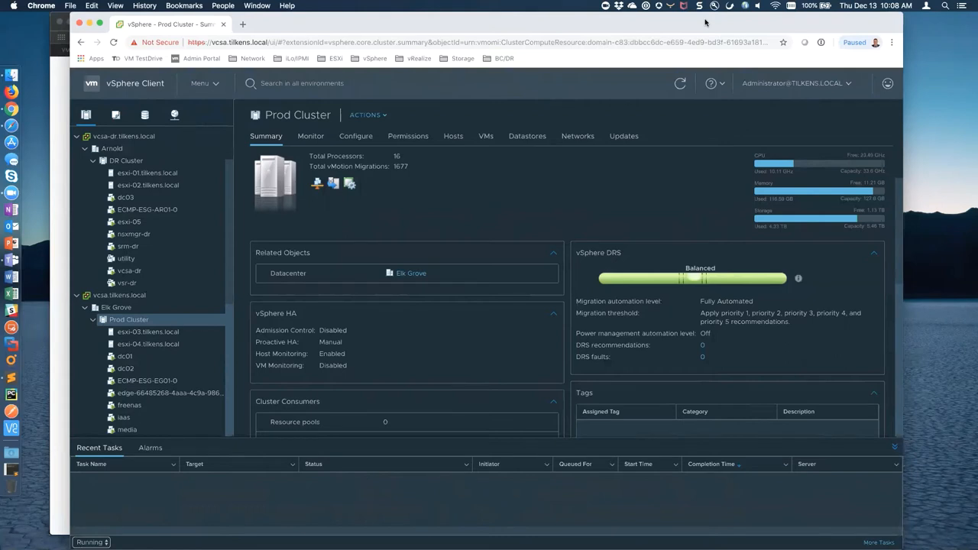
mouse_move(731, 22)
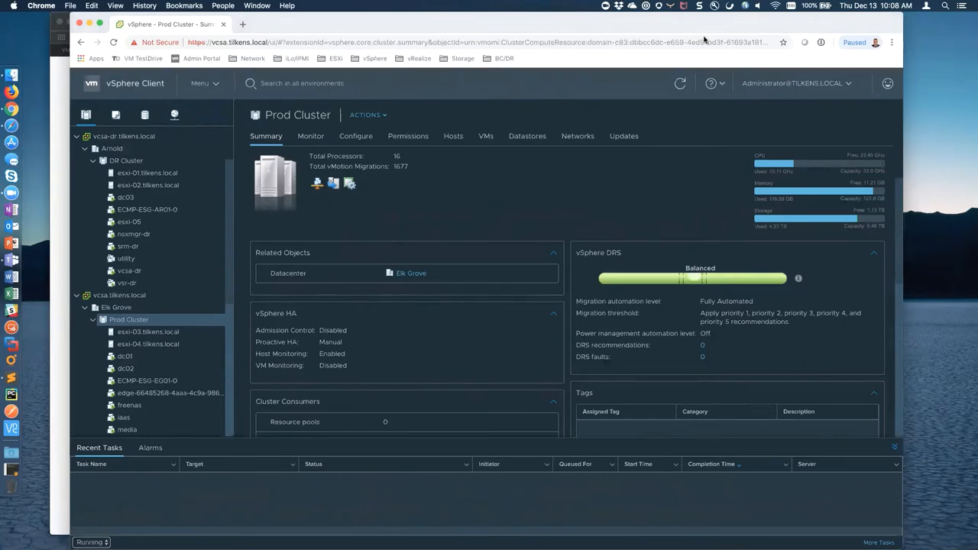
mouse_move(758, 107)
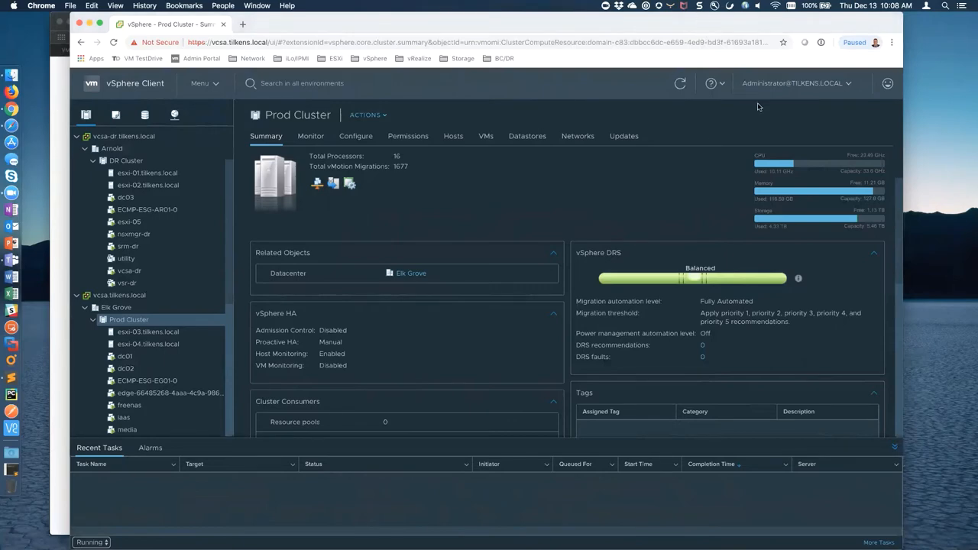
mouse_move(688, 222)
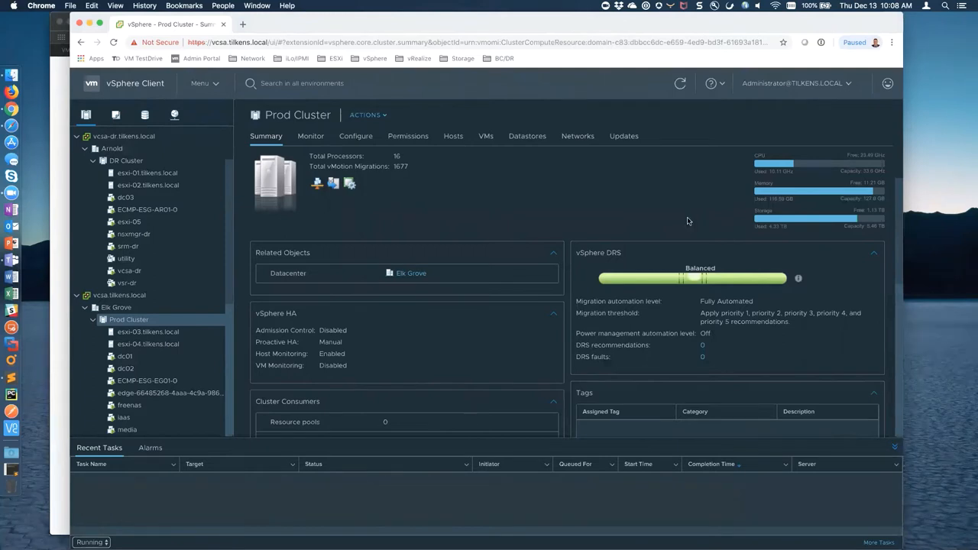
mouse_move(706, 246)
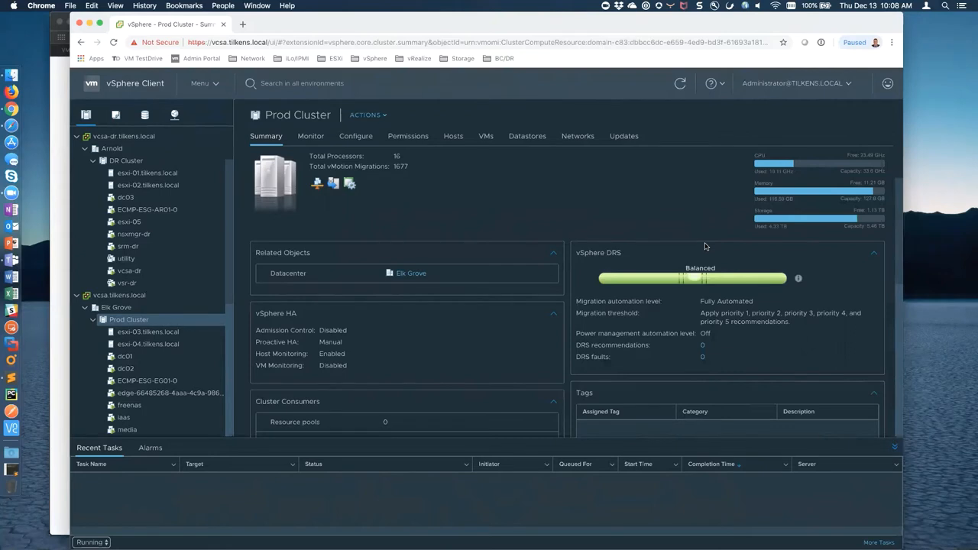
mouse_move(681, 214)
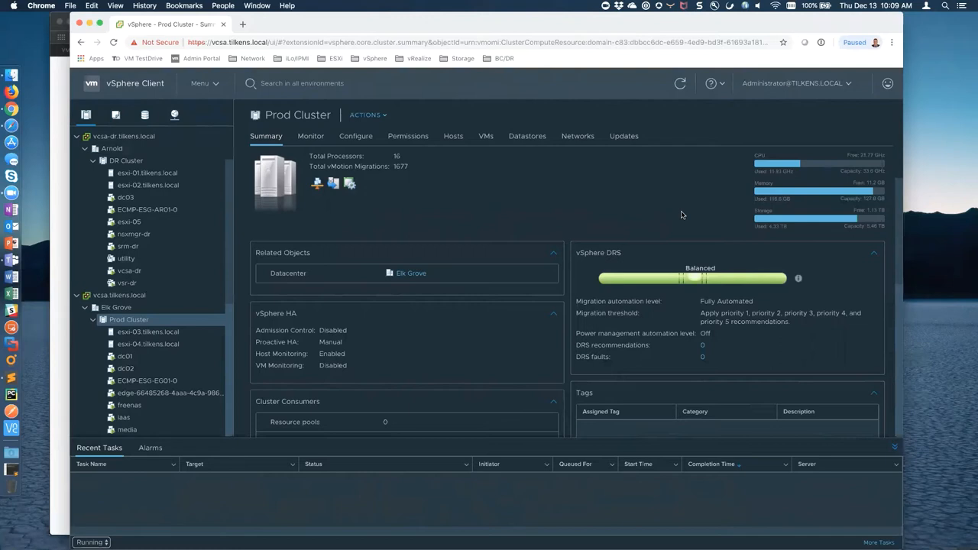
mouse_move(672, 101)
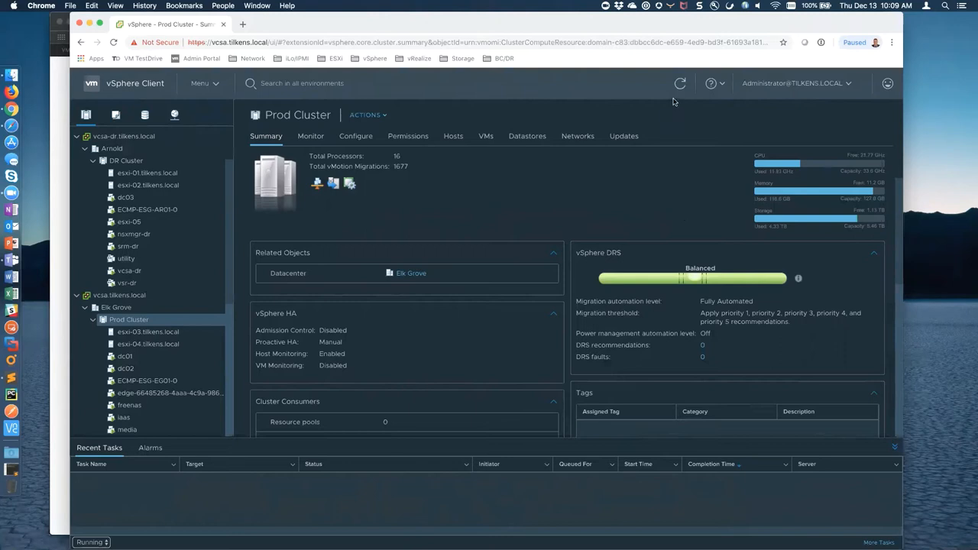
mouse_move(688, 106)
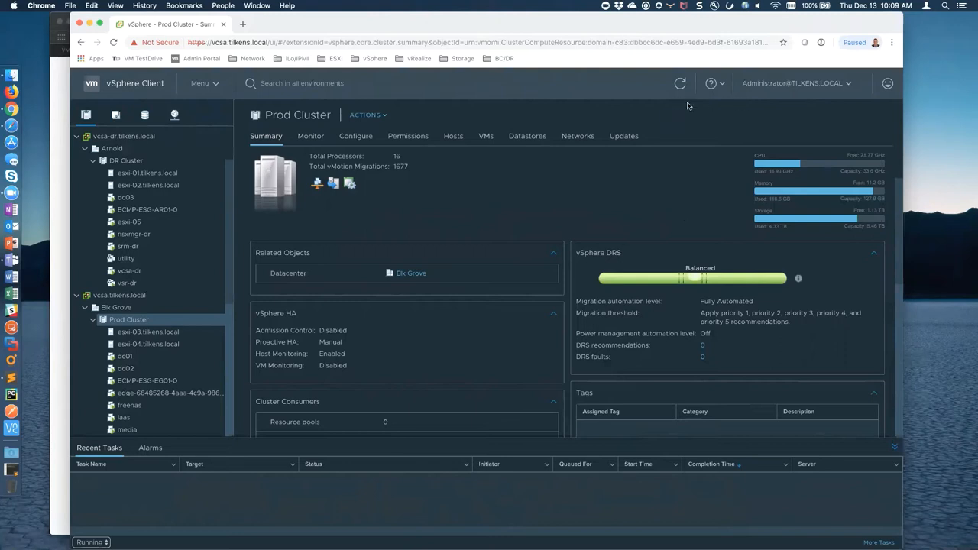
mouse_move(635, 110)
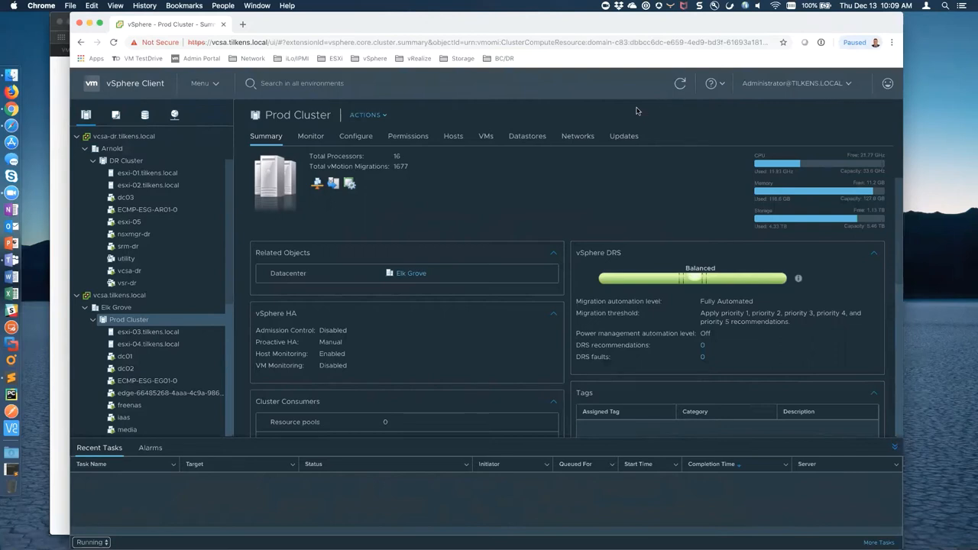
mouse_move(407, 298)
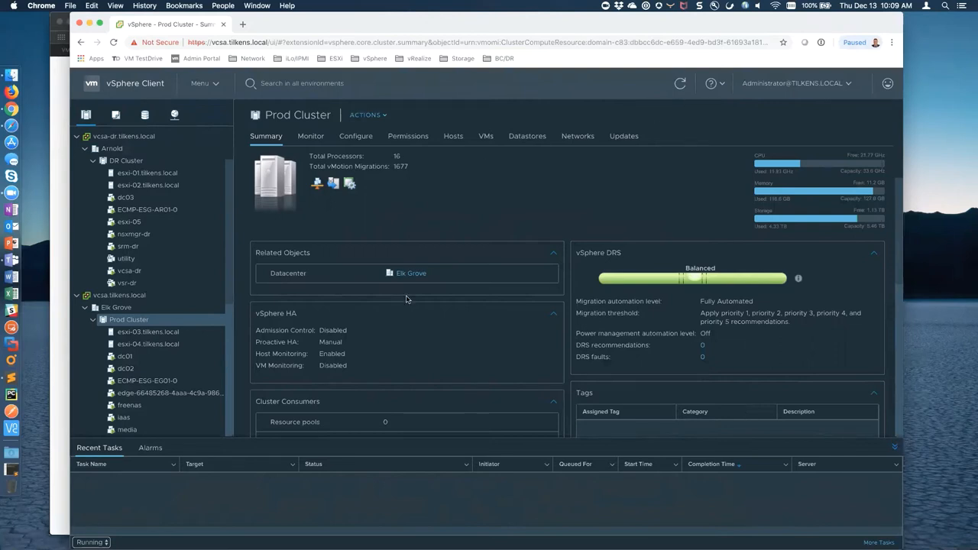
mouse_move(61, 261)
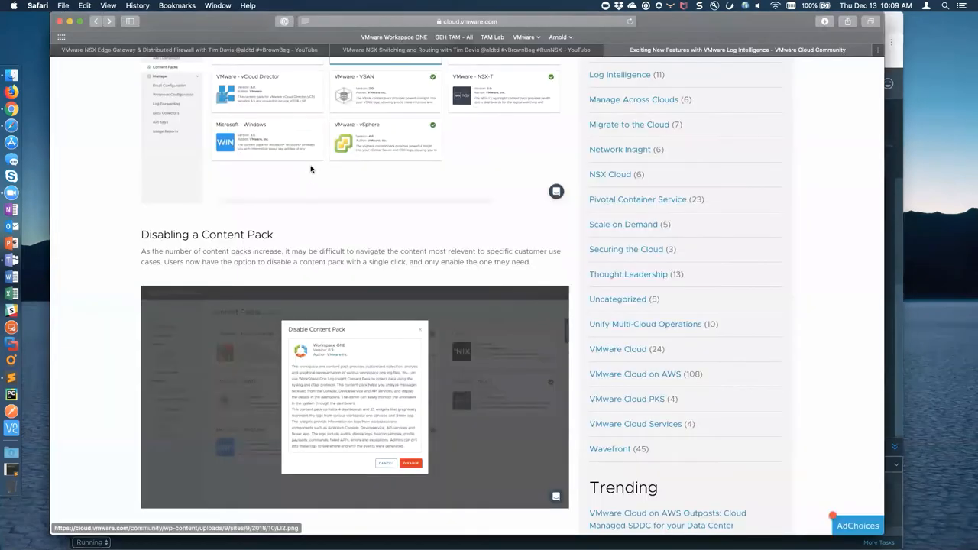
Step: In a new tab go to cloud.vmware.com and sign in to the console with the saved account
left_click(878, 49)
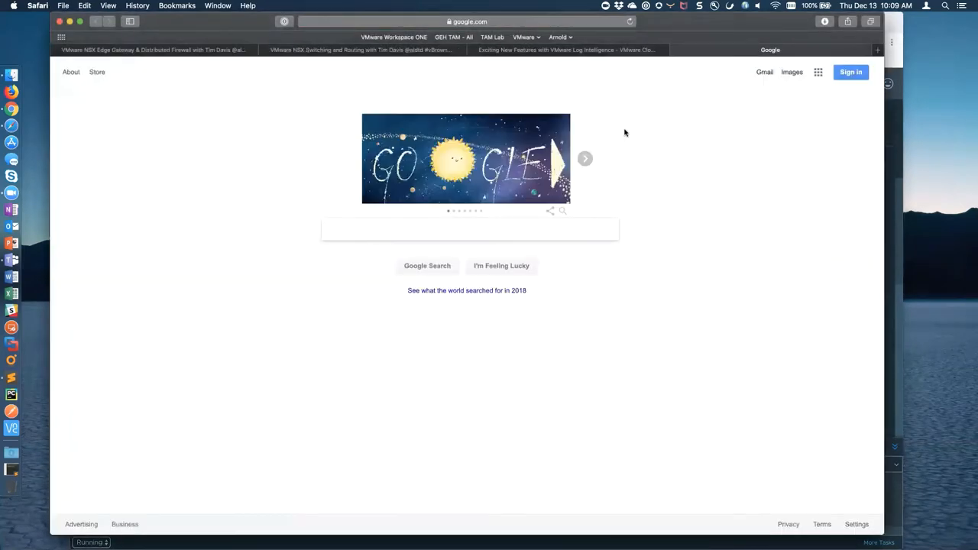
left_click(469, 229)
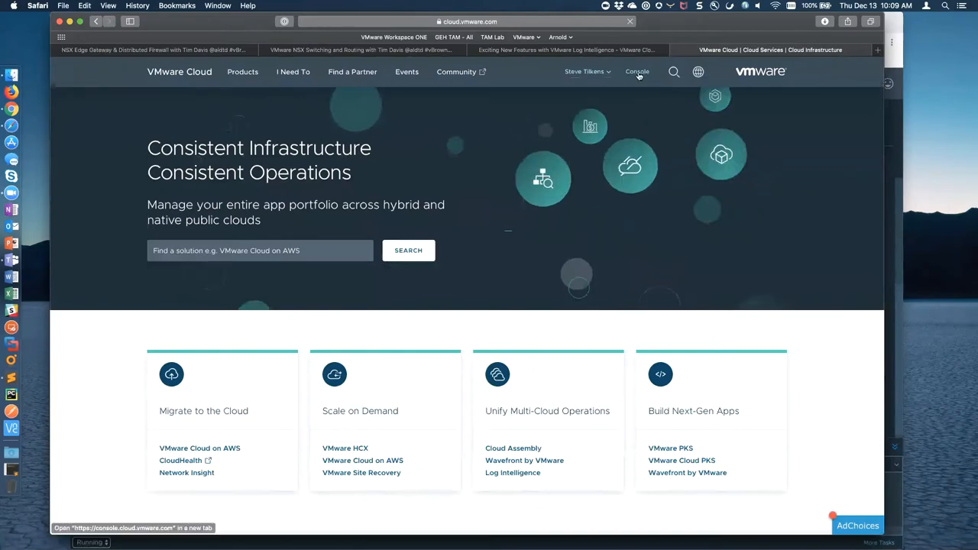
left_click(636, 72)
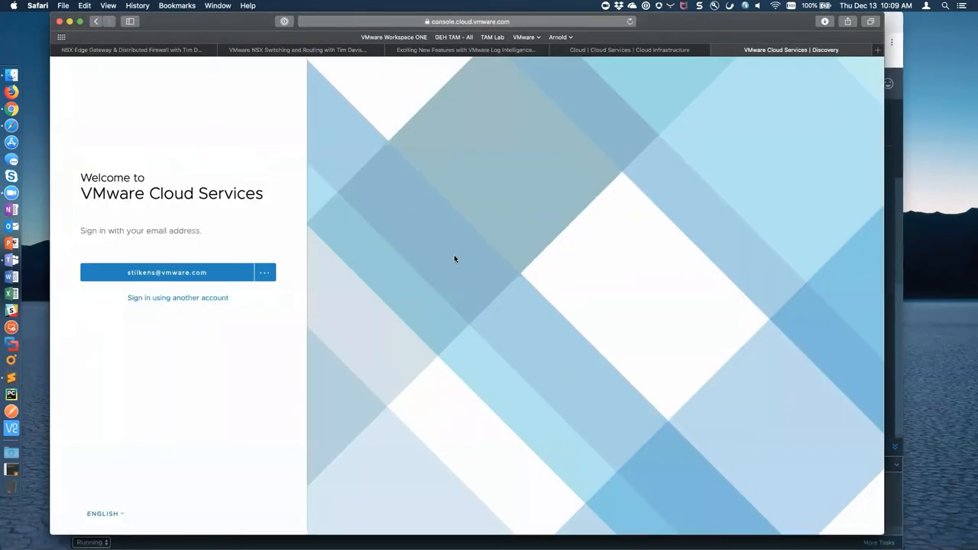
left_click(167, 273)
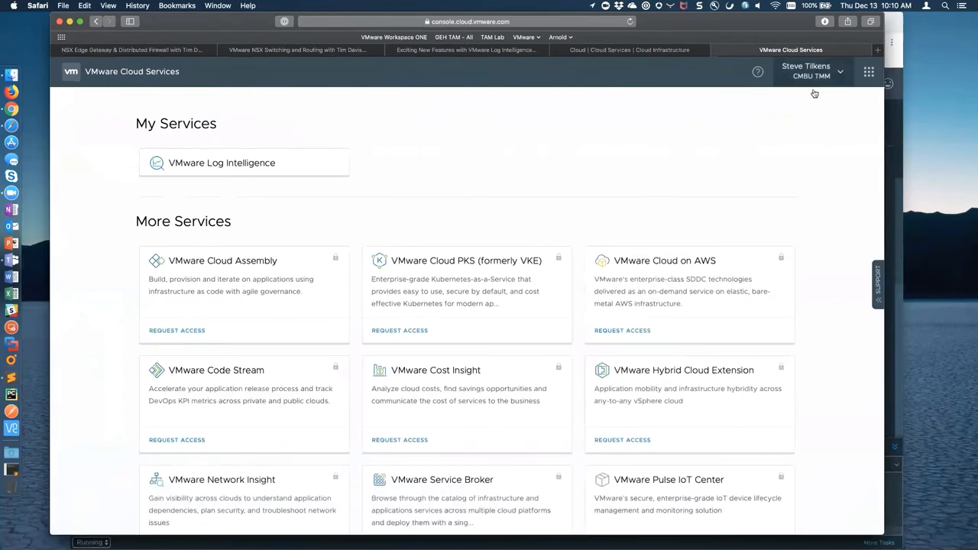
mouse_move(202, 188)
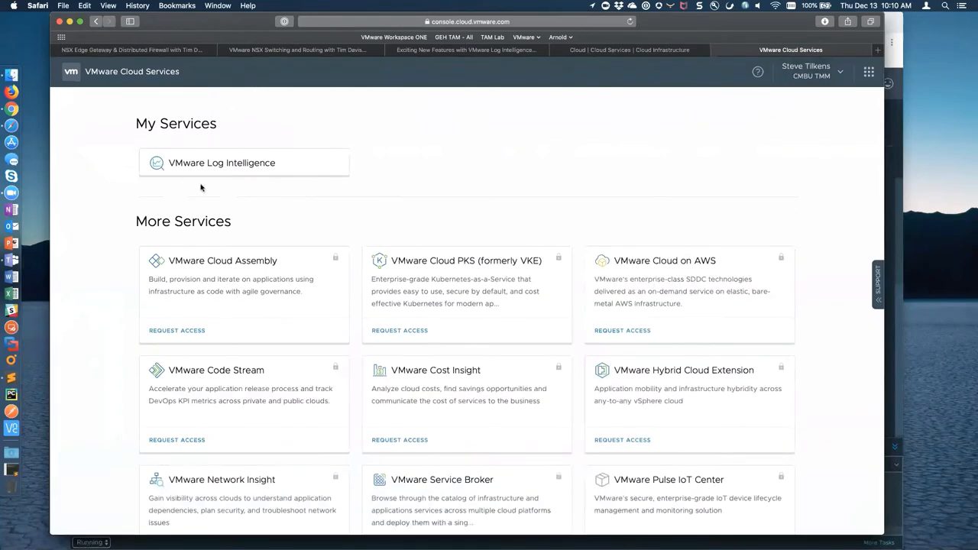
Step: Choose VMware Log Intelligence from My Services
left_click(222, 162)
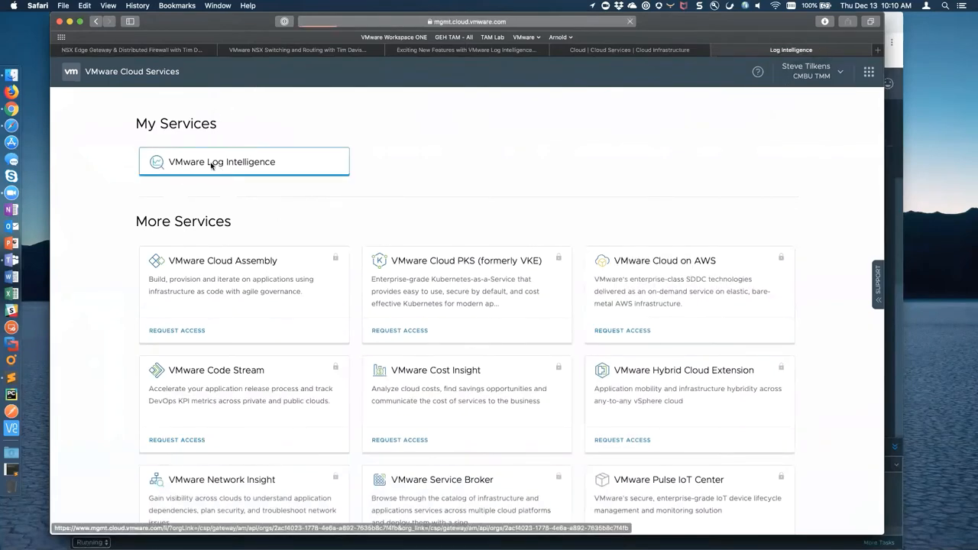
Step: Enter Log Intelligence and show the Content Packs page with the Manage section expanded
left_click(222, 162)
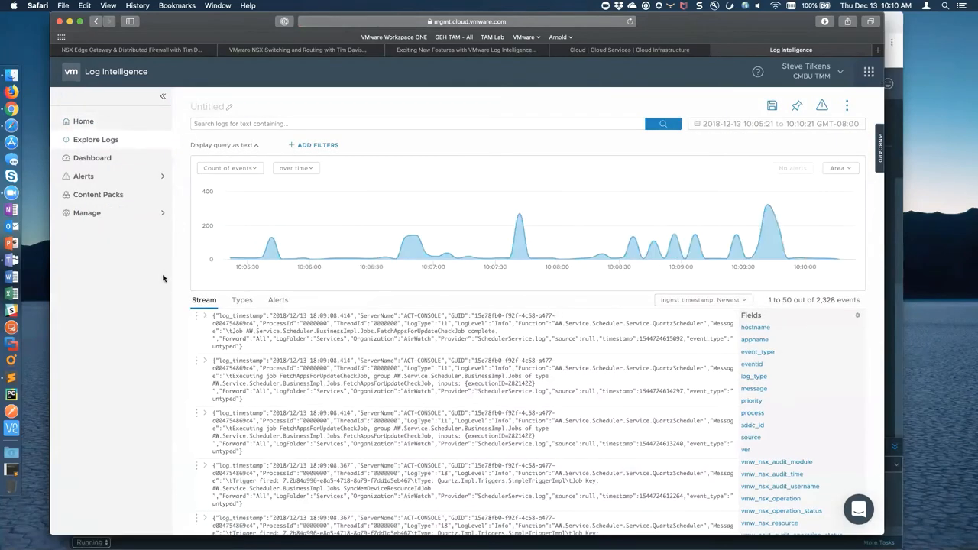
mouse_move(92, 157)
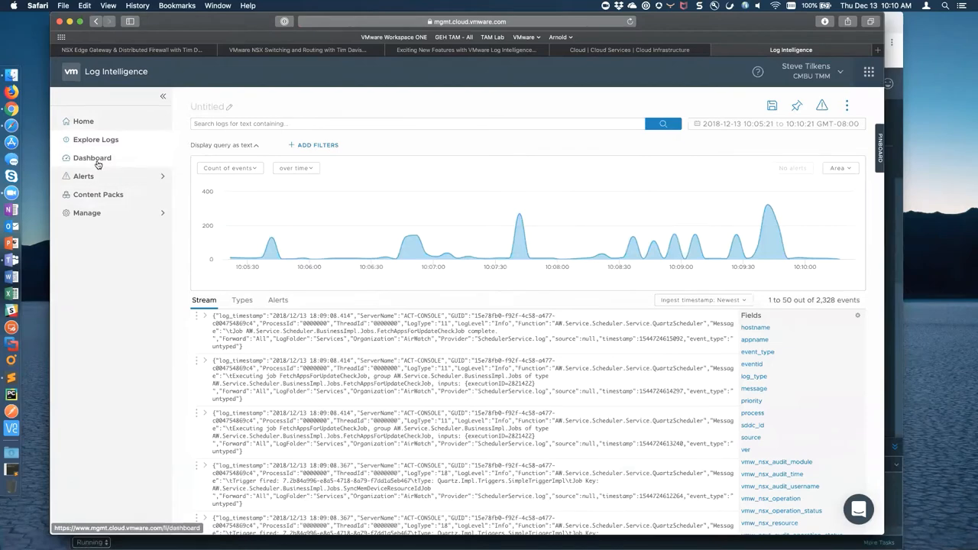
mouse_move(98, 164)
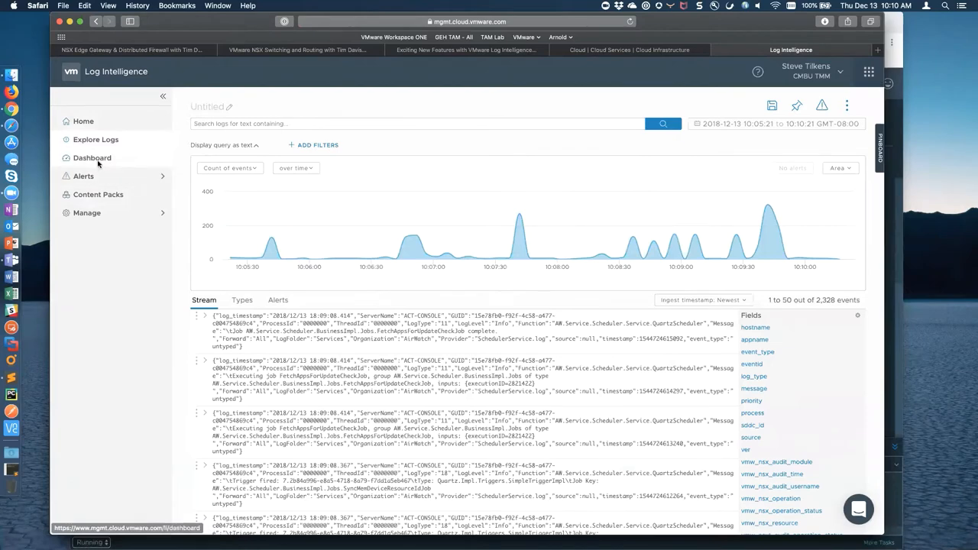
left_click(91, 157)
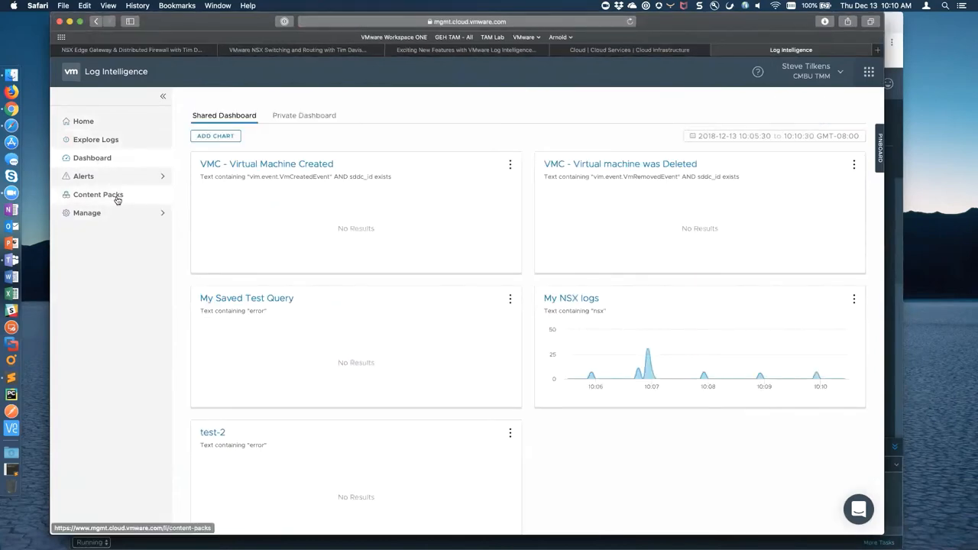
left_click(98, 194)
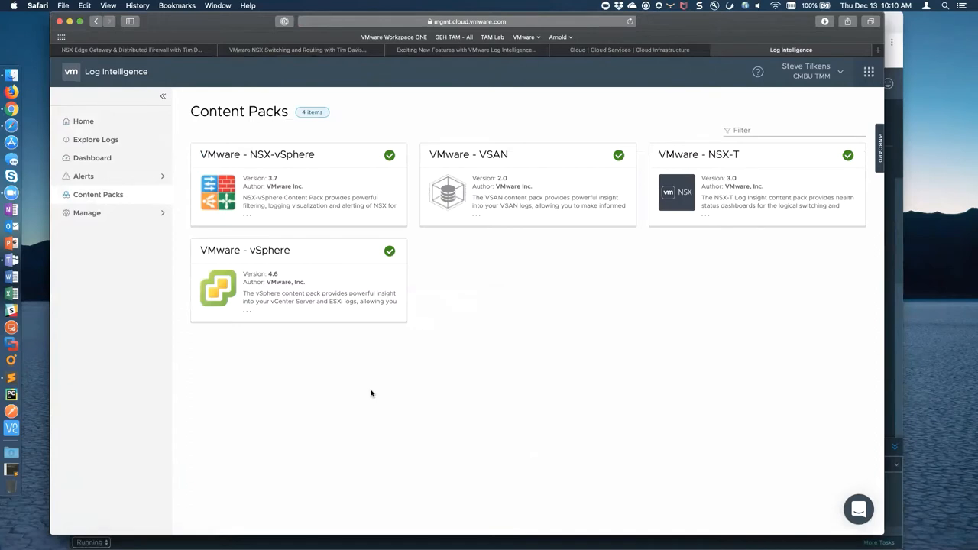
left_click(85, 213)
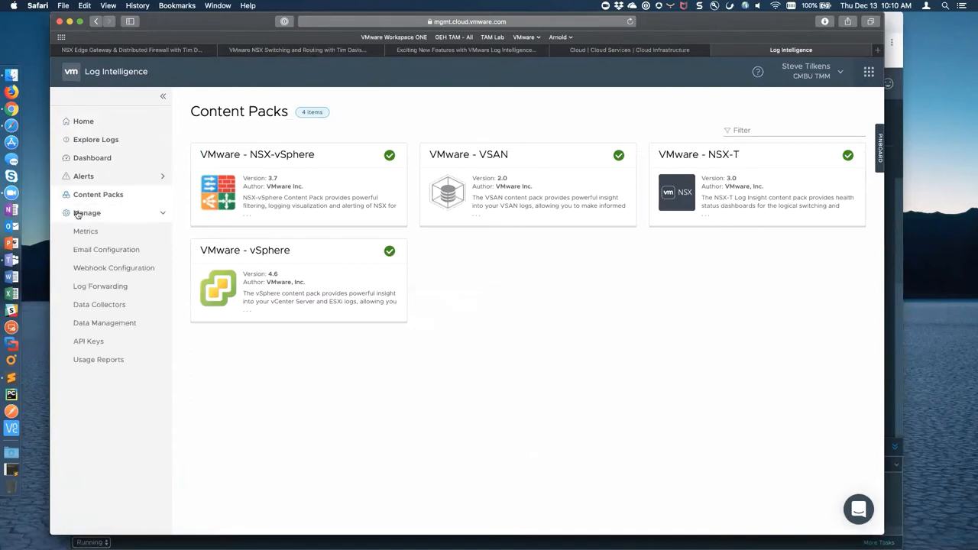
mouse_move(100, 304)
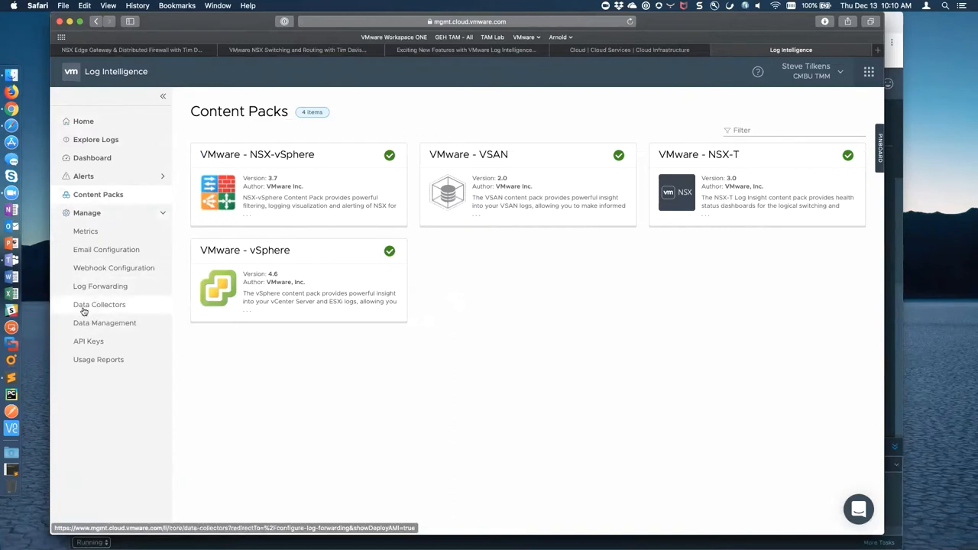
Step: On Data Collectors, tick the inactive lint.tilkens.local collector row
left_click(99, 304)
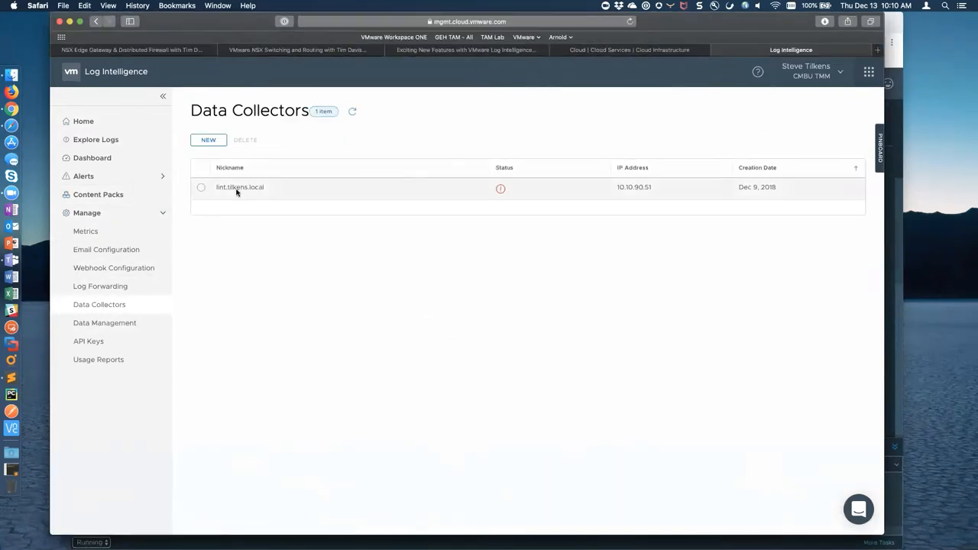
mouse_move(252, 186)
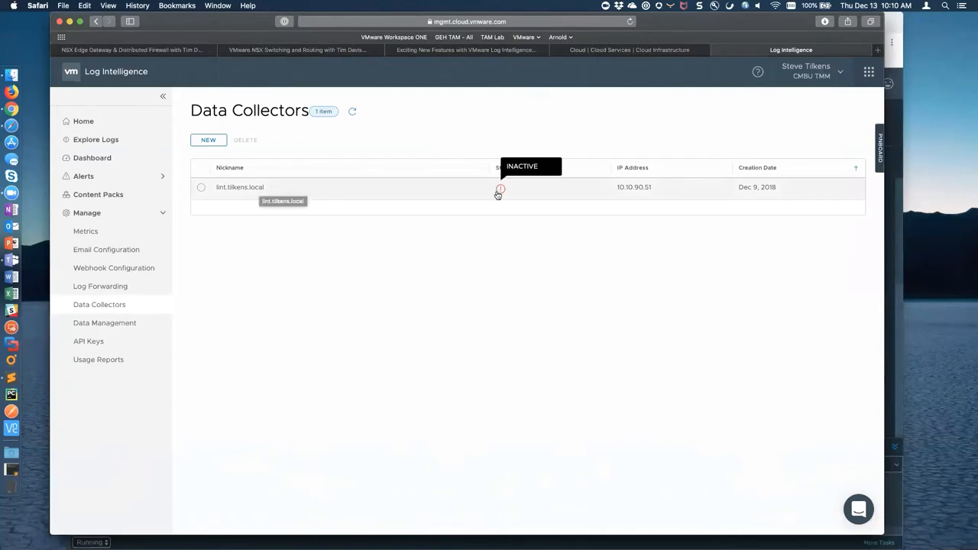
left_click(202, 187)
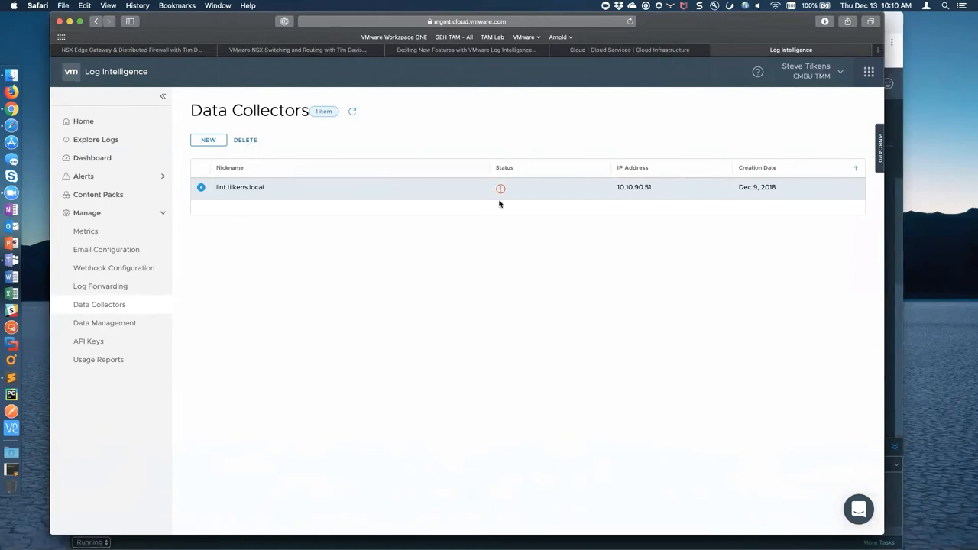
mouse_move(501, 190)
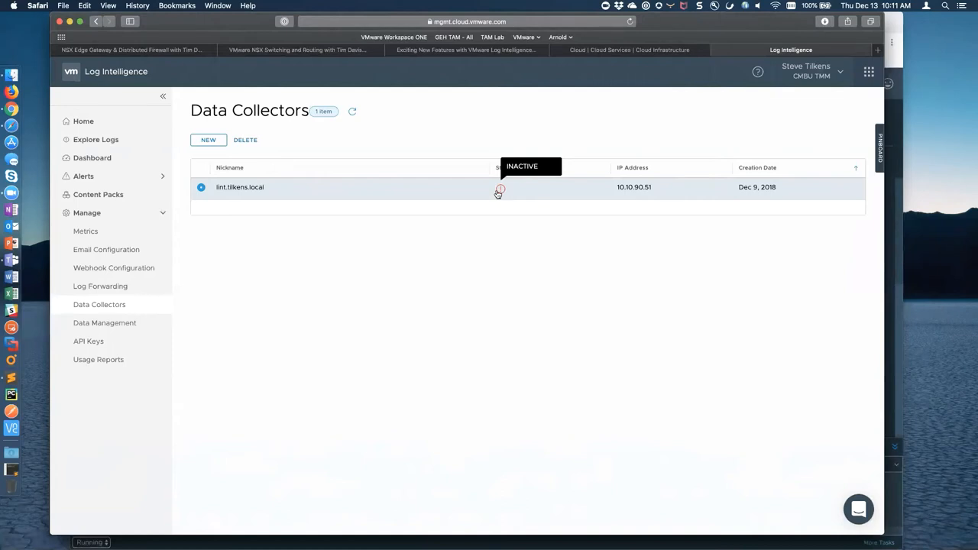
mouse_move(456, 192)
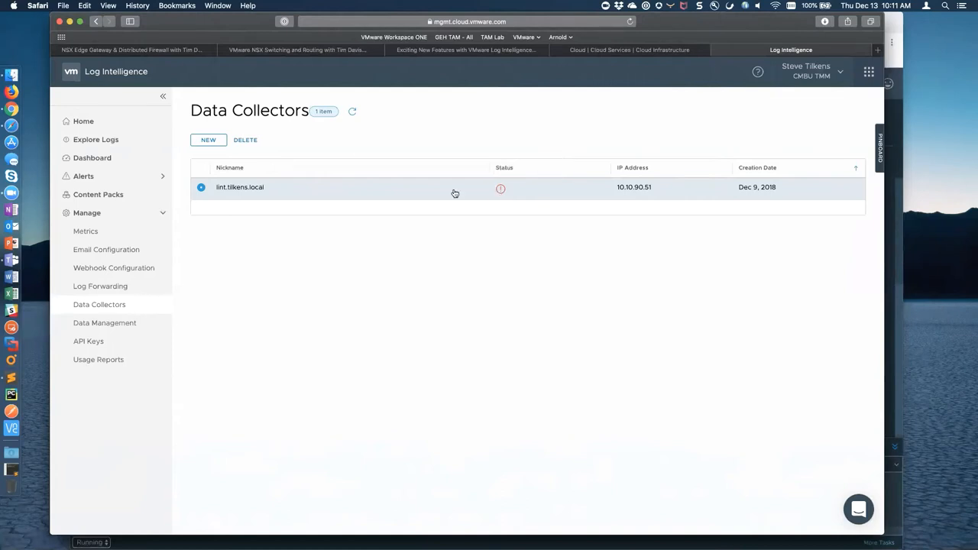
mouse_move(501, 189)
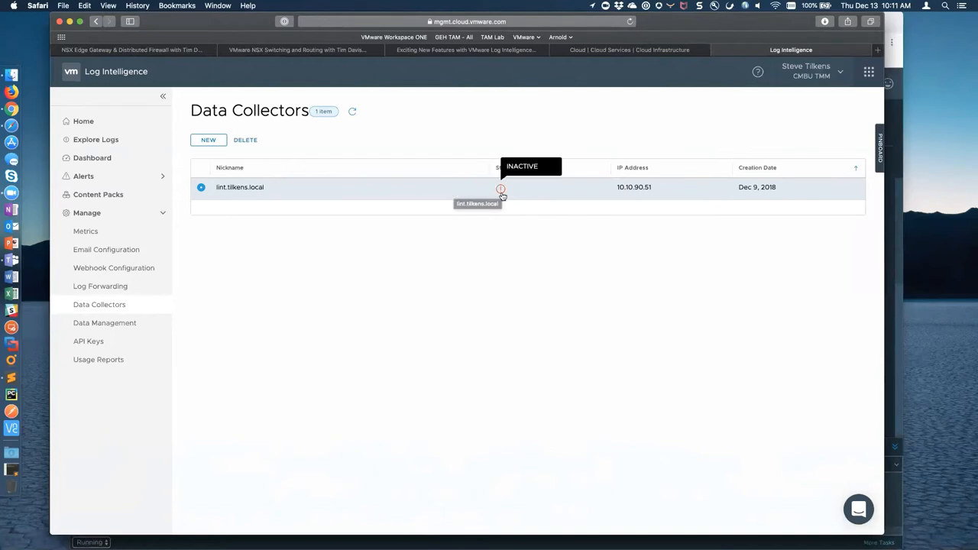
mouse_move(434, 189)
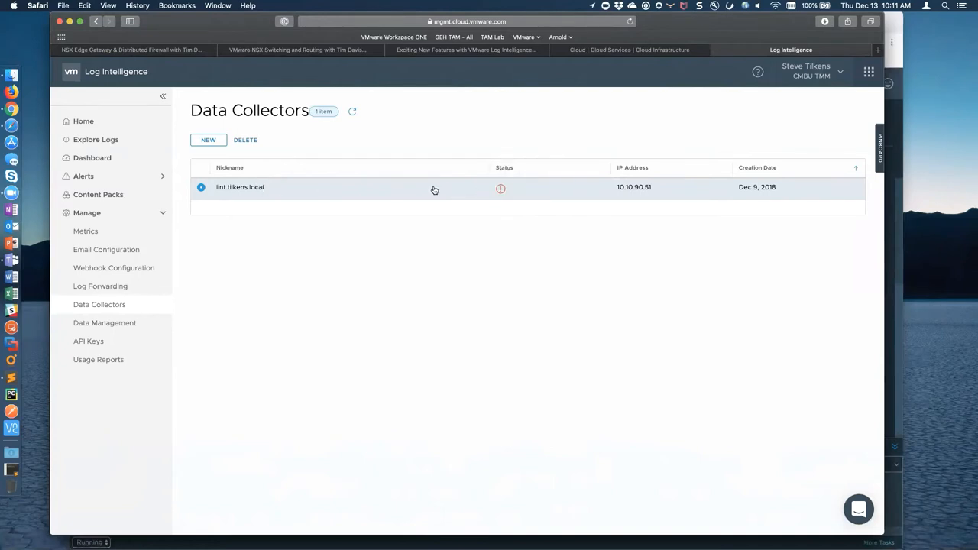
mouse_move(514, 195)
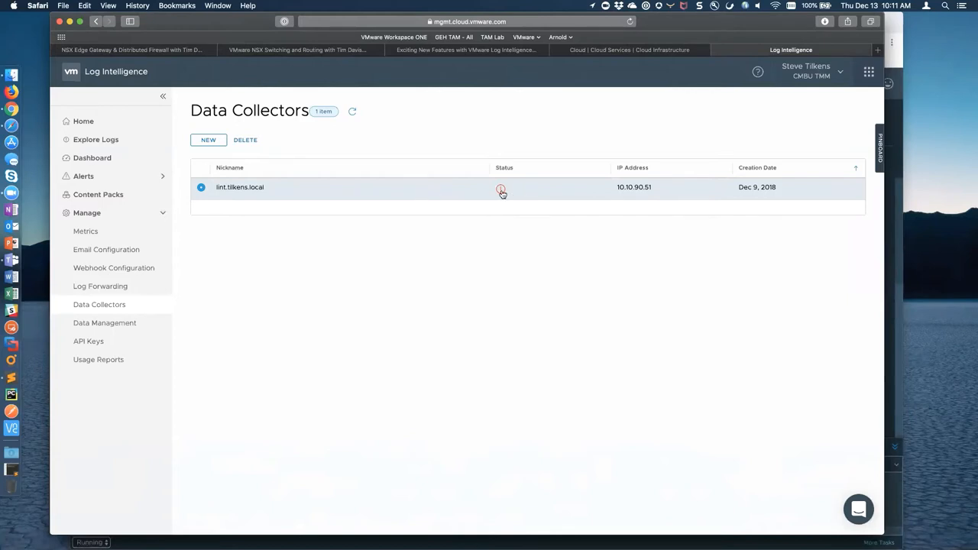
mouse_move(502, 189)
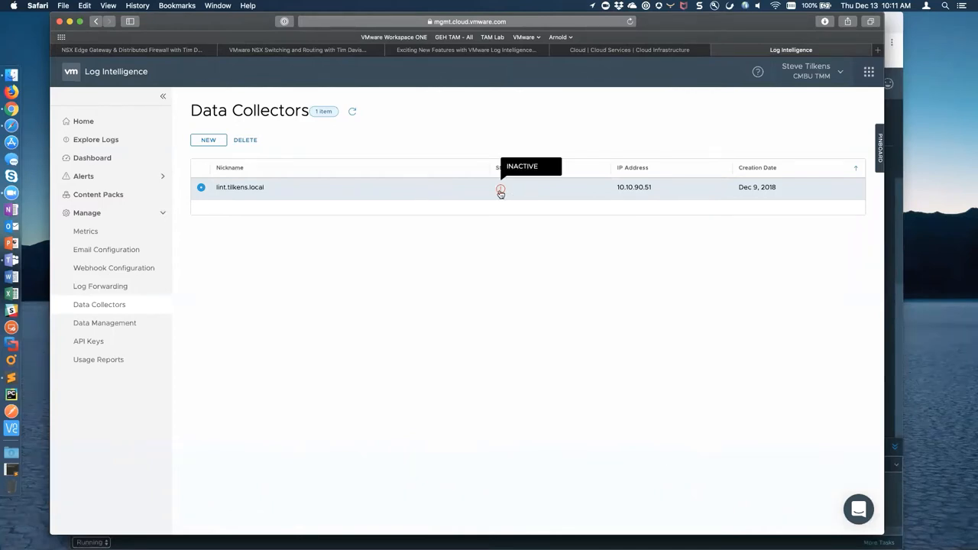
Step: Delete the selected collector and confirm the Remove Data Collector warning
left_click(244, 141)
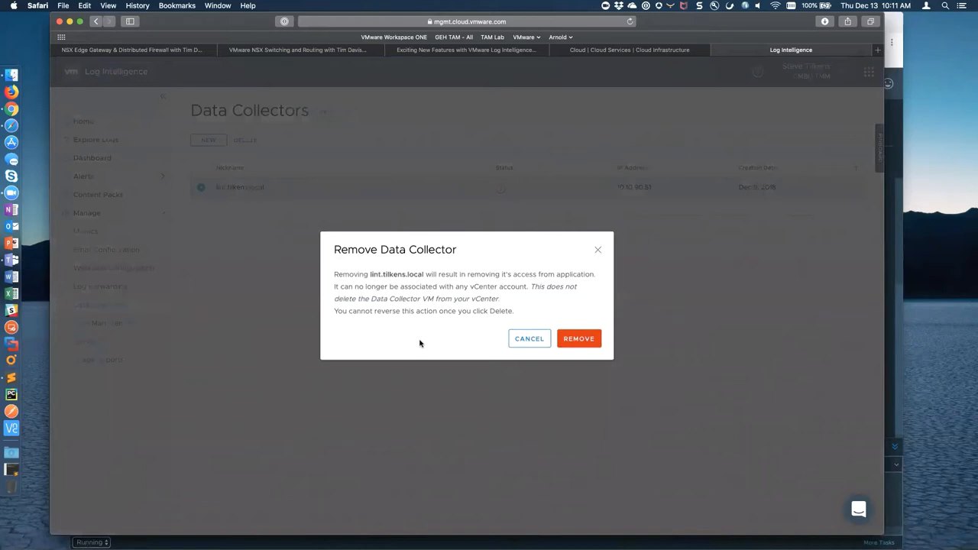
mouse_move(526, 275)
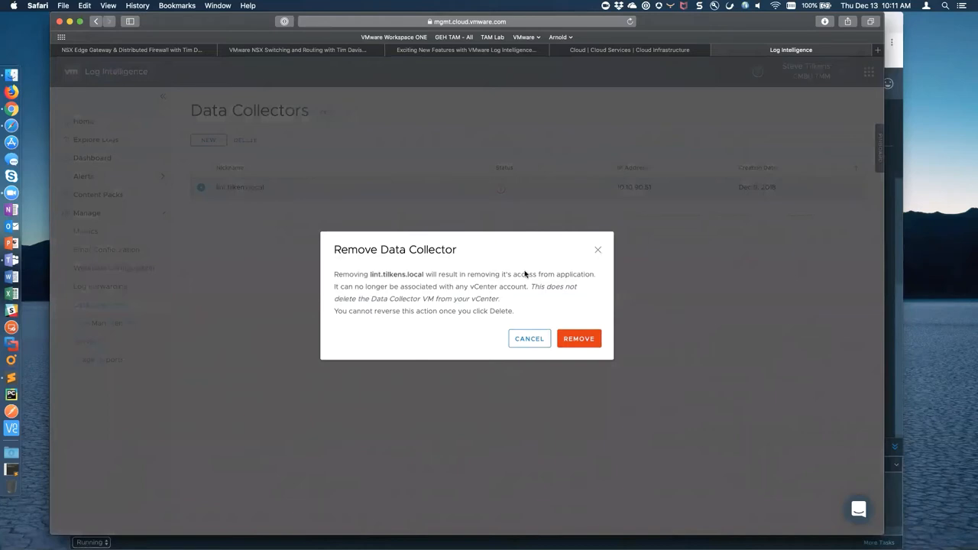
mouse_move(492, 321)
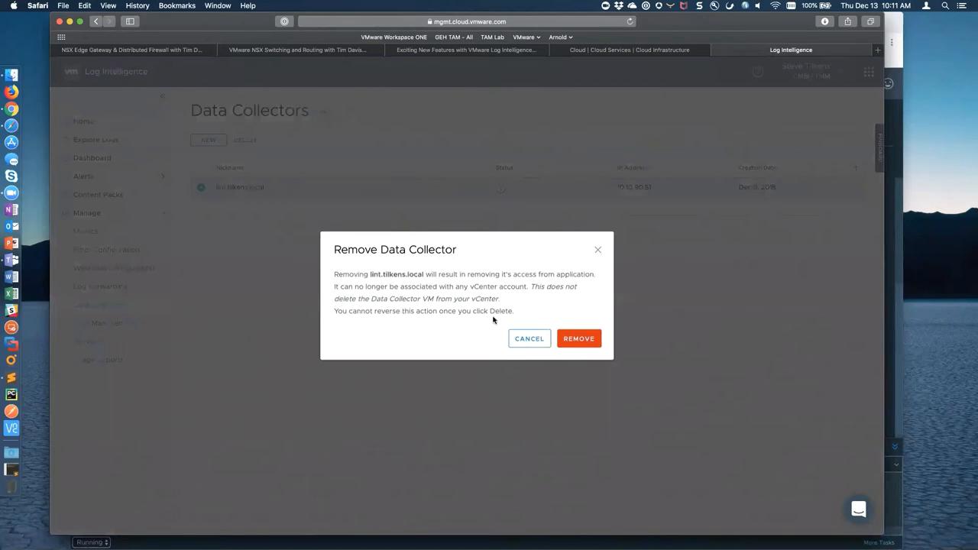
mouse_move(379, 203)
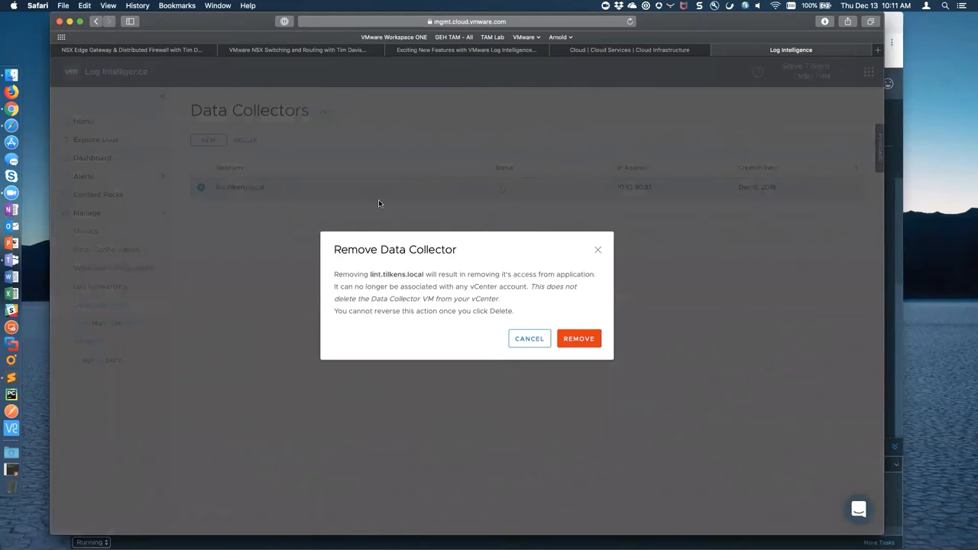
mouse_move(587, 299)
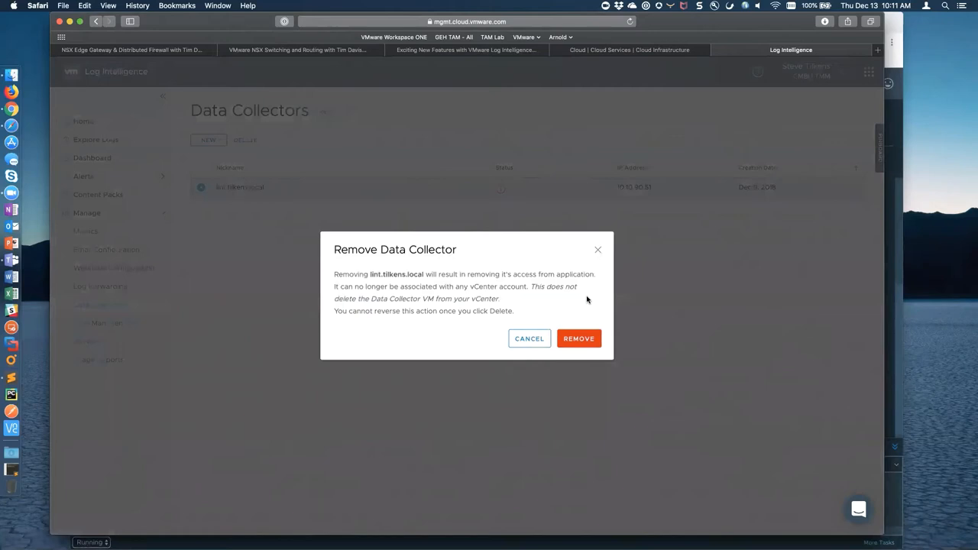
left_click(528, 339)
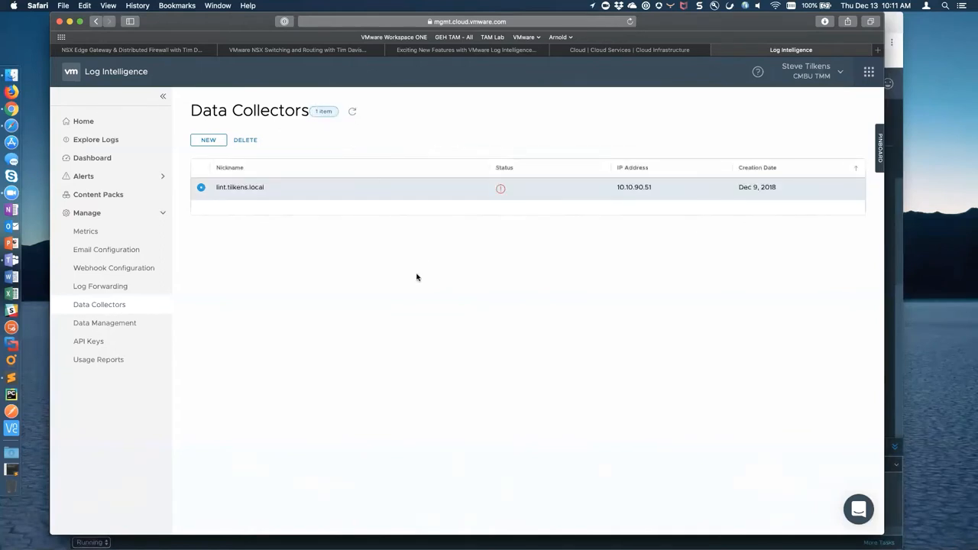
mouse_move(263, 248)
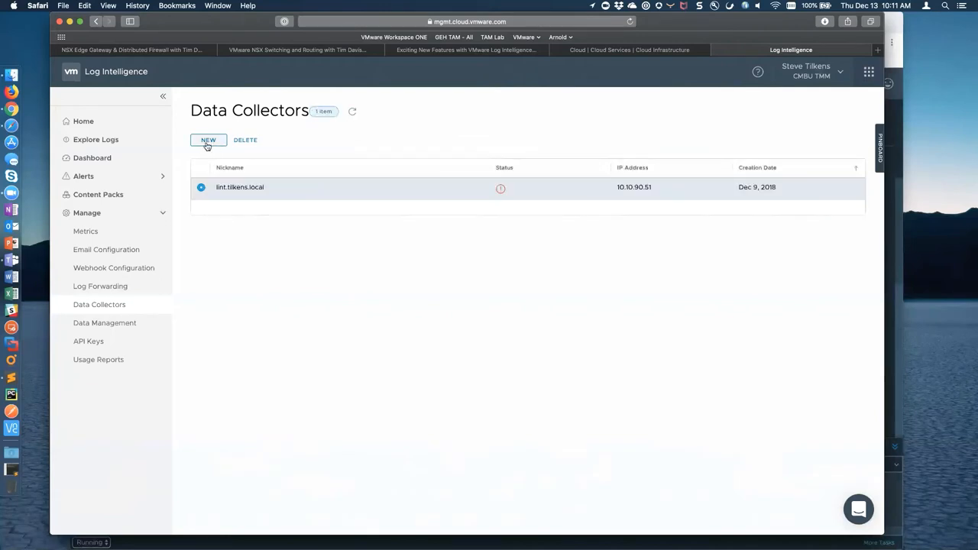
Step: Start the Setup a Data Collector Virtual Appliance wizard from the empty list
left_click(207, 140)
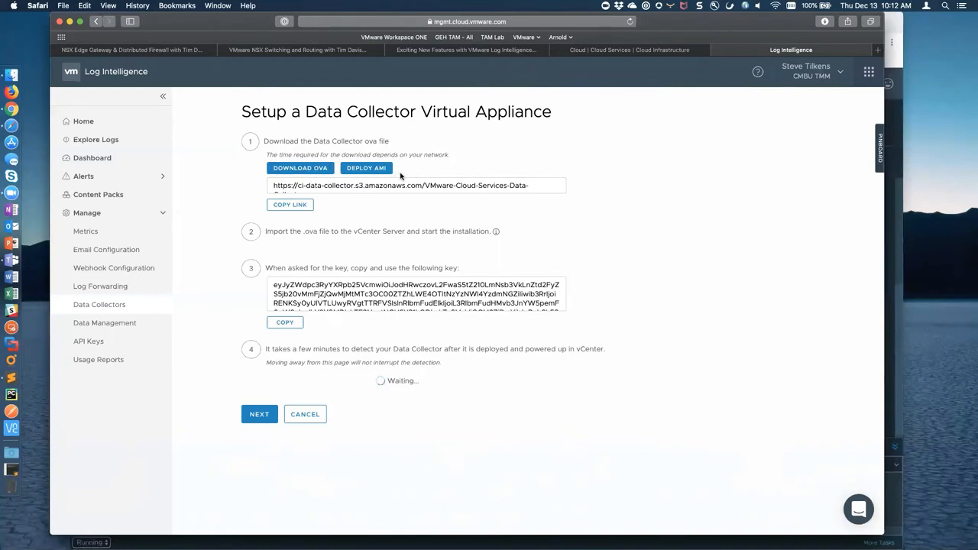
mouse_move(342, 416)
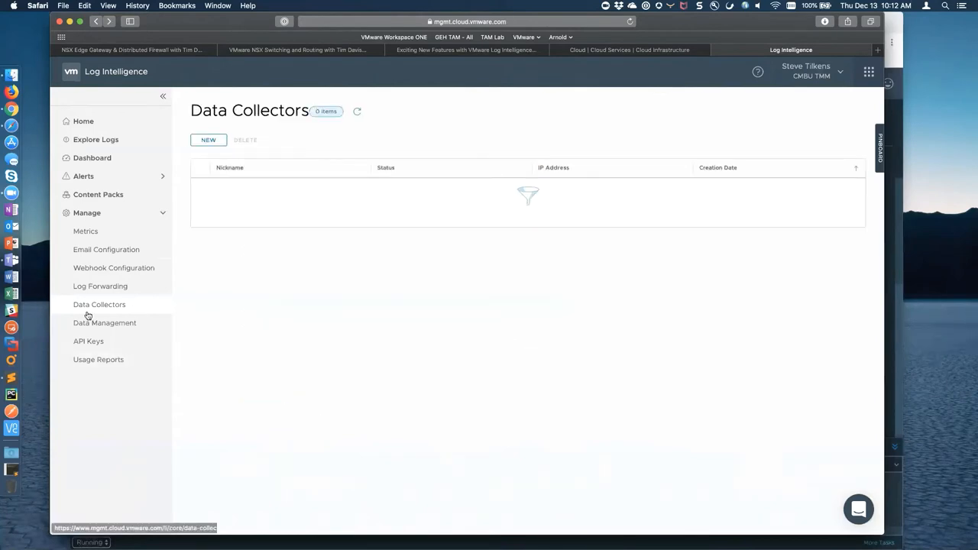
left_click(88, 341)
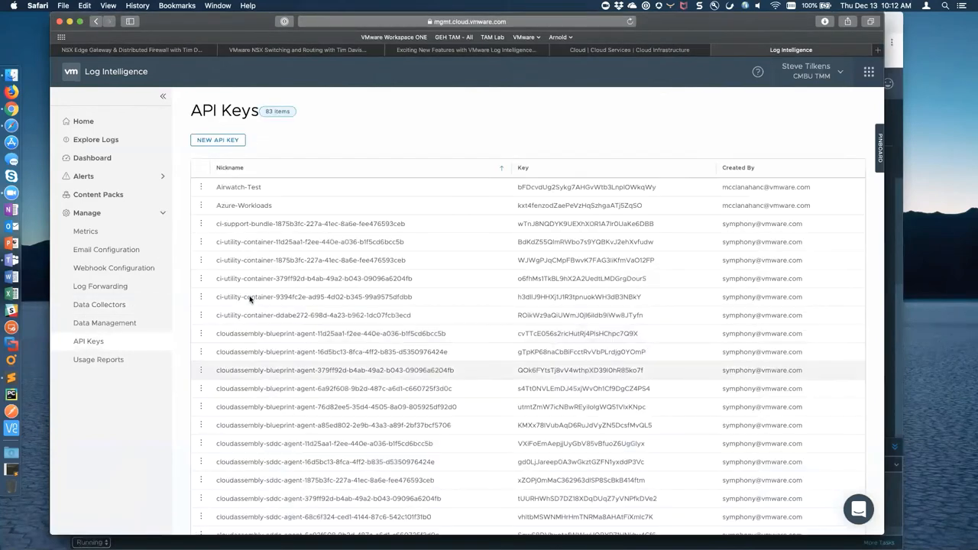
mouse_move(333, 367)
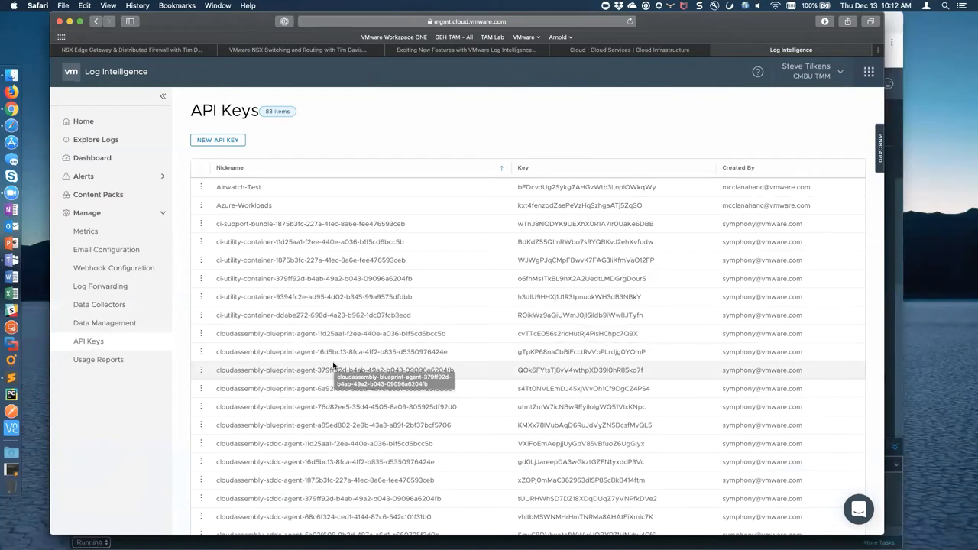
mouse_move(104, 323)
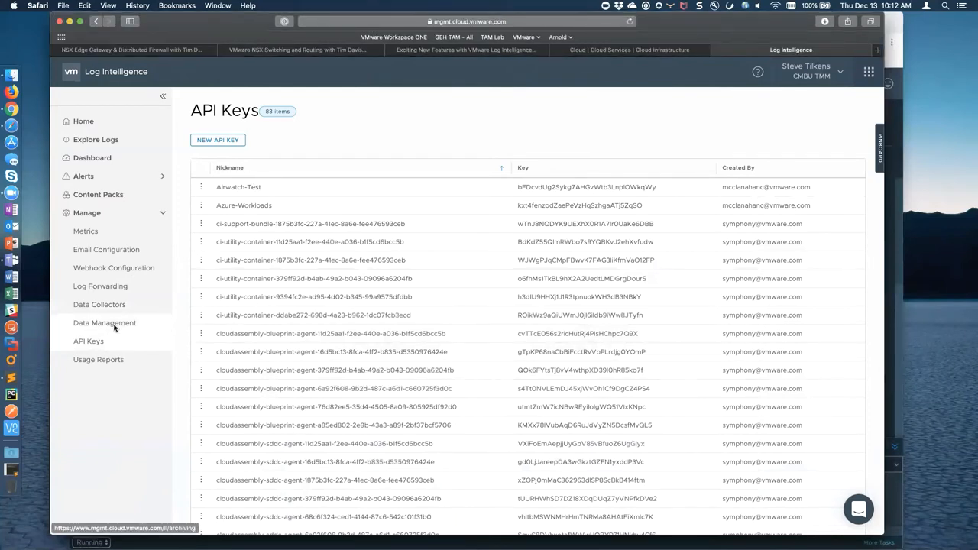
left_click(98, 304)
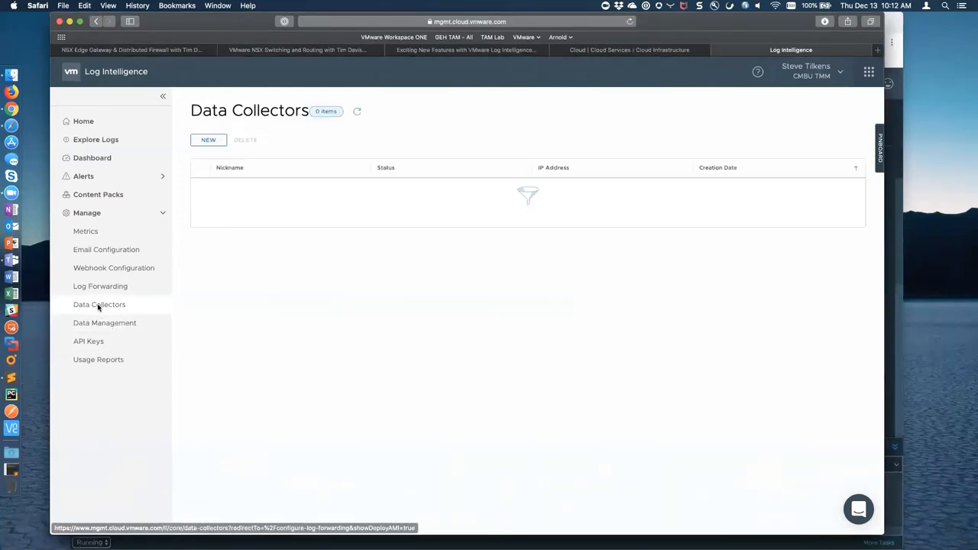
mouse_move(235, 185)
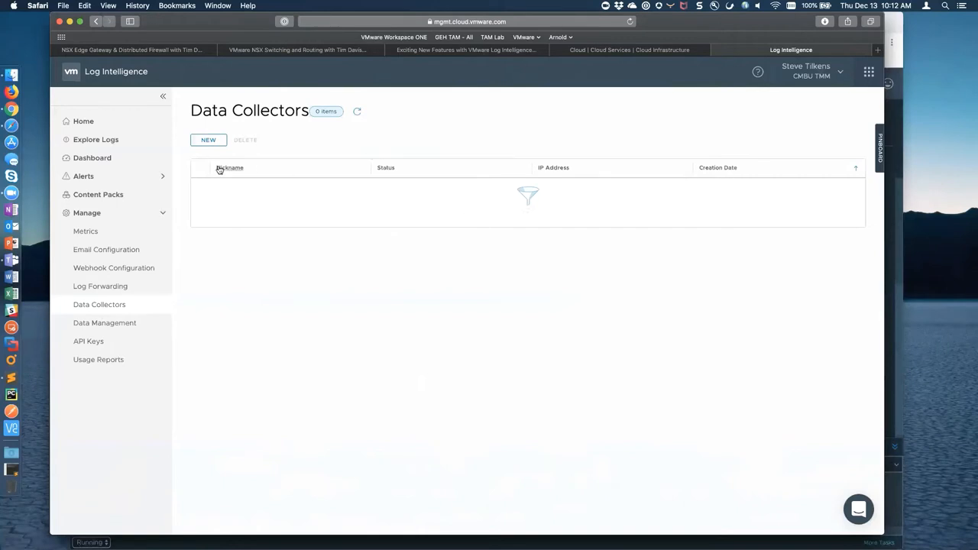
Step: Start a new collector setup and get its OVA download link and pairing key
left_click(207, 141)
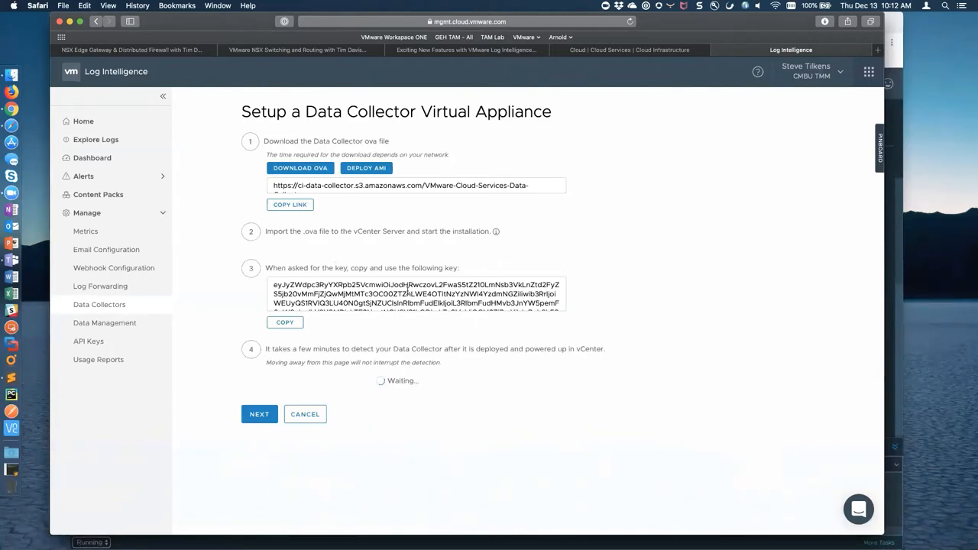
left_click(416, 294)
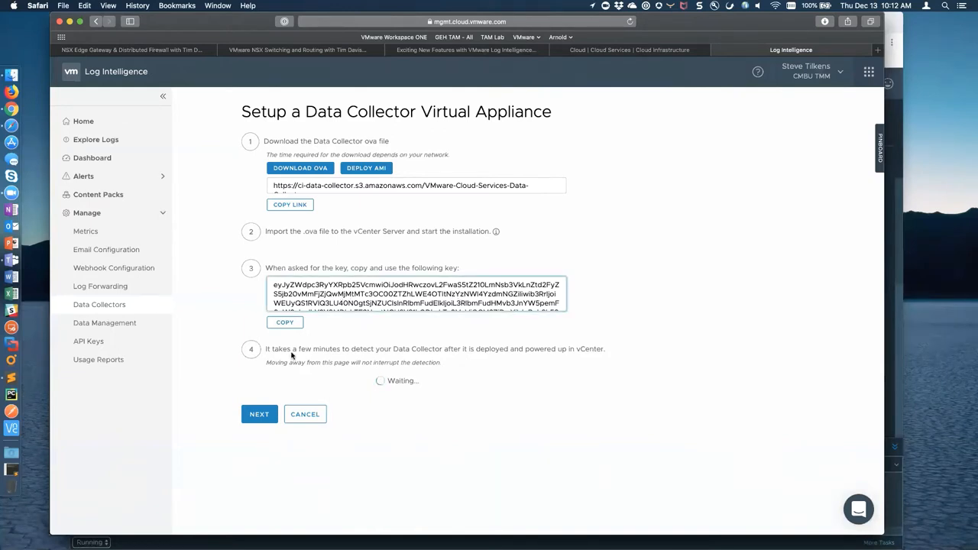
mouse_move(309, 451)
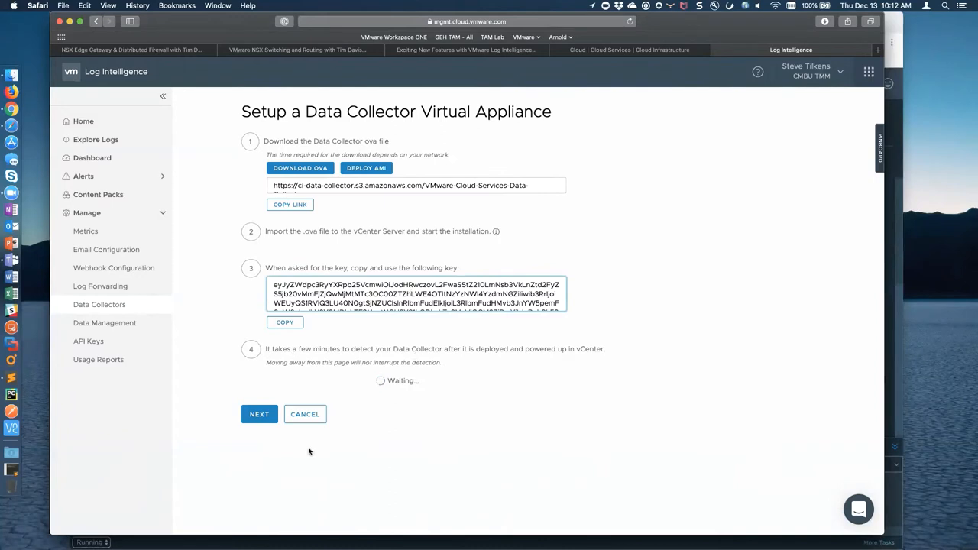
mouse_move(400, 422)
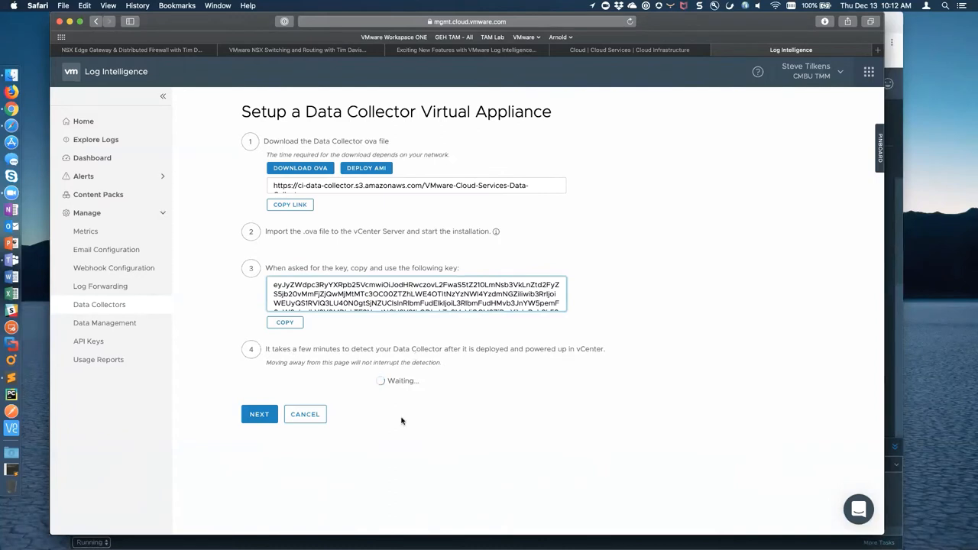
mouse_move(67, 465)
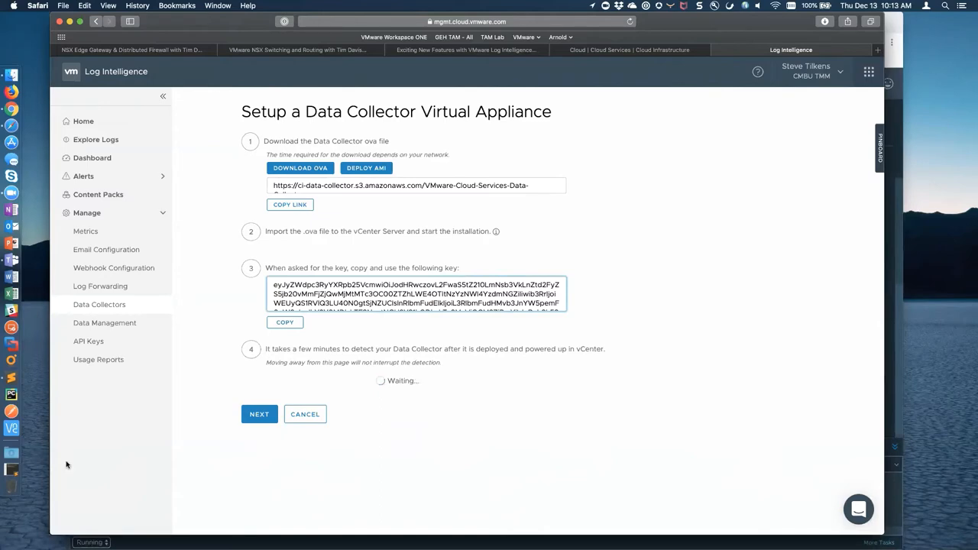
Step: In the Deploy OVF wizard pick VMware-Cloud-Services-Data-Collector.ova from Downloads as the local file
key("cmd+tab")
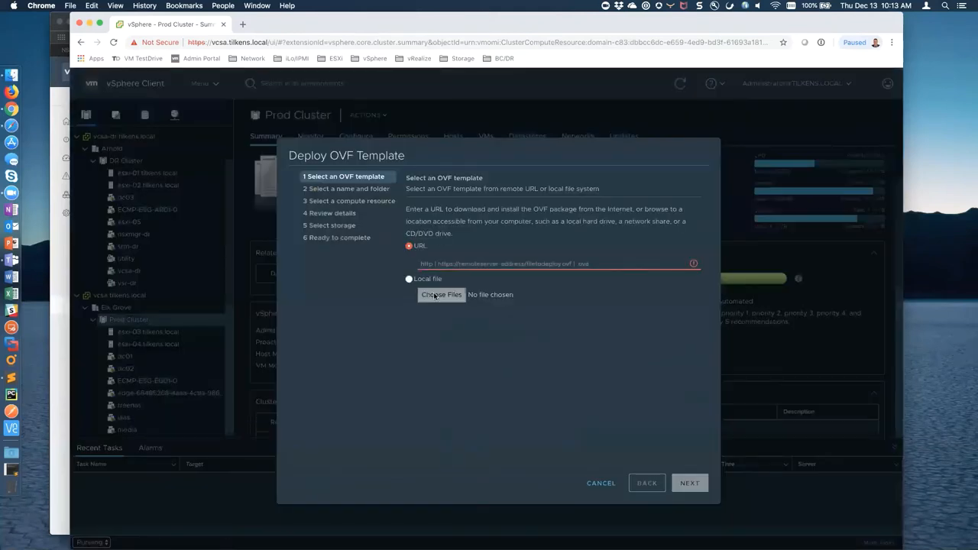
left_click(410, 278)
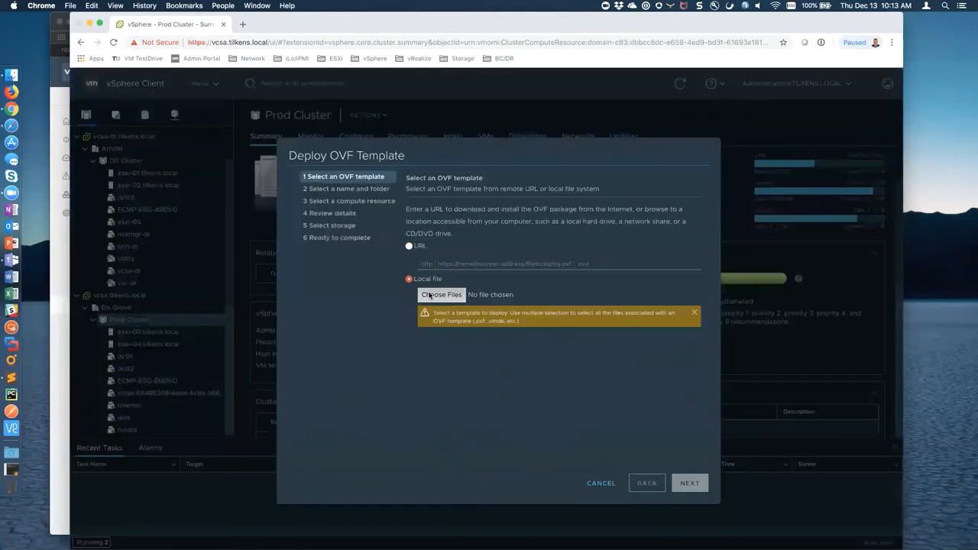
left_click(441, 293)
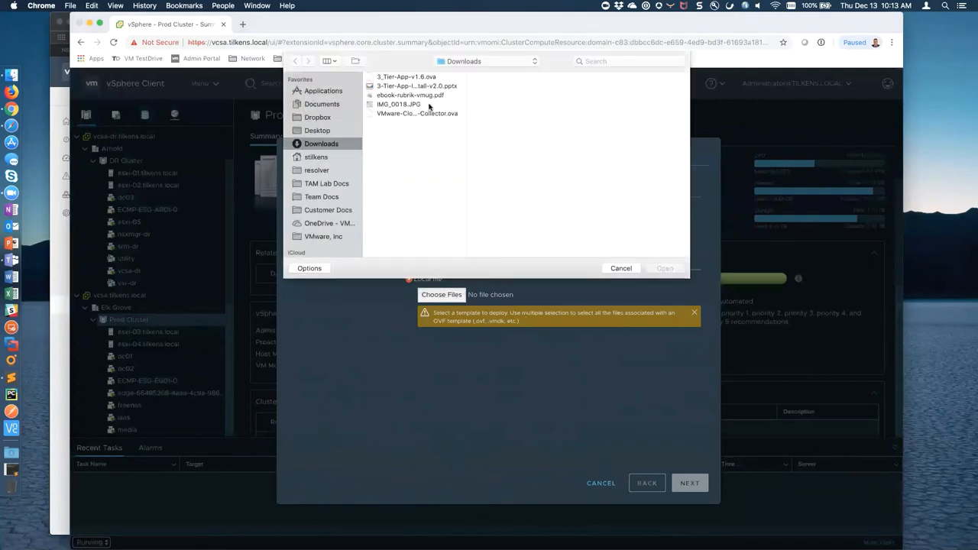
mouse_move(420, 119)
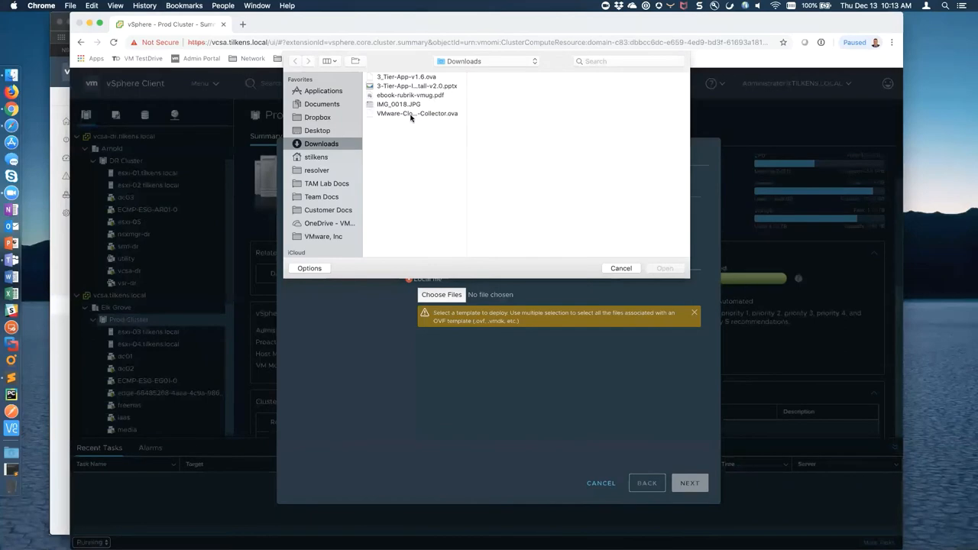
left_click(417, 113)
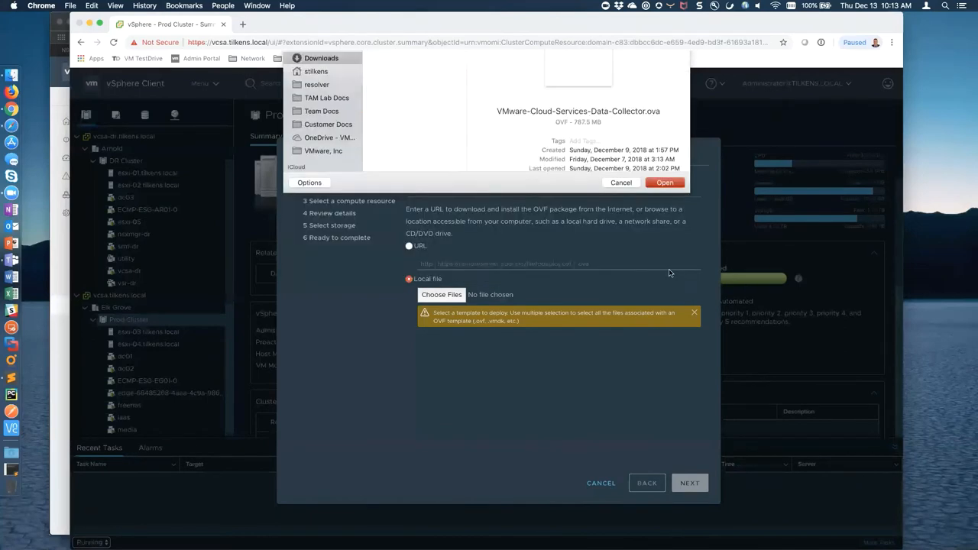
left_click(664, 184)
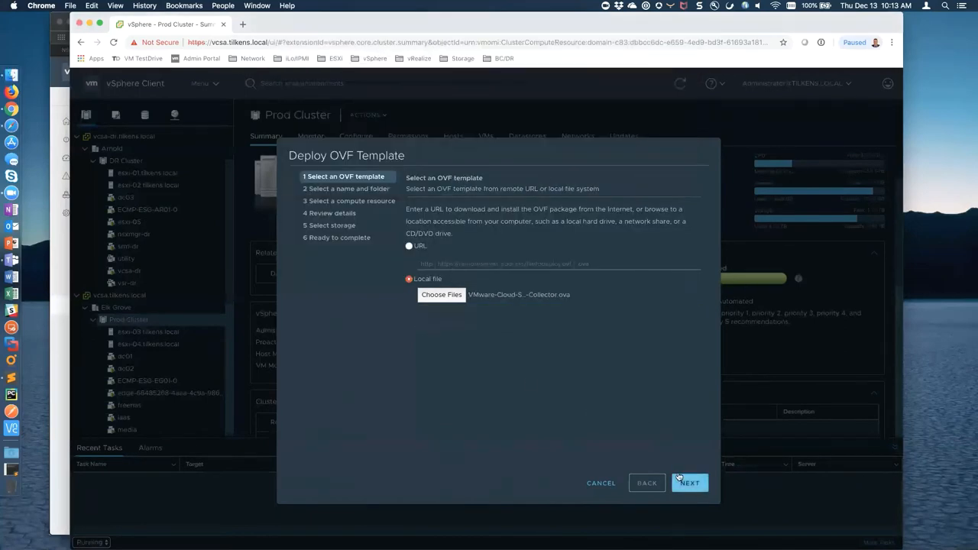
Step: Pick the datacenter folder for the VM and Prod Cluster as its compute resource
left_click(688, 483)
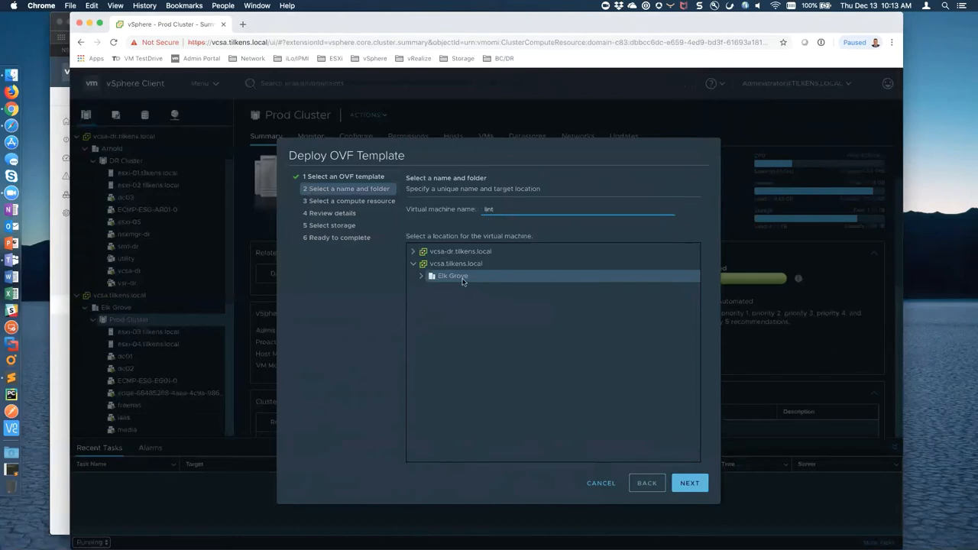
left_click(422, 275)
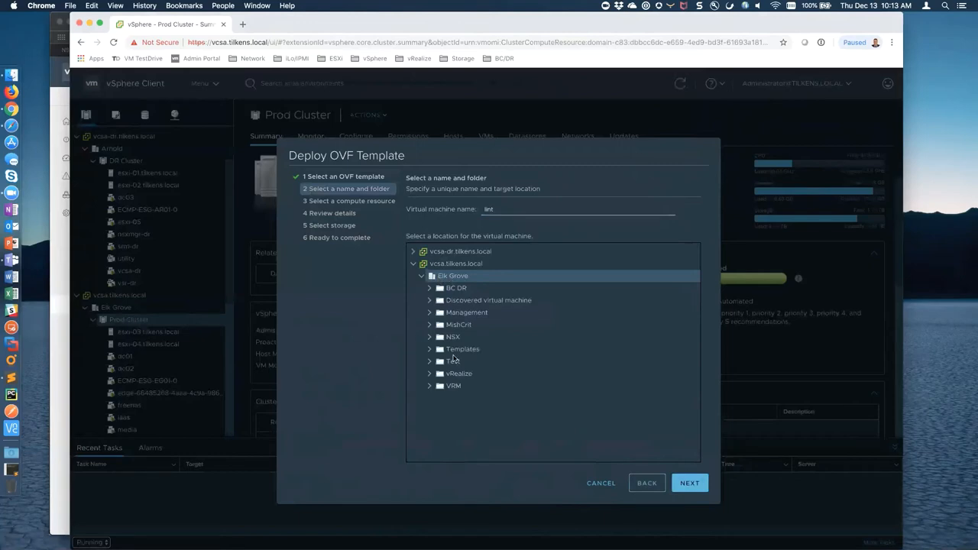
left_click(459, 373)
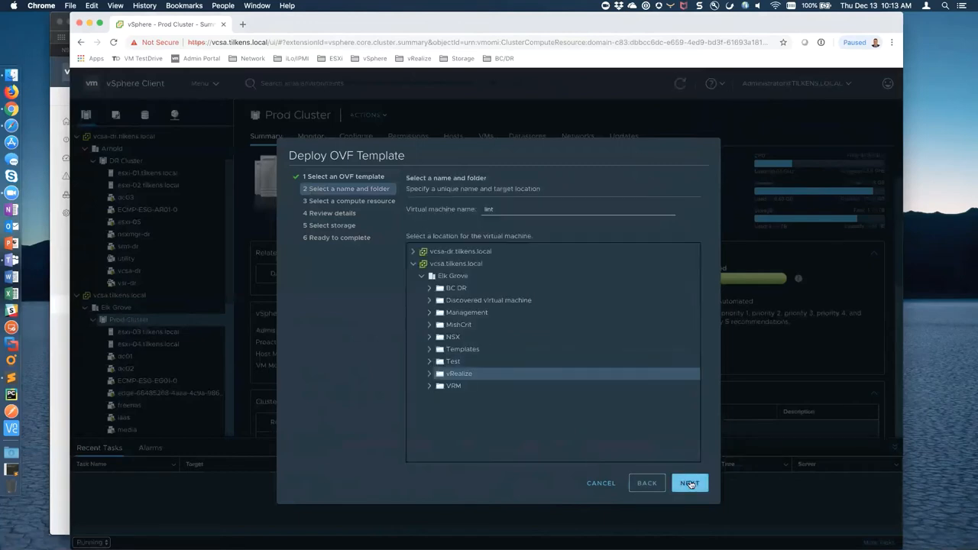
left_click(689, 483)
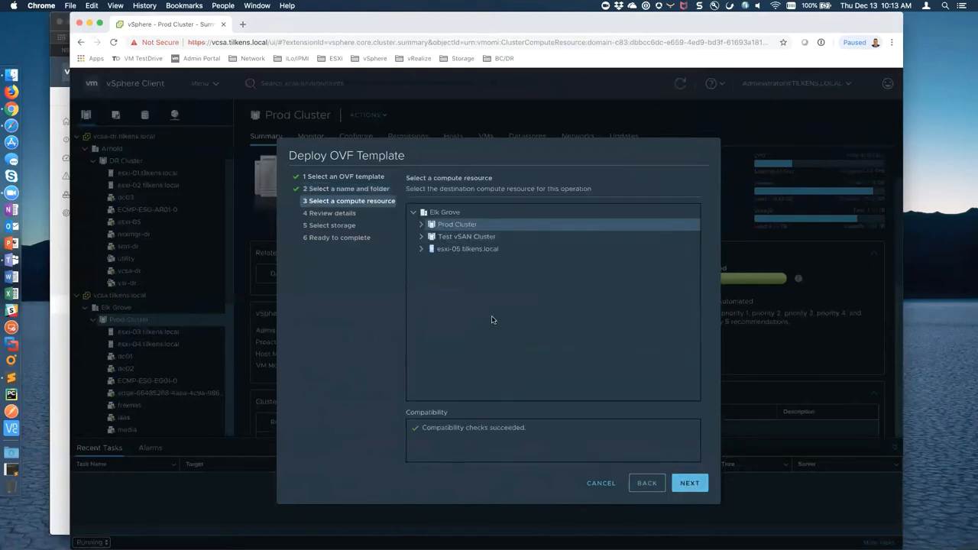
left_click(688, 483)
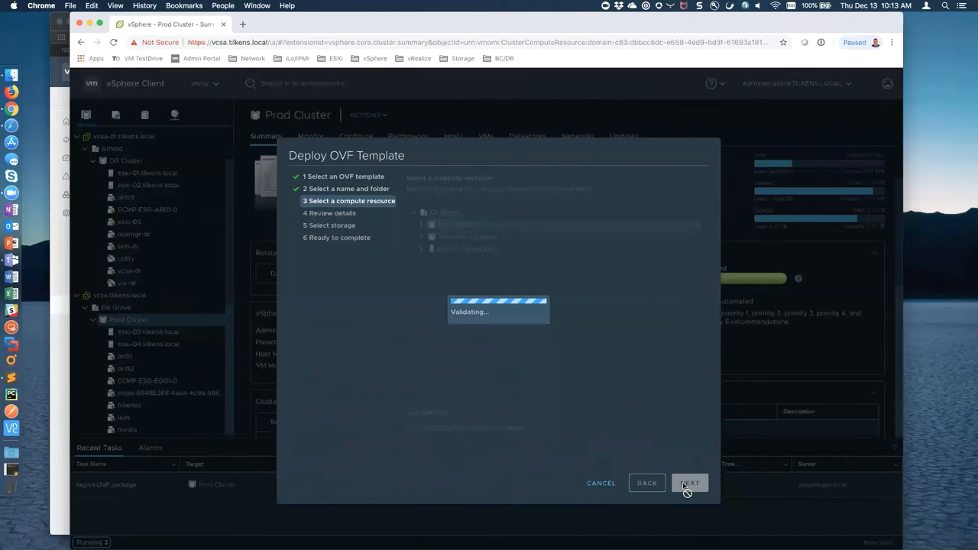
left_click(688, 483)
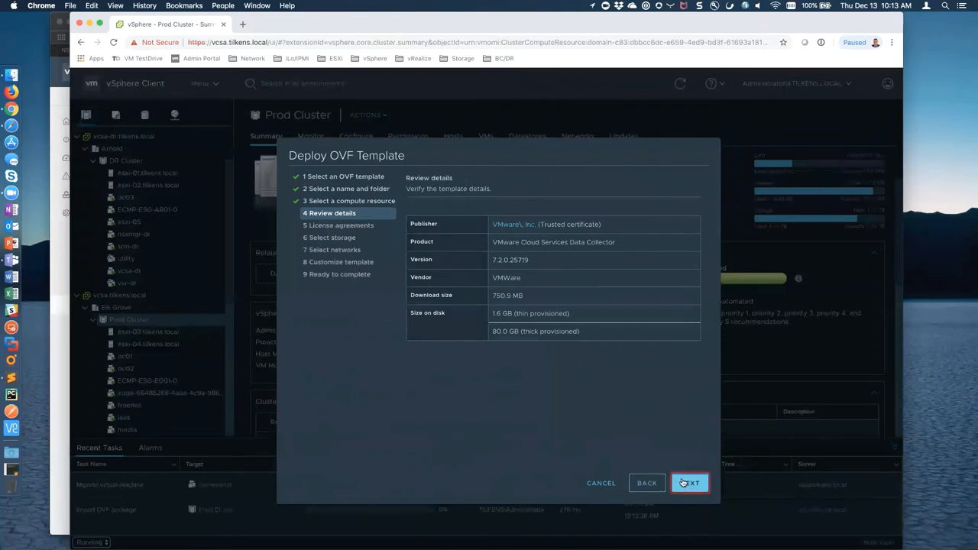
Step: Accept the license, choose the vsan datastore and LAN network, and reach template customization
left_click(688, 483)
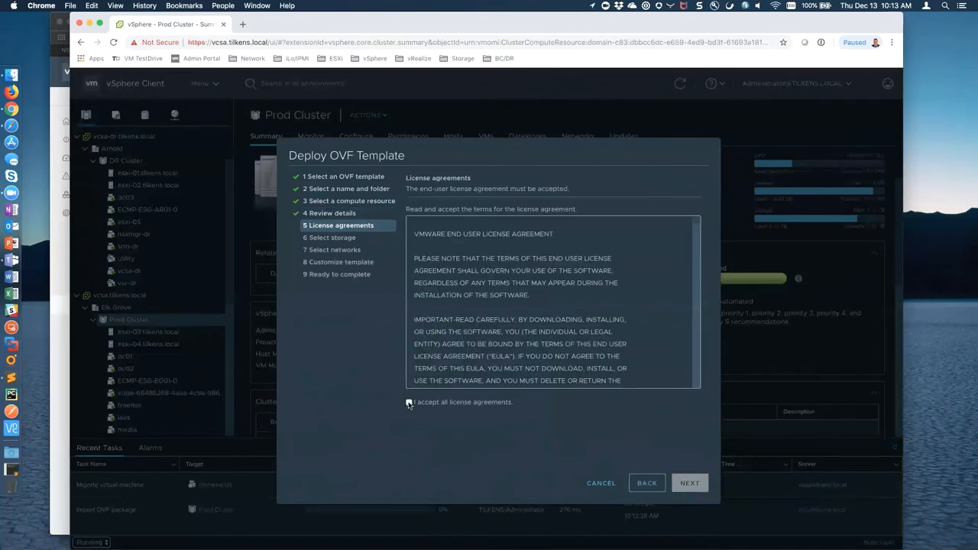
left_click(690, 483)
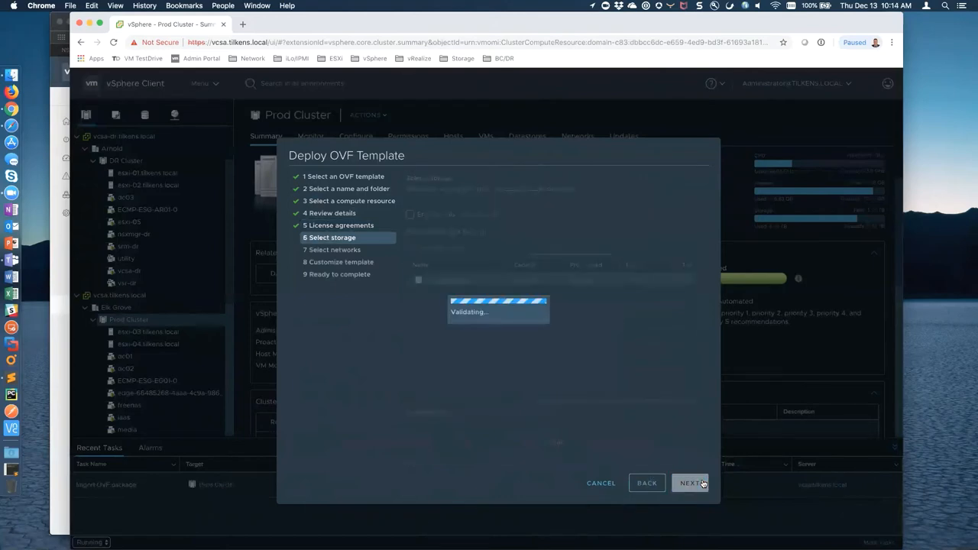
left_click(689, 483)
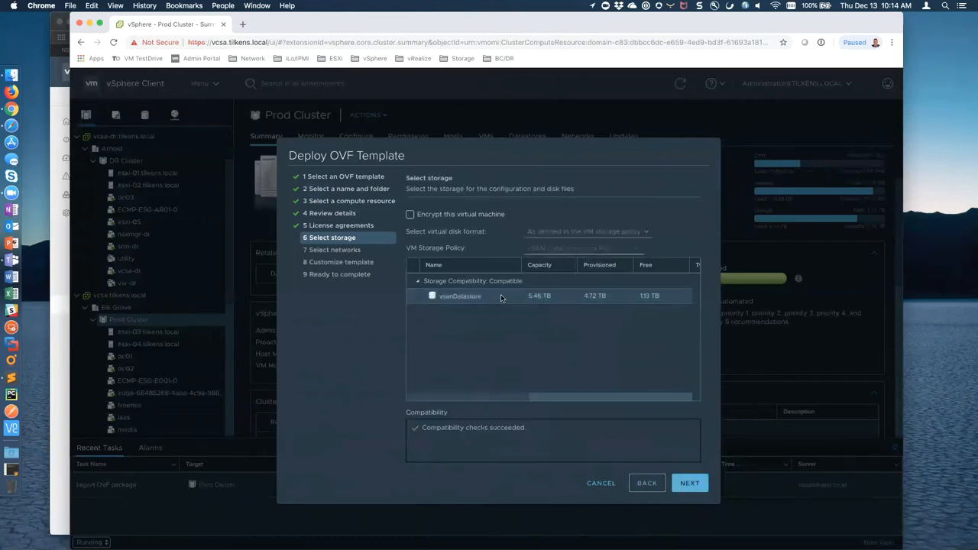
left_click(459, 297)
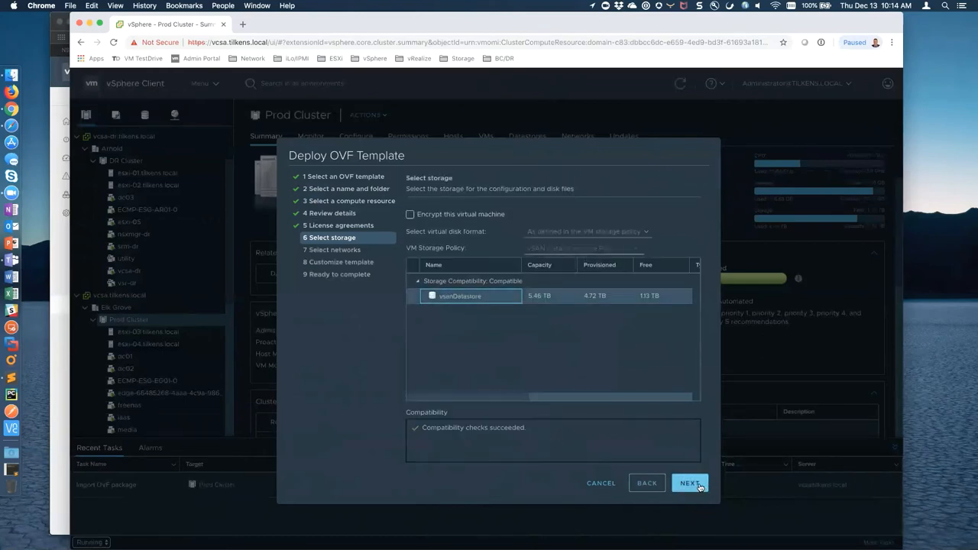
left_click(688, 483)
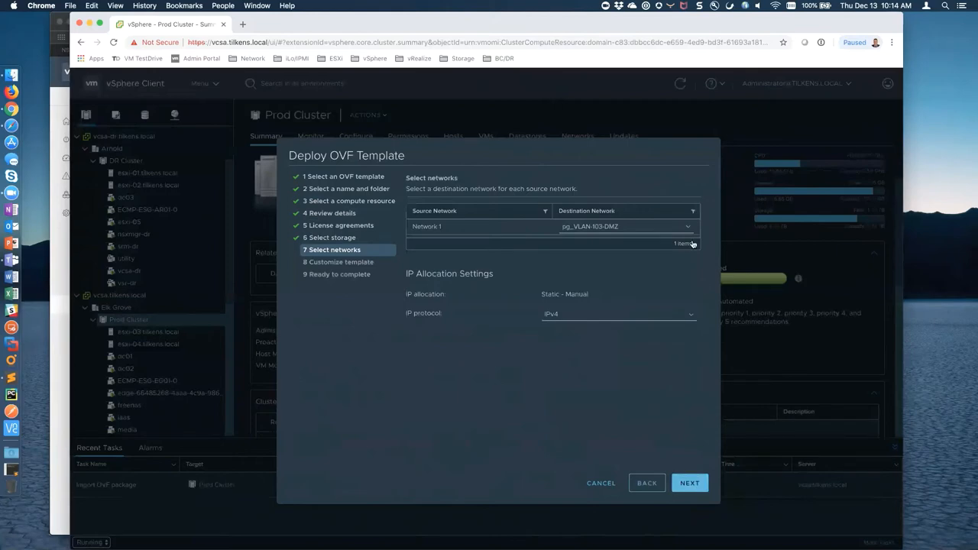
left_click(619, 226)
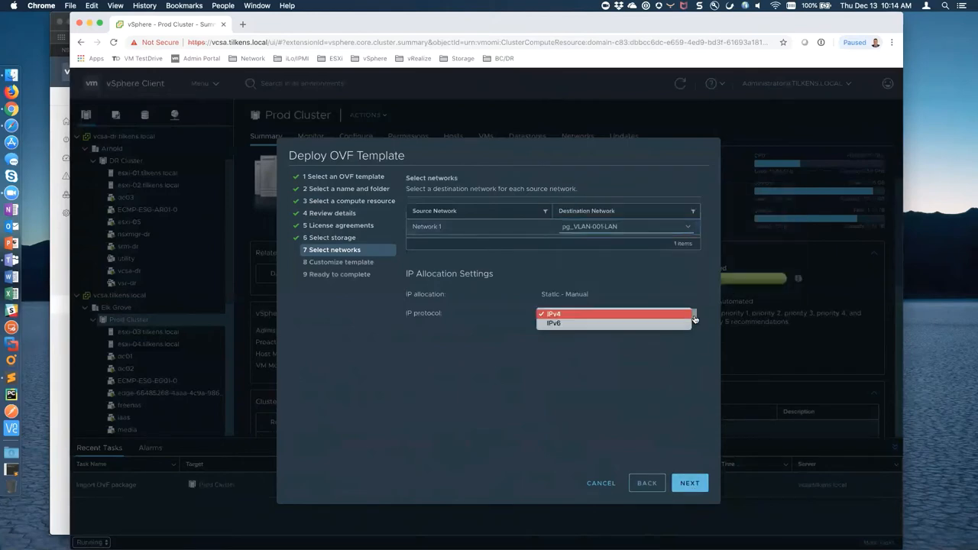
left_click(688, 483)
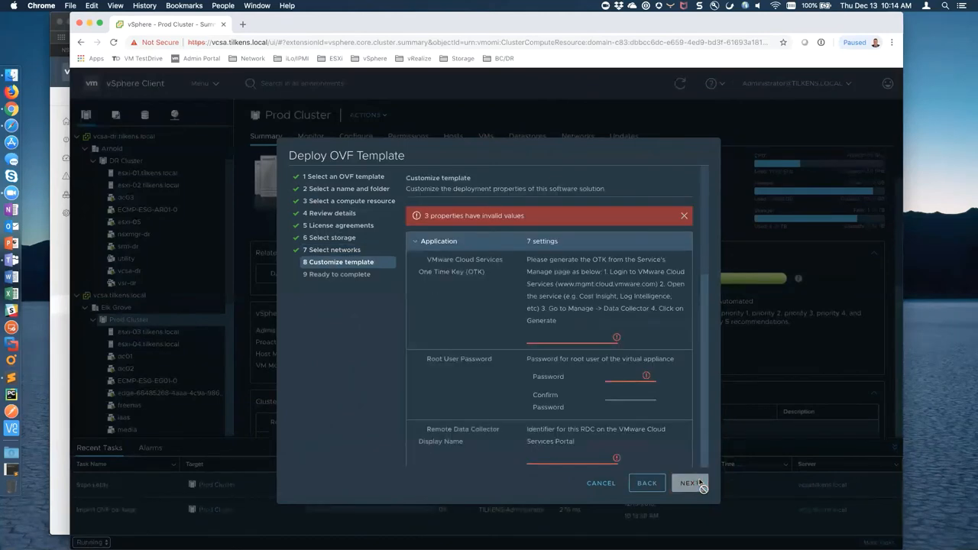
mouse_move(428, 278)
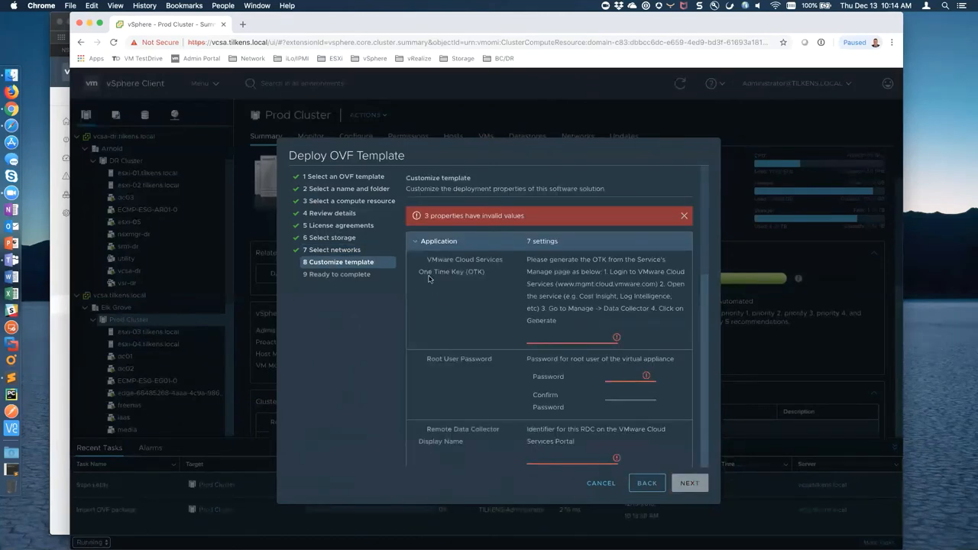
Step: Copy the collector's one-time key from Log Intelligence and enter the root password and hostname lint.tilkens.lo in the OVF properties
key("cmd+tab")
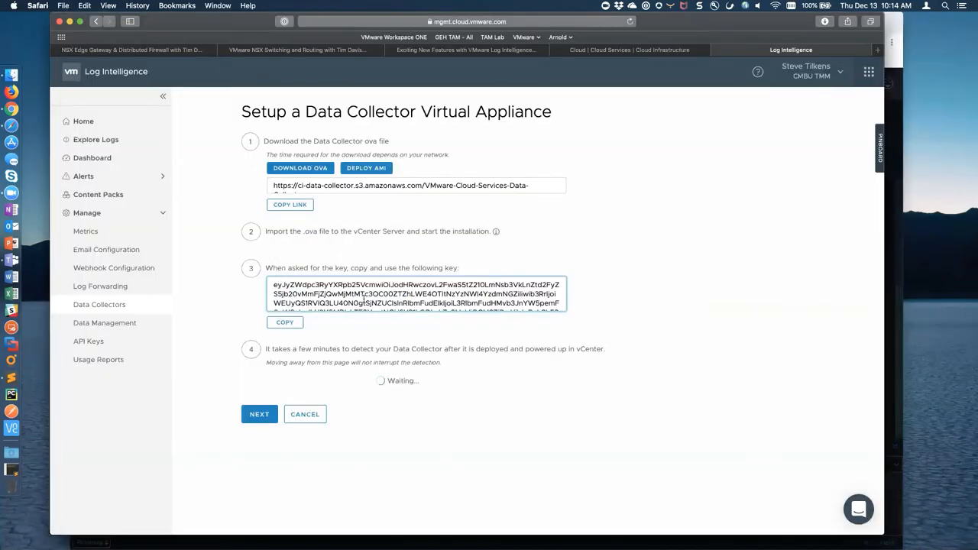
left_click(285, 321)
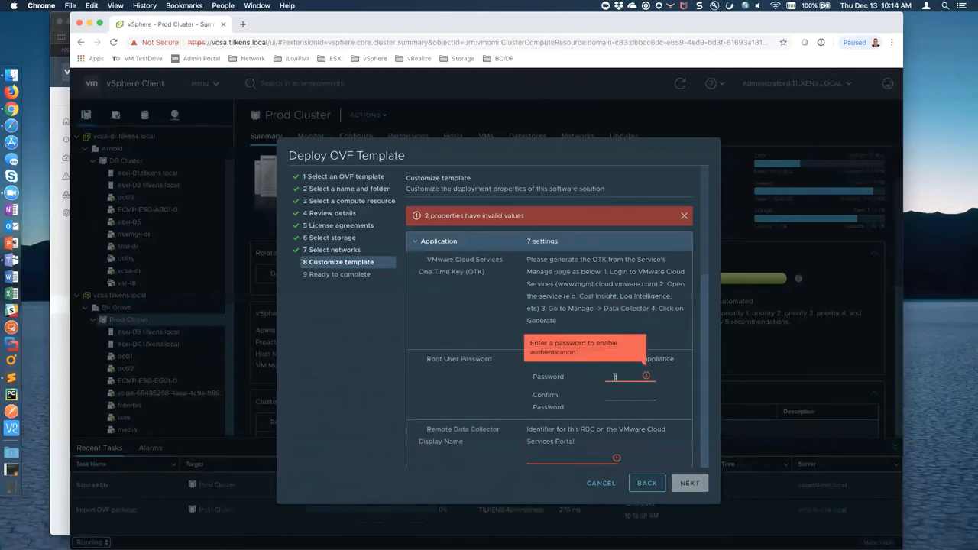
type("password")
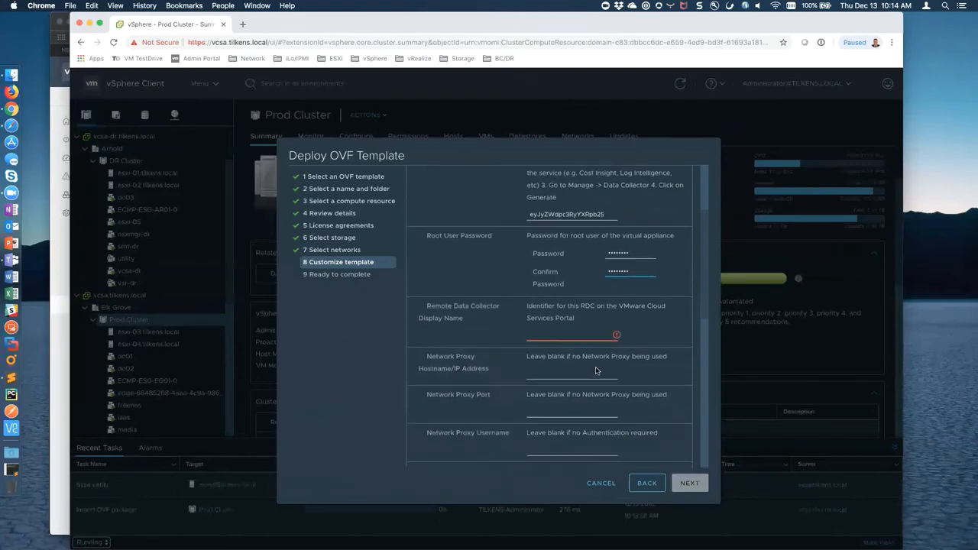
mouse_move(434, 315)
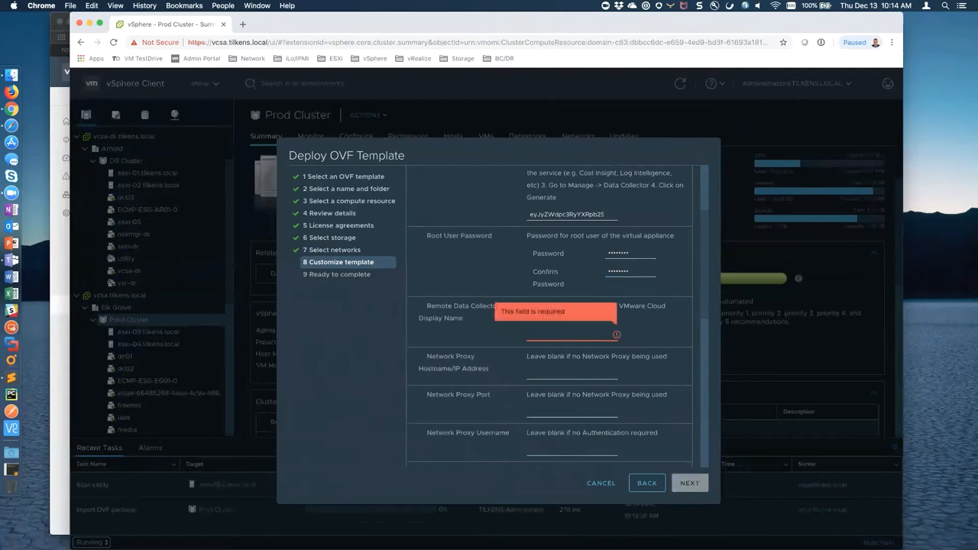
type("lint.tilkens.local")
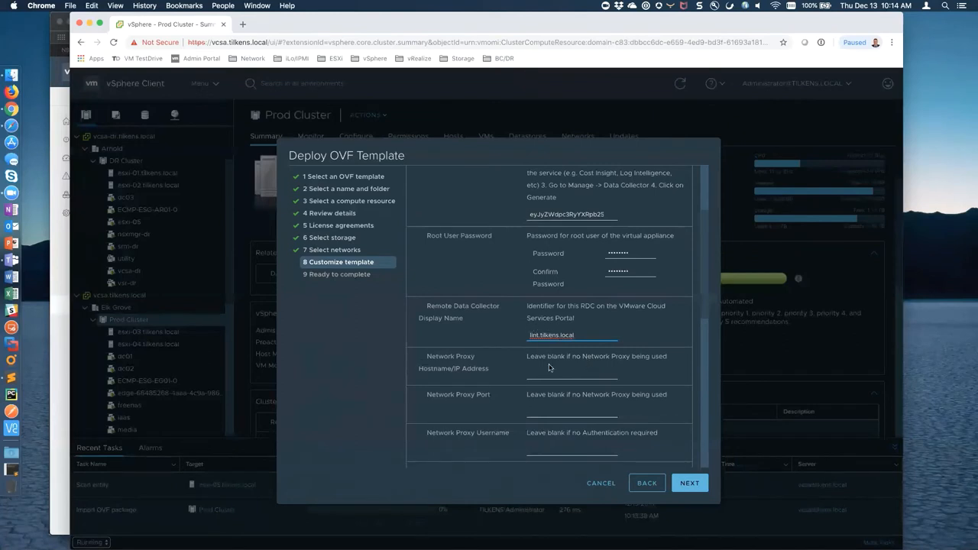
scroll("down", 3)
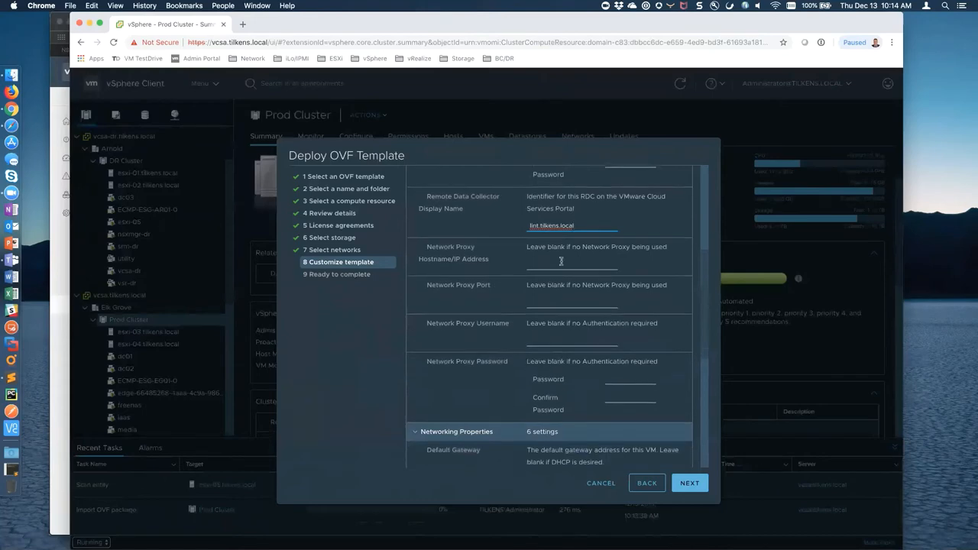
left_click(572, 266)
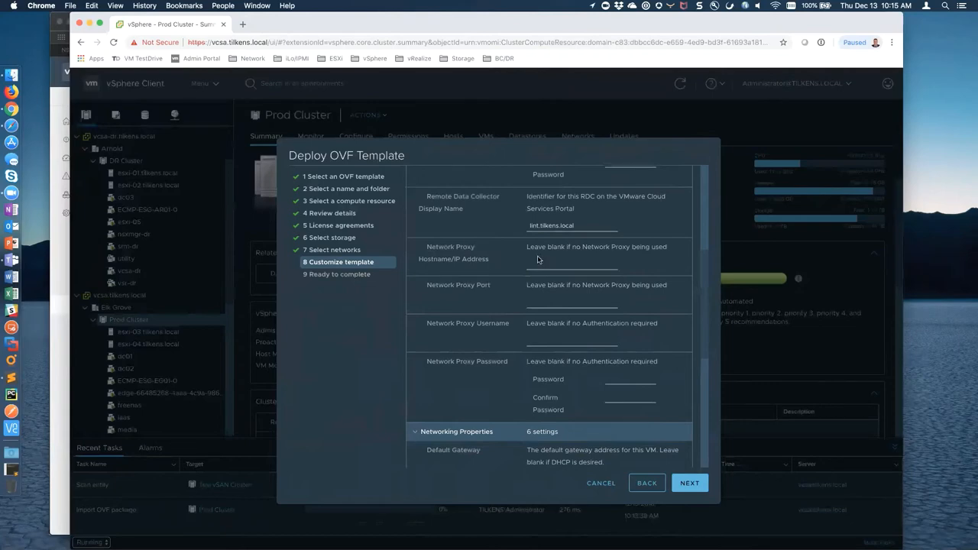
Step: Fill the appliance network settings with a 10.10.90.x address, gateway and 255.255.25x netmask, then finish the deployment
scroll("down", 3)
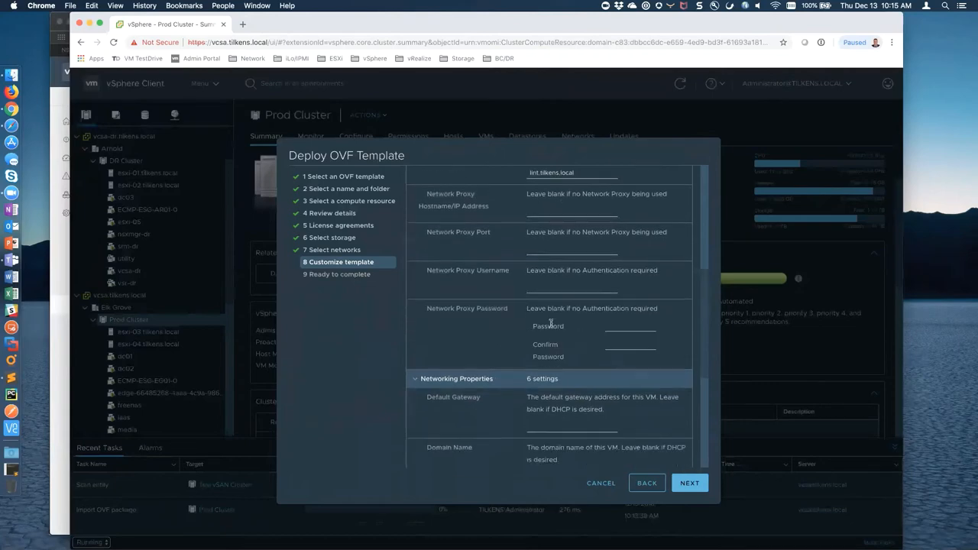
scroll("down", 3)
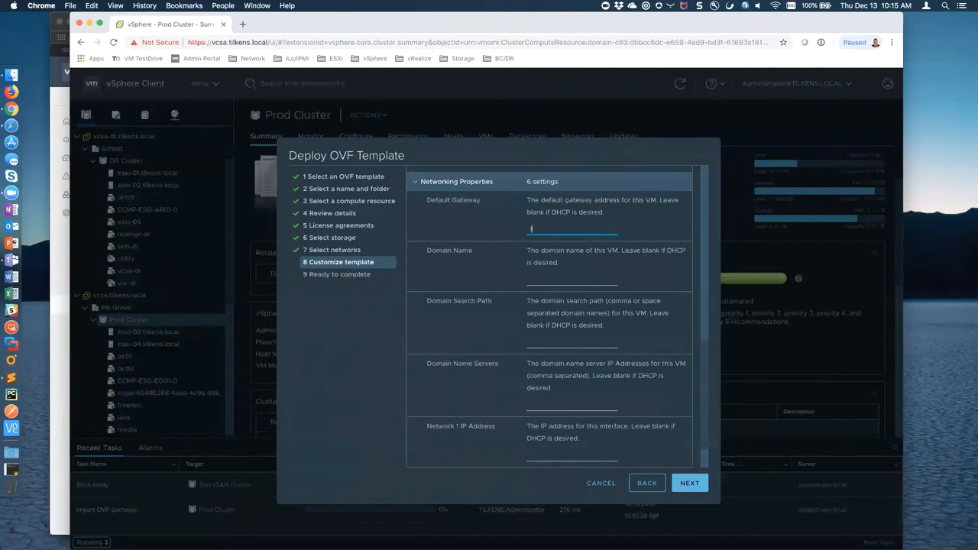
type("10.10.90.30,")
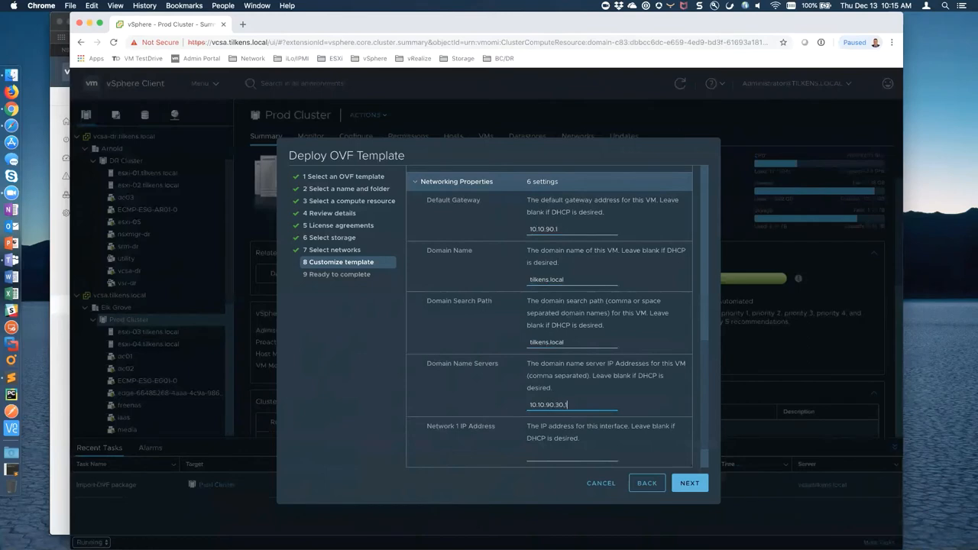
type("10.10.90.4")
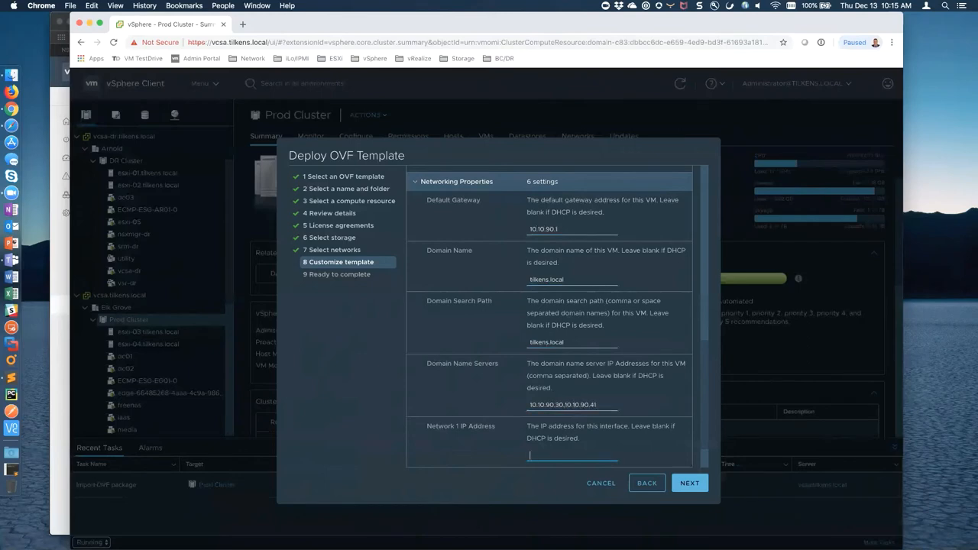
type("10.10.90.51")
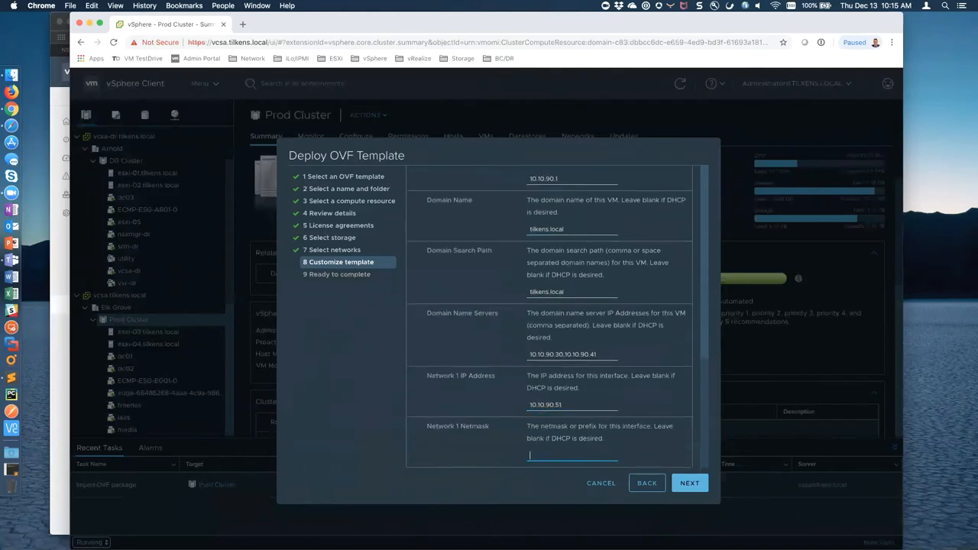
type("255.255.255.0")
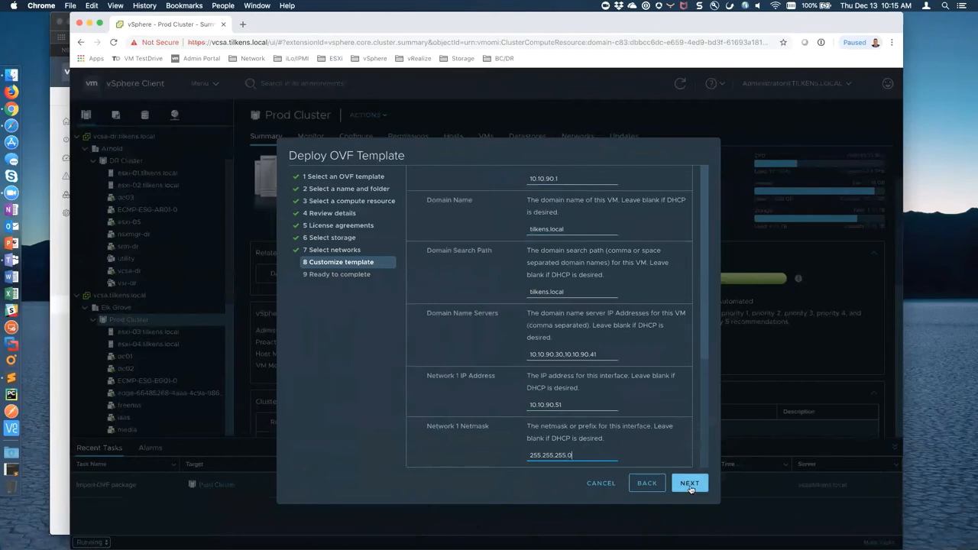
left_click(690, 483)
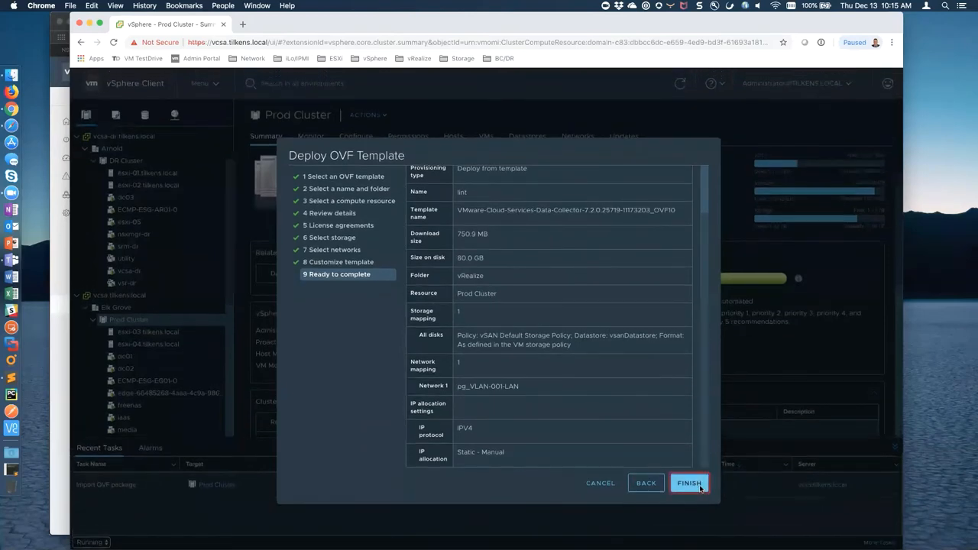
left_click(688, 483)
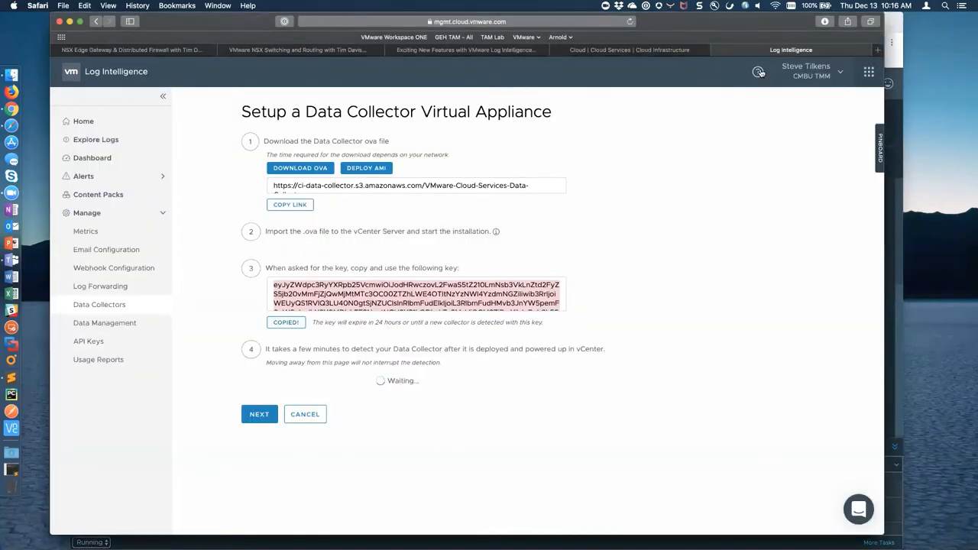
Step: From Help, reach the Log Intelligence docs page on Port Requirements of Remote Data Collector and read its table
left_click(758, 72)
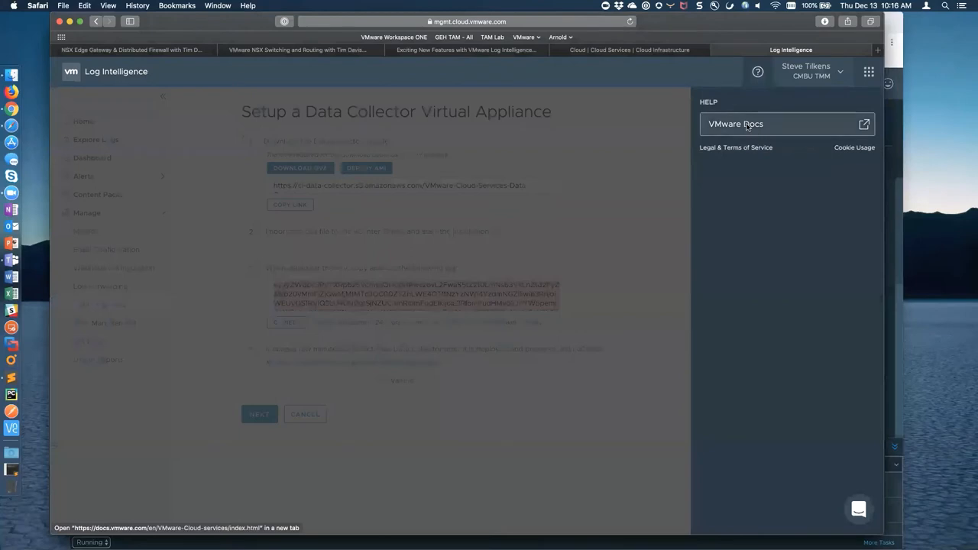
left_click(735, 124)
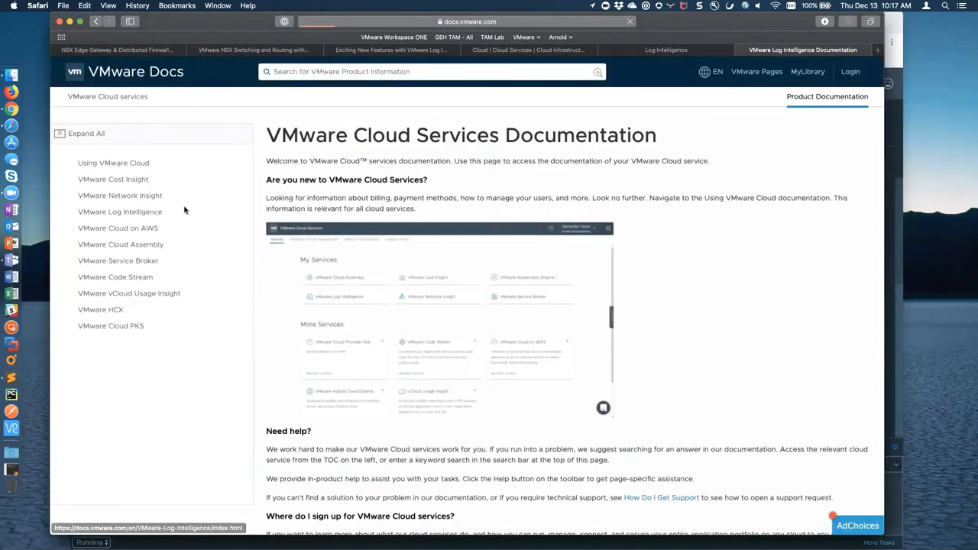
left_click(119, 211)
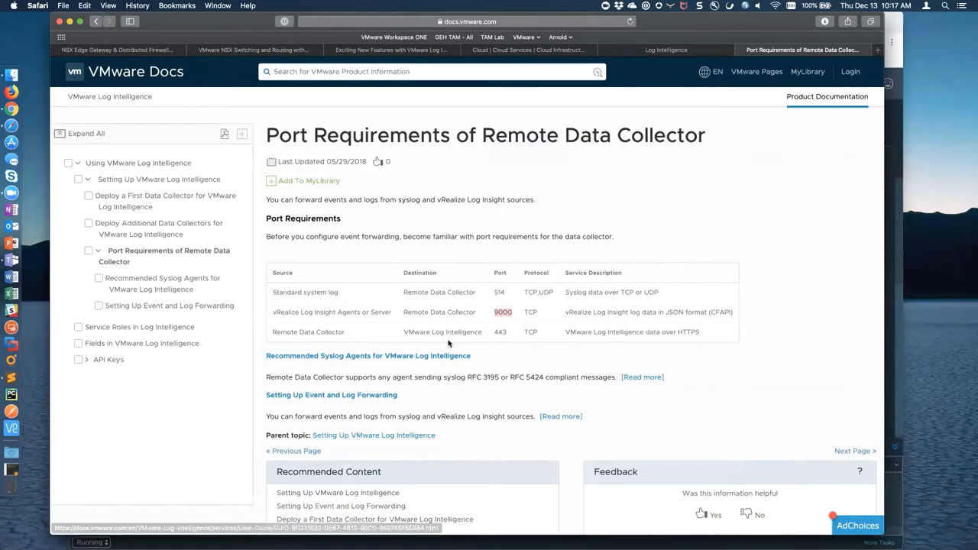
scroll("down", 3)
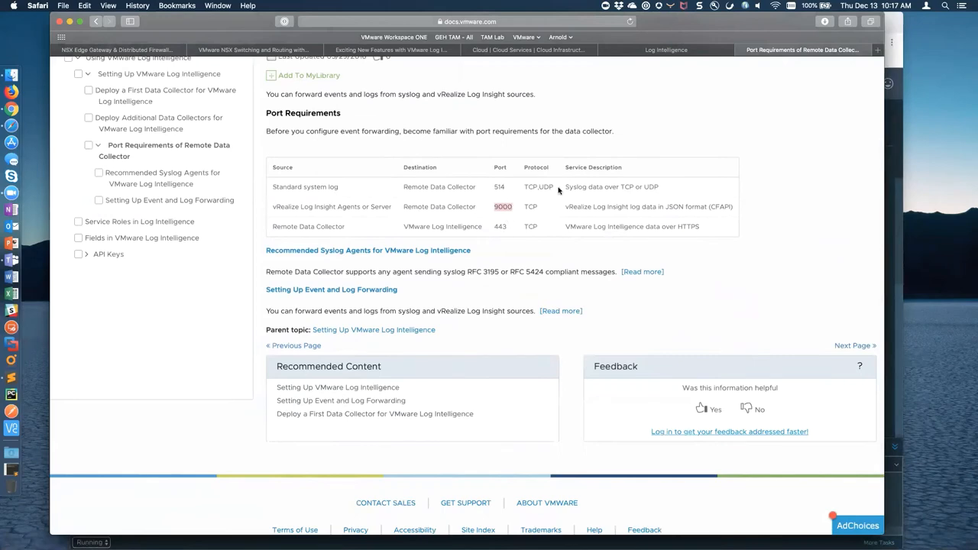
mouse_move(547, 226)
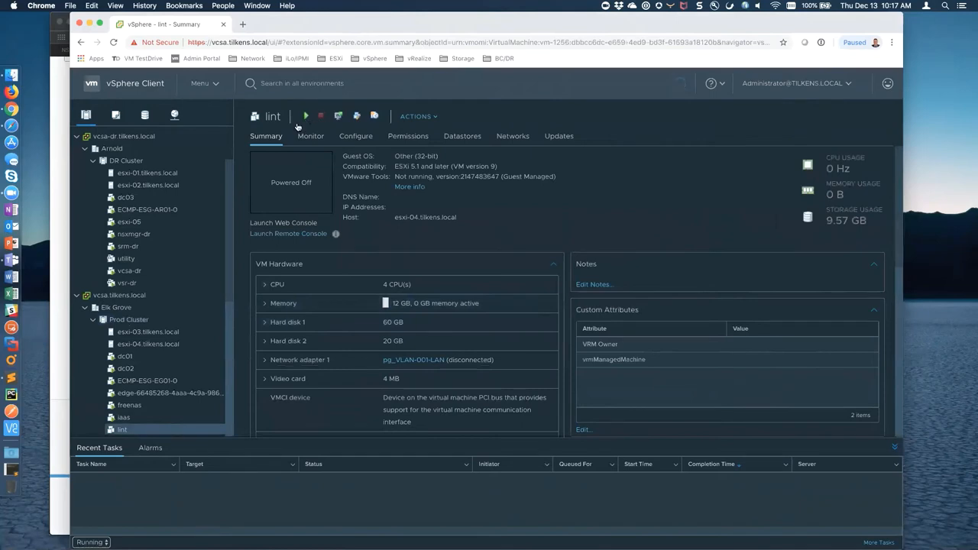
Step: Power on the lint collector VM and launch its web console showing the Data Collector login screen
left_click(305, 117)
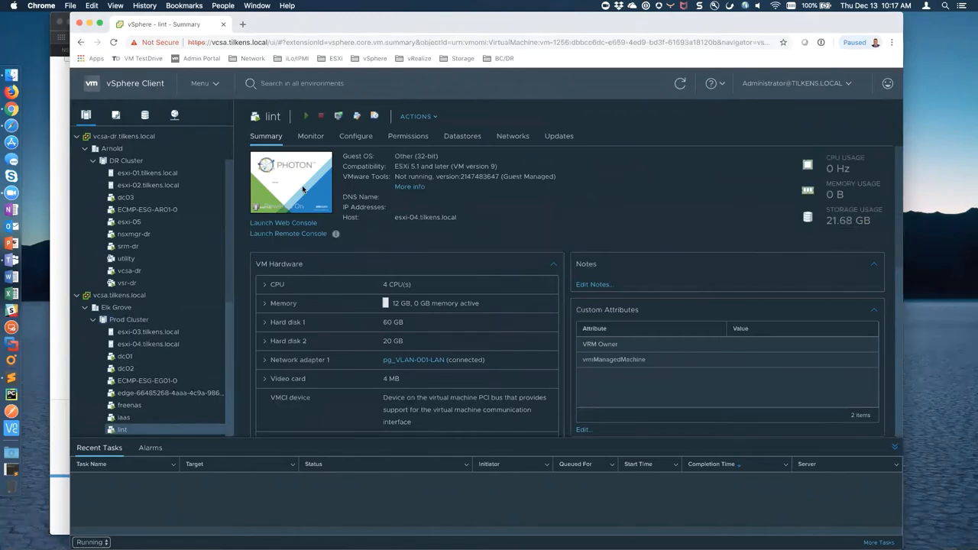
left_click(284, 223)
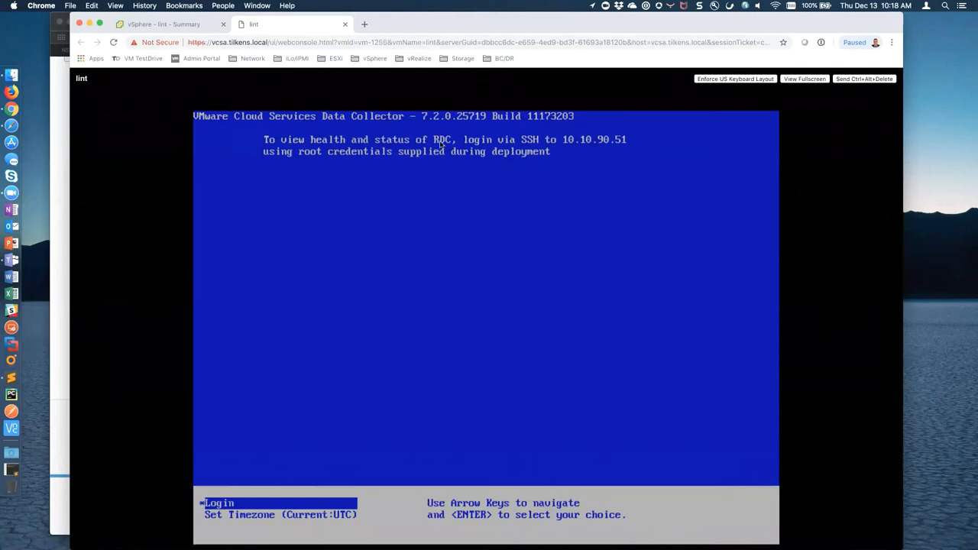
mouse_move(741, 27)
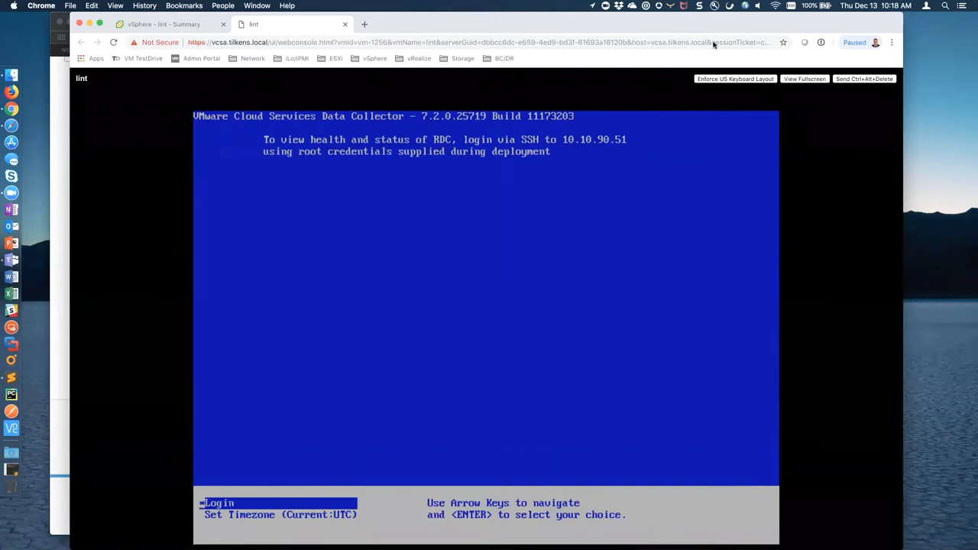
mouse_move(46, 239)
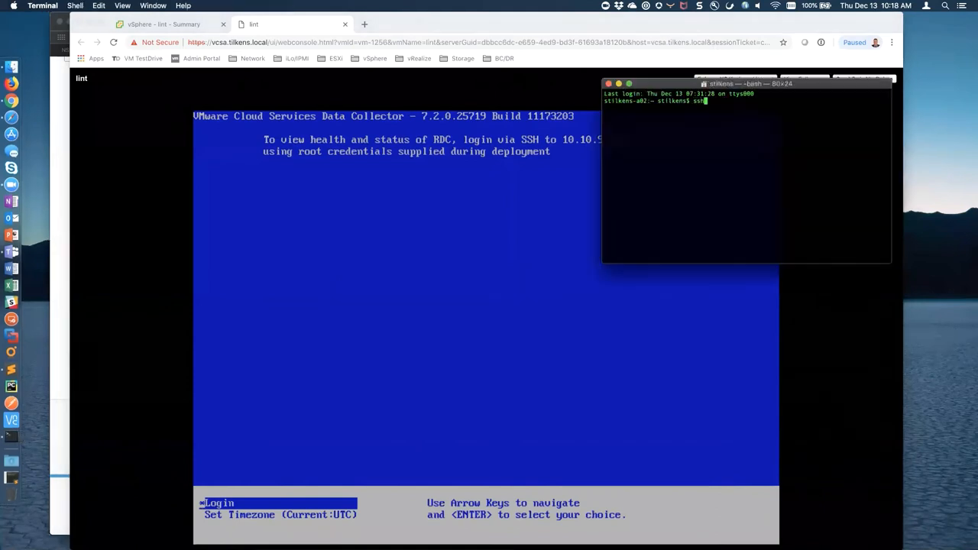
Step: SSH as root to 10.10.90.51, clear the stale known_hosts entry in vi, reconnect and accept the new key with yes
type("root@10.10.90.51")
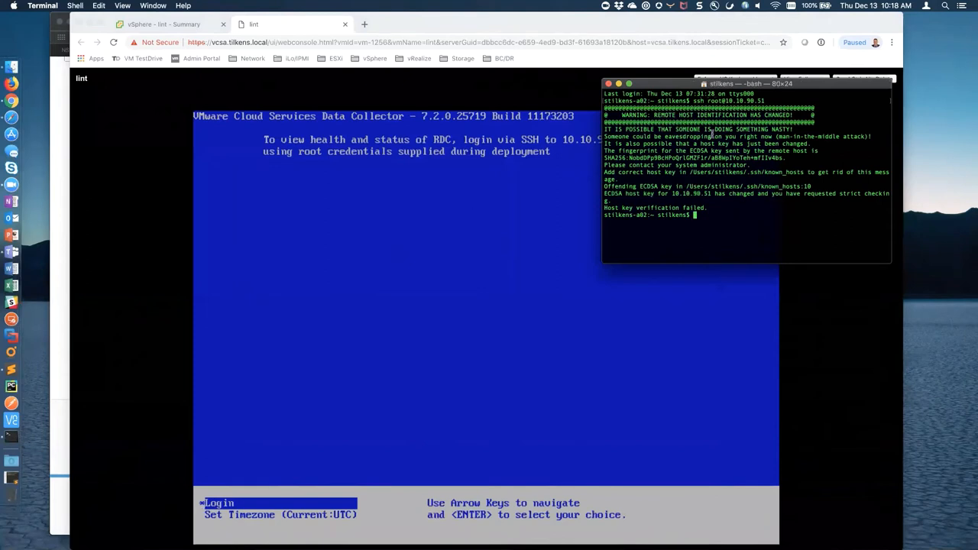
mouse_move(716, 199)
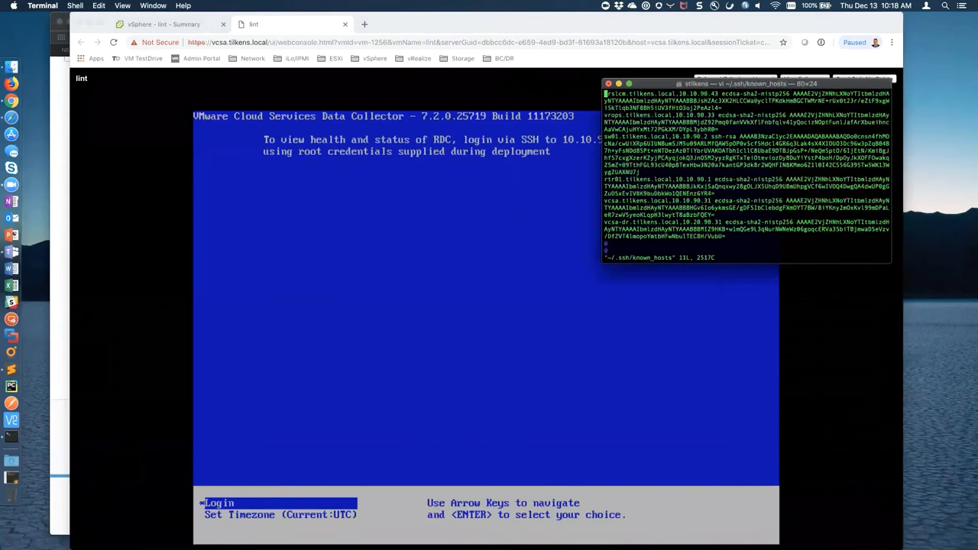
key("i")
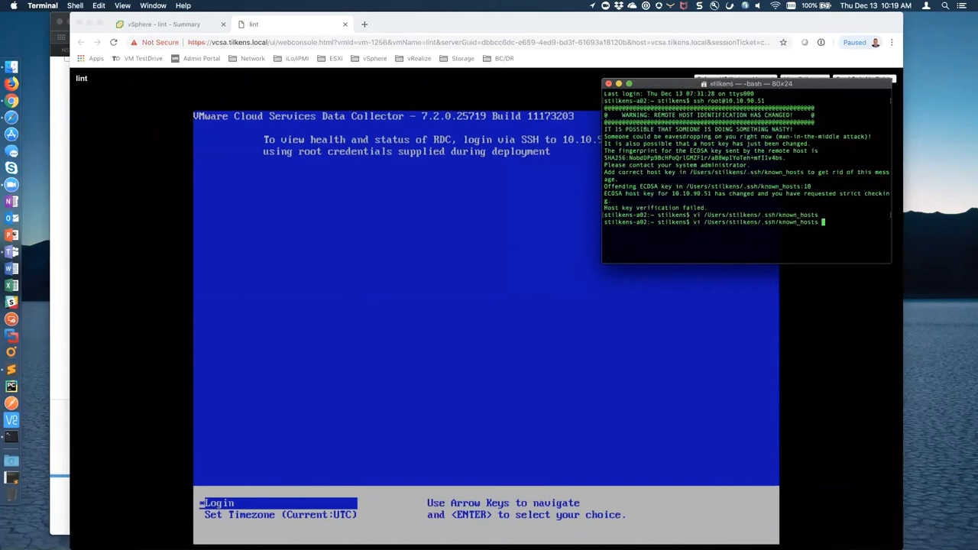
key("Return")
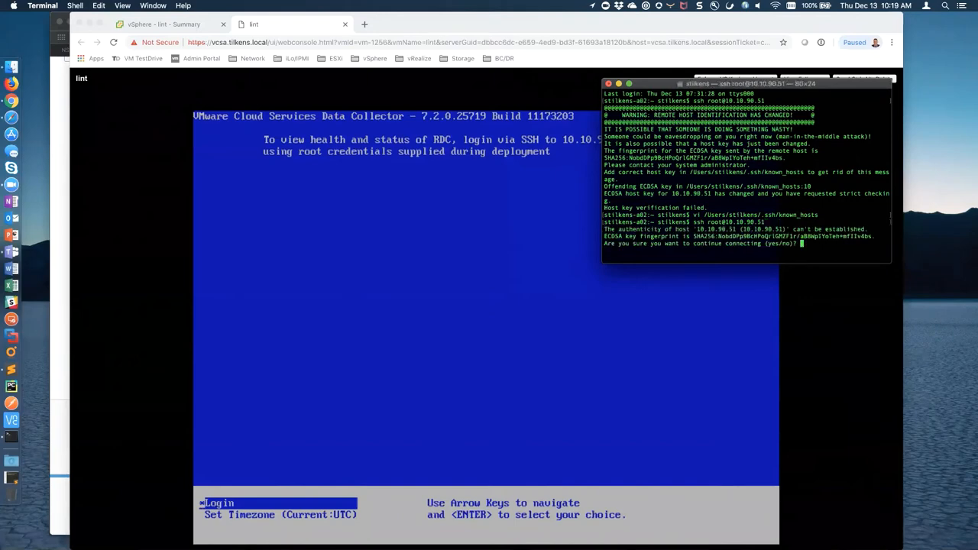
type("yes")
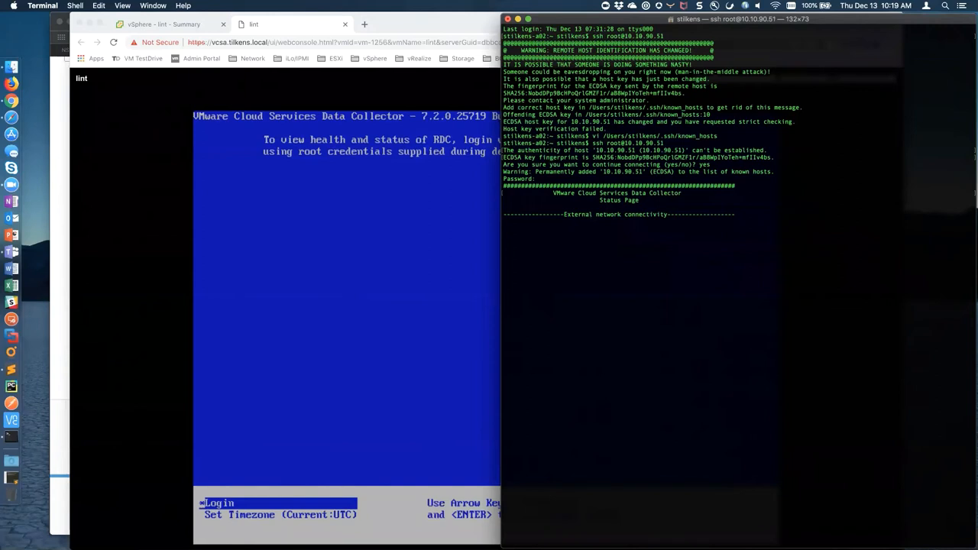
mouse_move(321, 227)
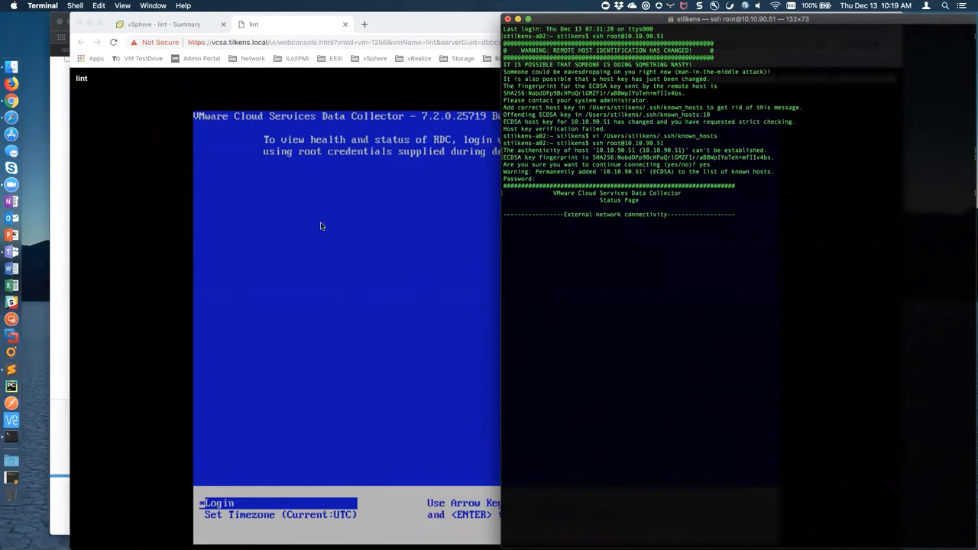
mouse_move(119, 254)
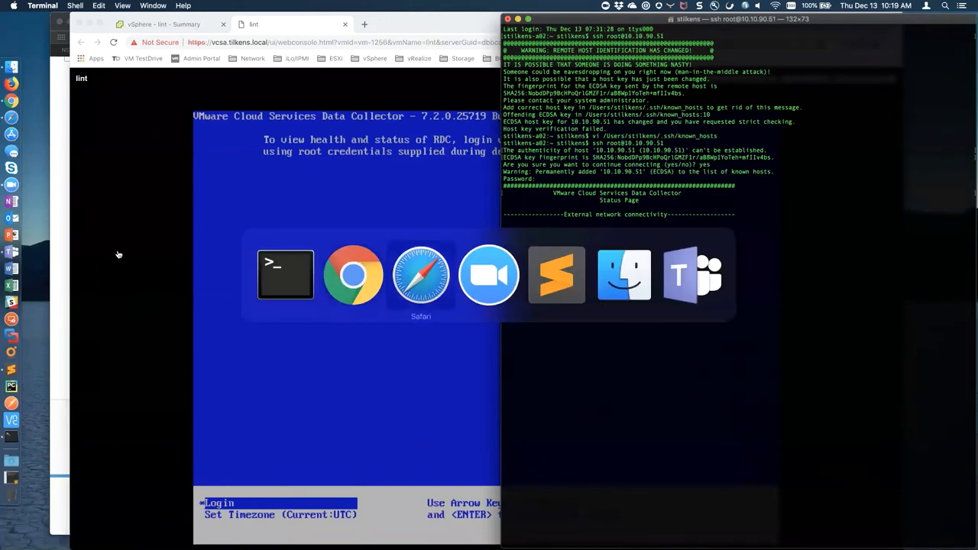
Step: Finish the collector setup past Configure Log Forwarding and show the new 10.10.90.51 collector under Manage > Data Collectors
left_click(420, 275)
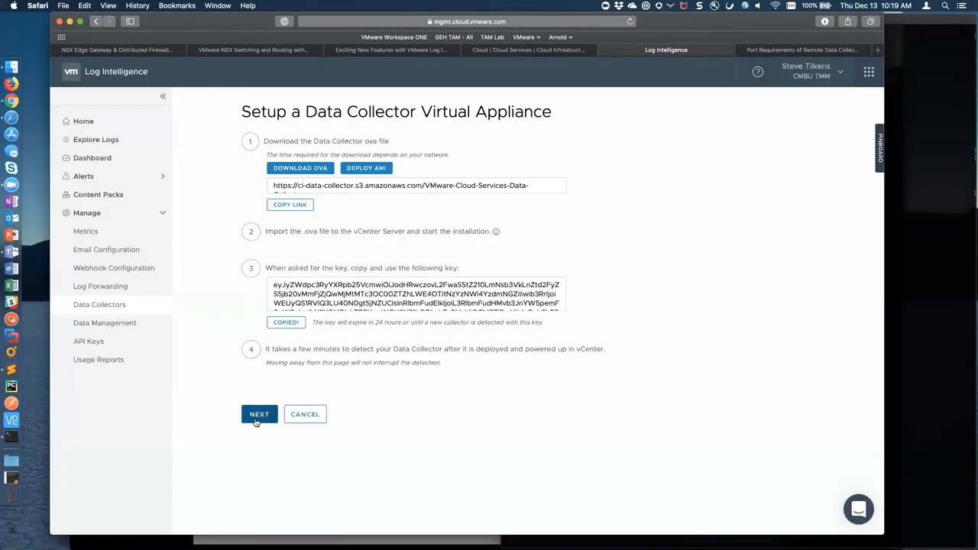
left_click(260, 414)
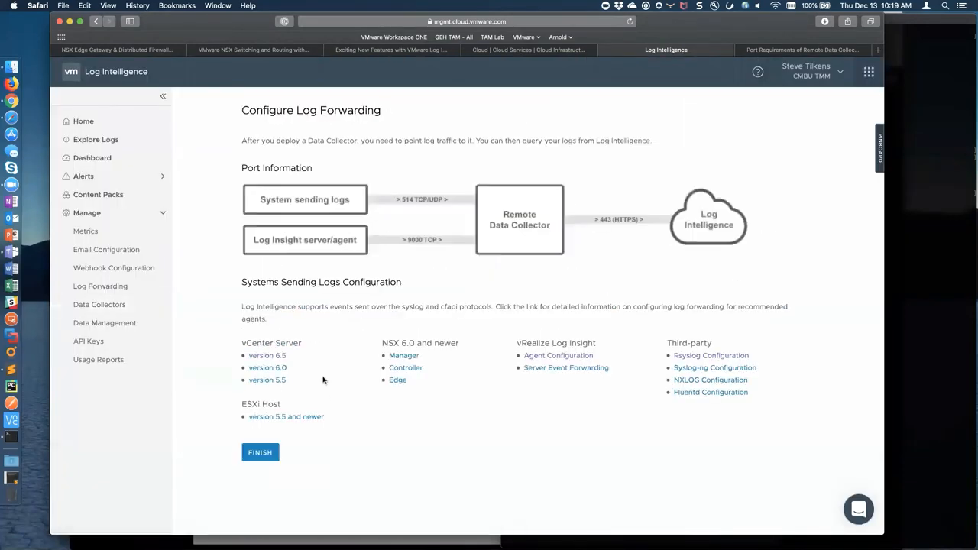
mouse_move(426, 299)
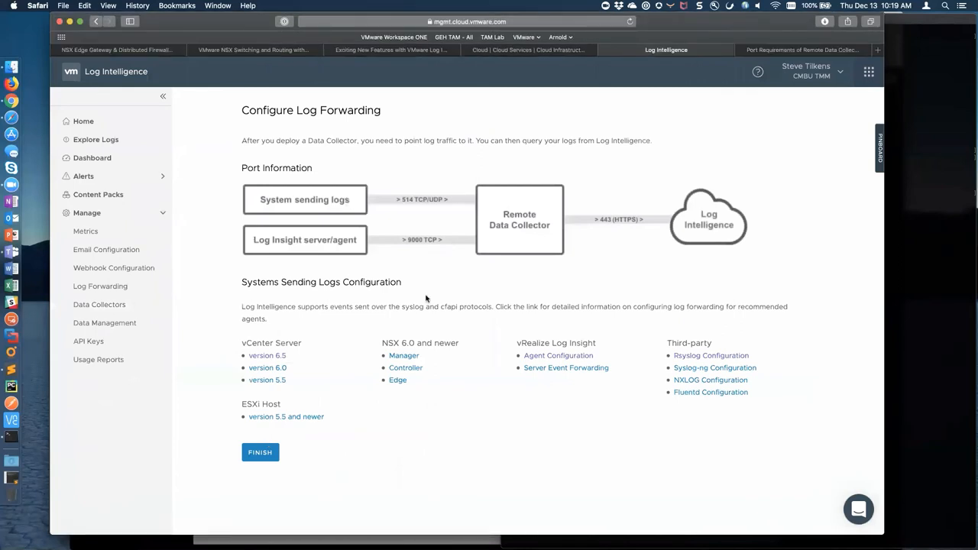
mouse_move(312, 252)
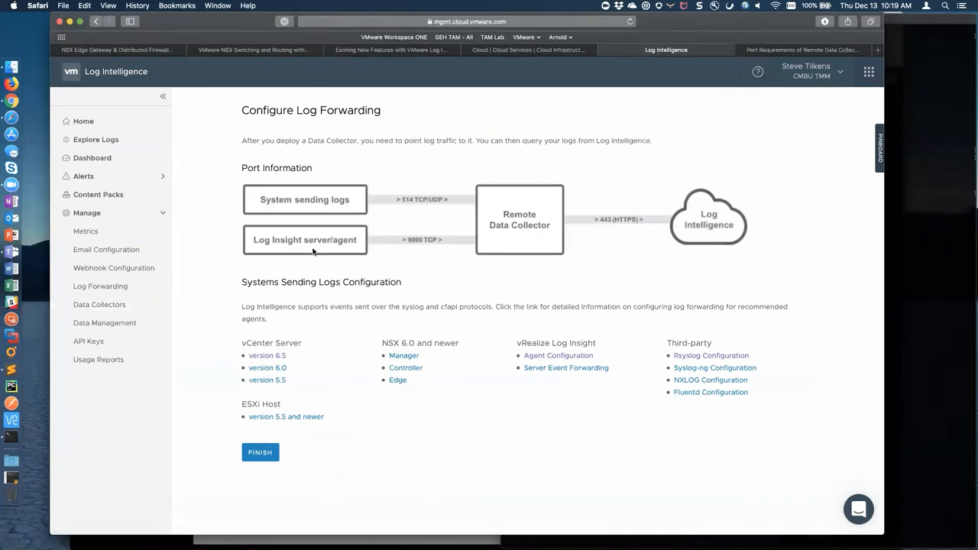
mouse_move(266, 244)
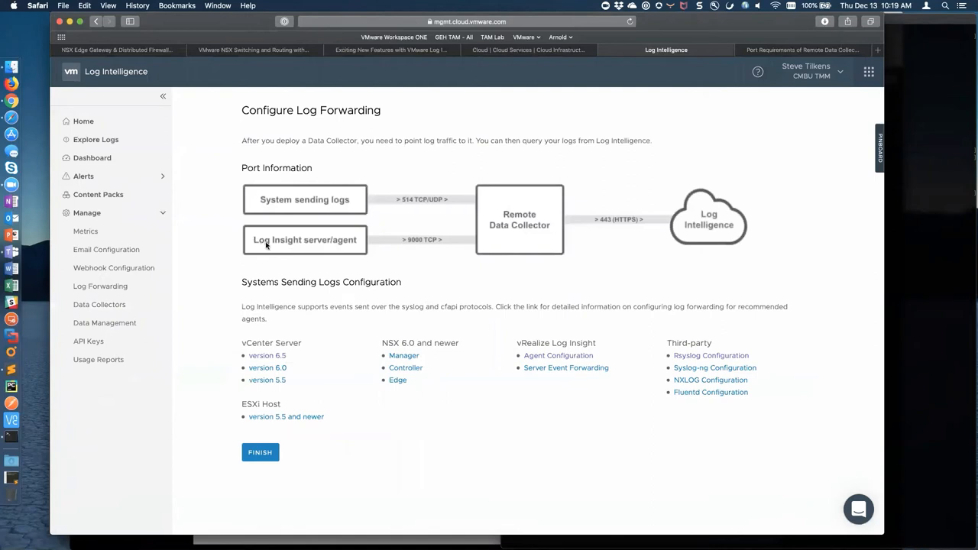
mouse_move(370, 257)
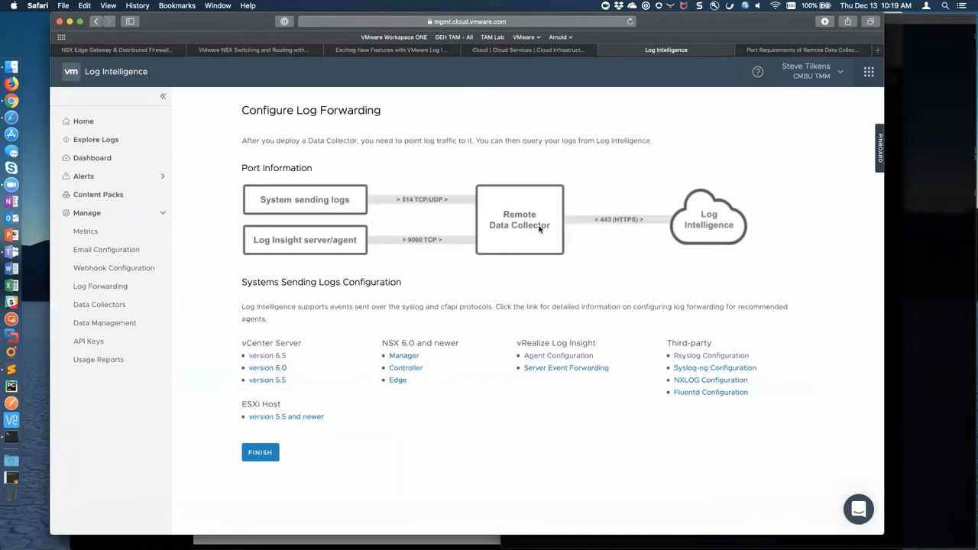
mouse_move(532, 247)
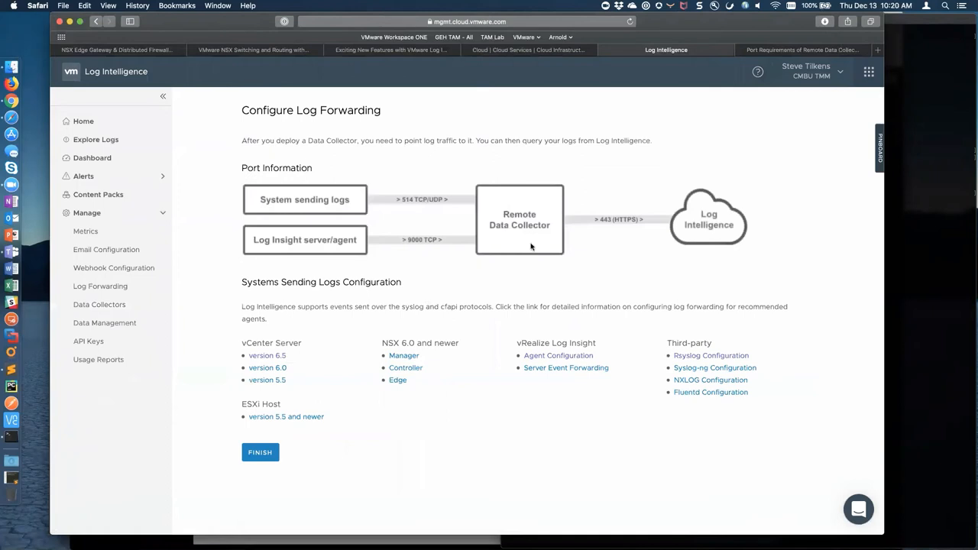
mouse_move(376, 257)
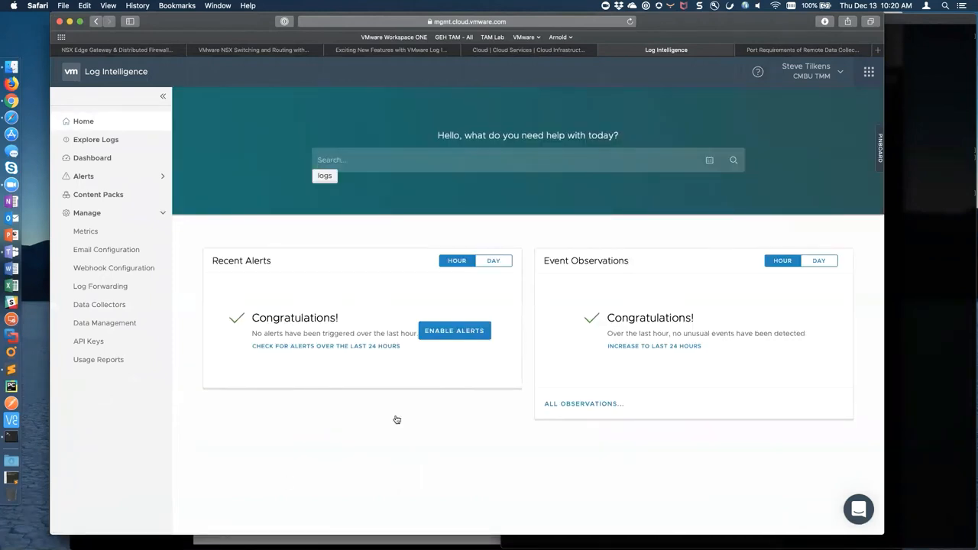
left_click(98, 304)
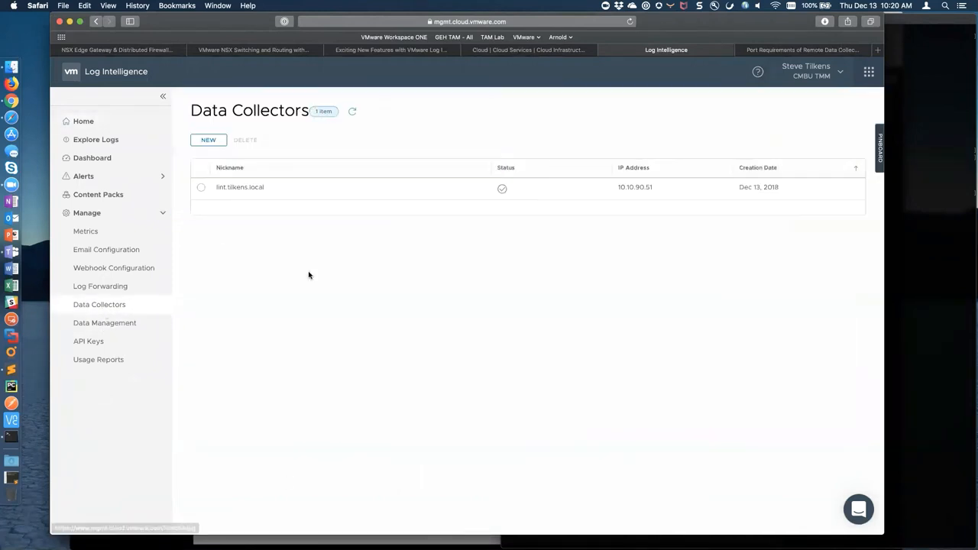
mouse_move(312, 192)
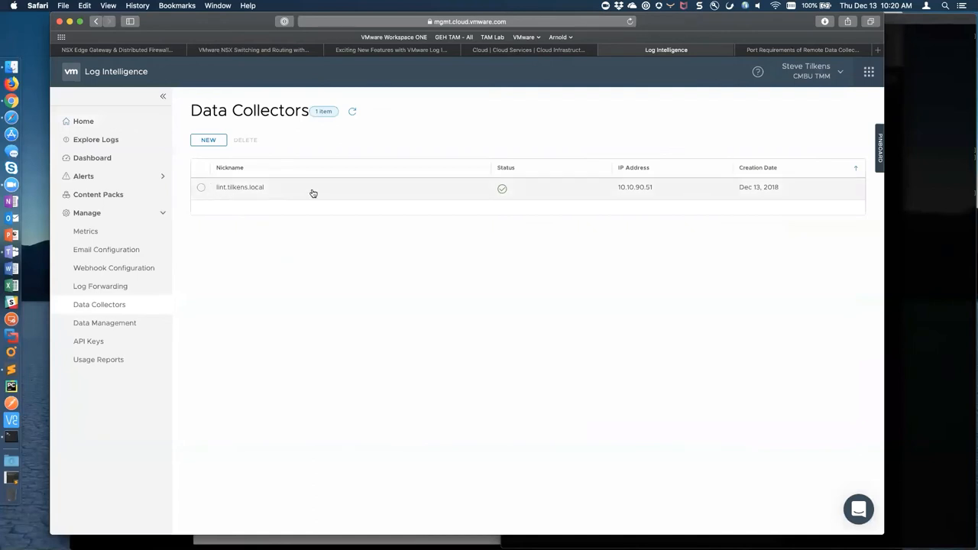
mouse_move(501, 189)
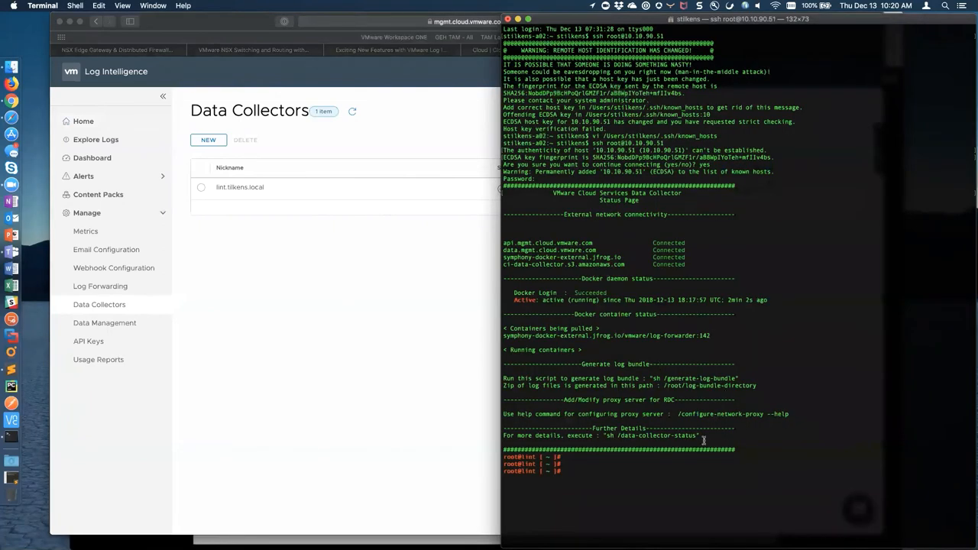
mouse_move(582, 200)
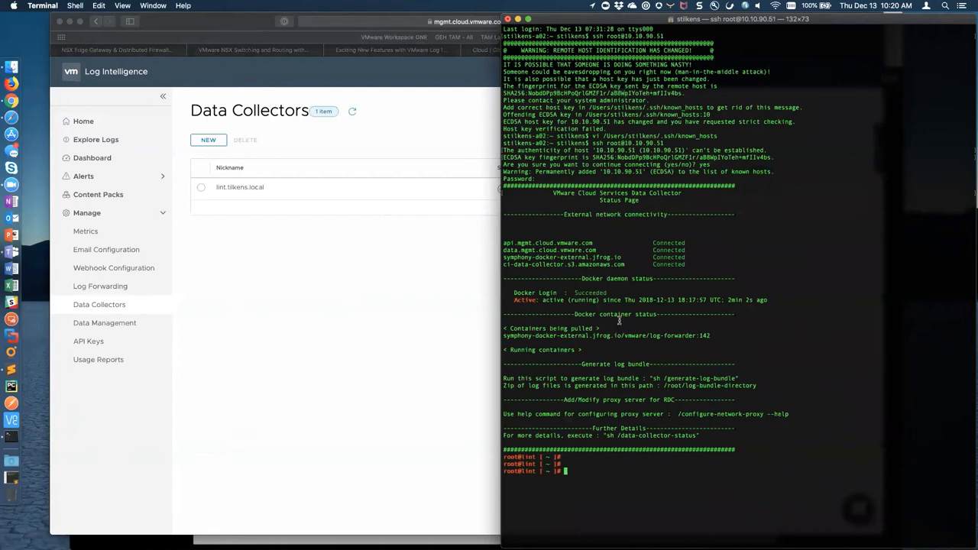
mouse_move(617, 322)
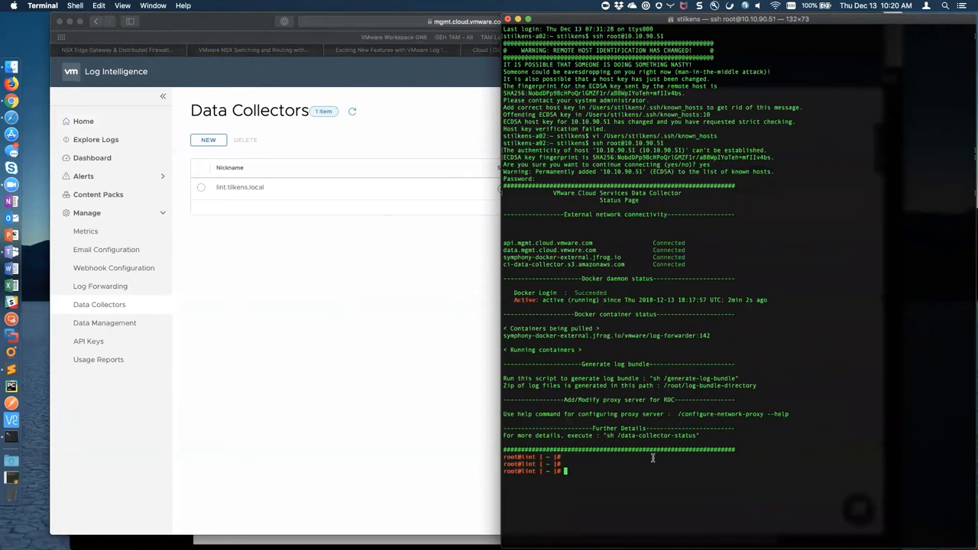
Step: Run sh /data-collector-status --status to report cloud connectivity, docker daemon state and running containers
type("sh /data")
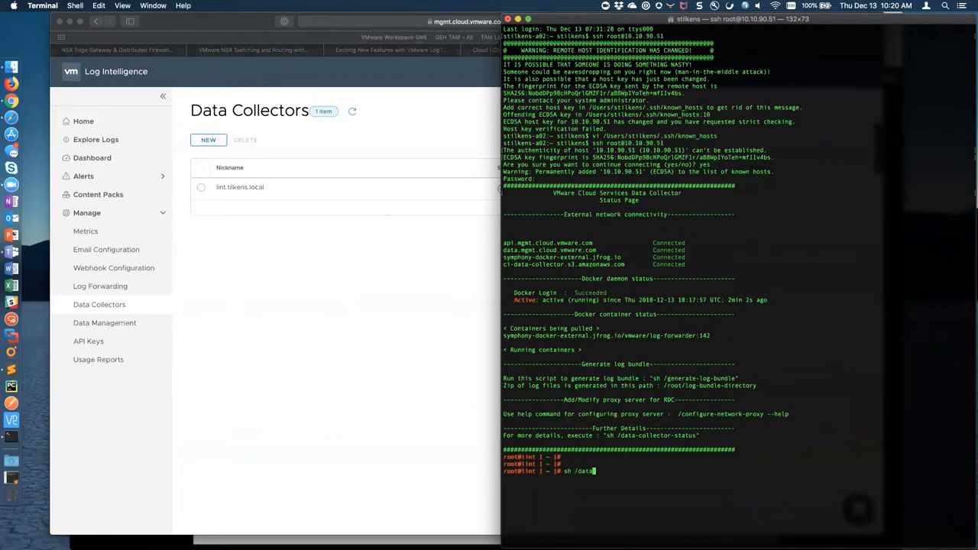
type("collector-statu")
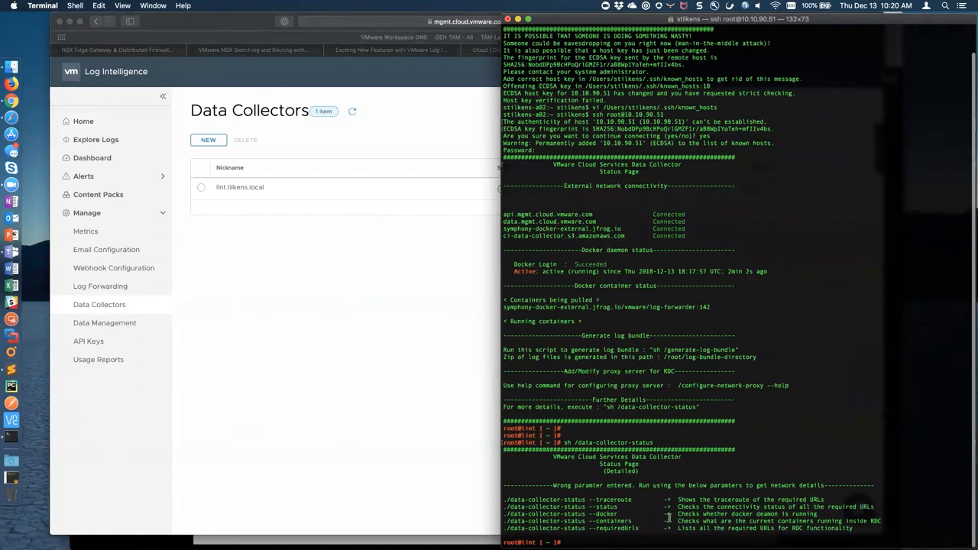
type("sh /data-collector-status")
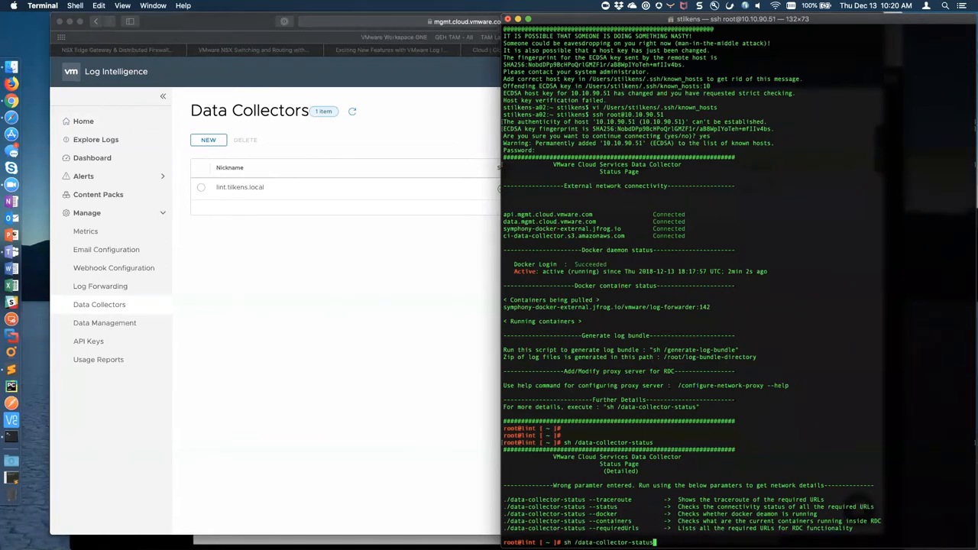
type("--status")
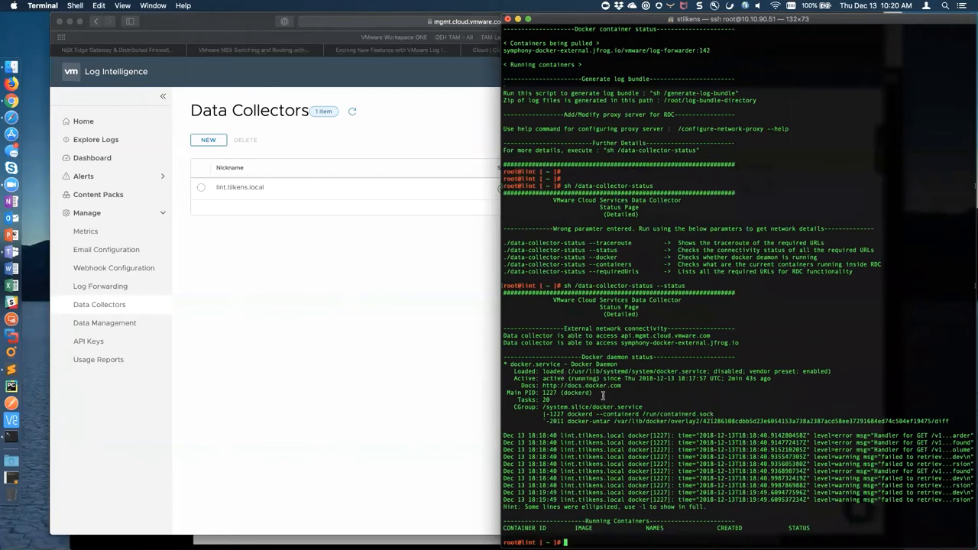
mouse_move(661, 413)
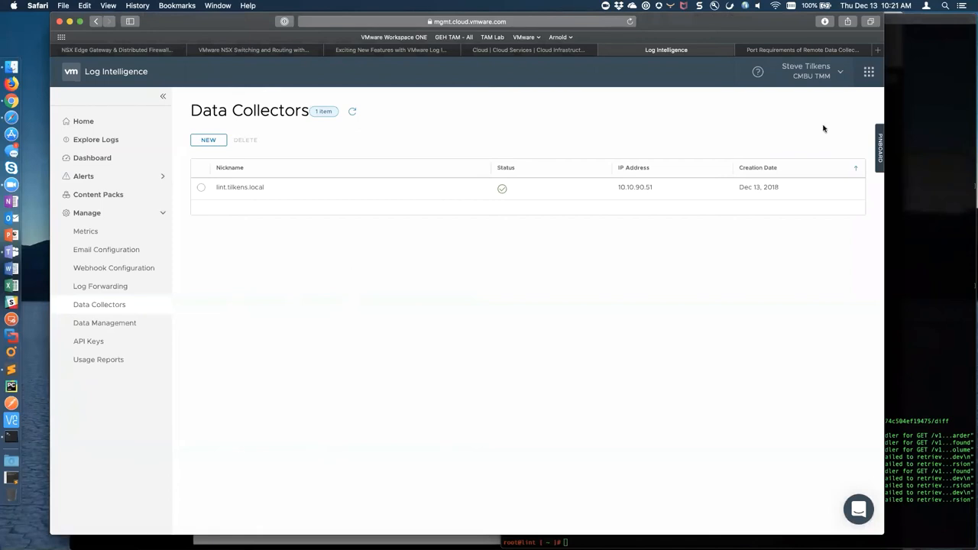
mouse_move(523, 90)
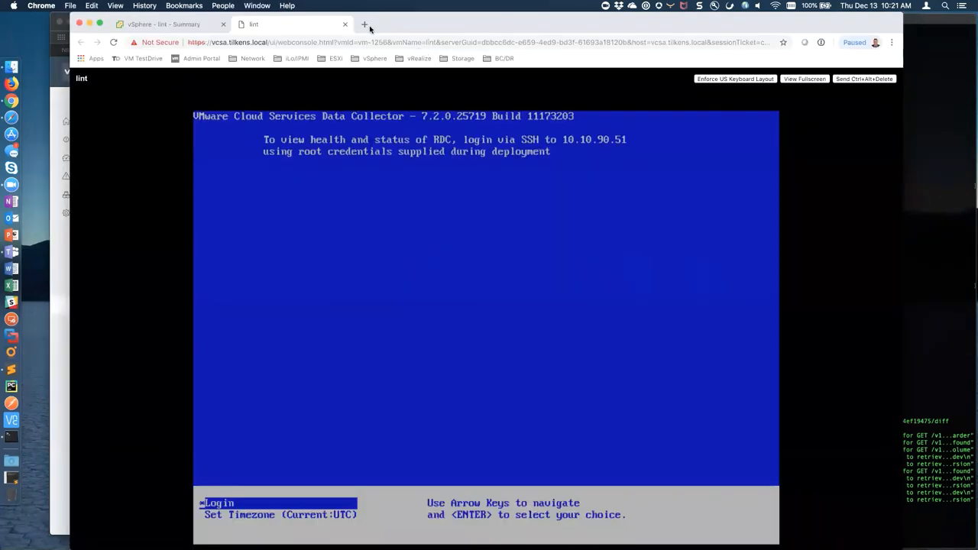
Step: In a new tab, sign in to the on-prem vRealize Log Insight as admin, then return to the vSphere Client tab
left_click(363, 25)
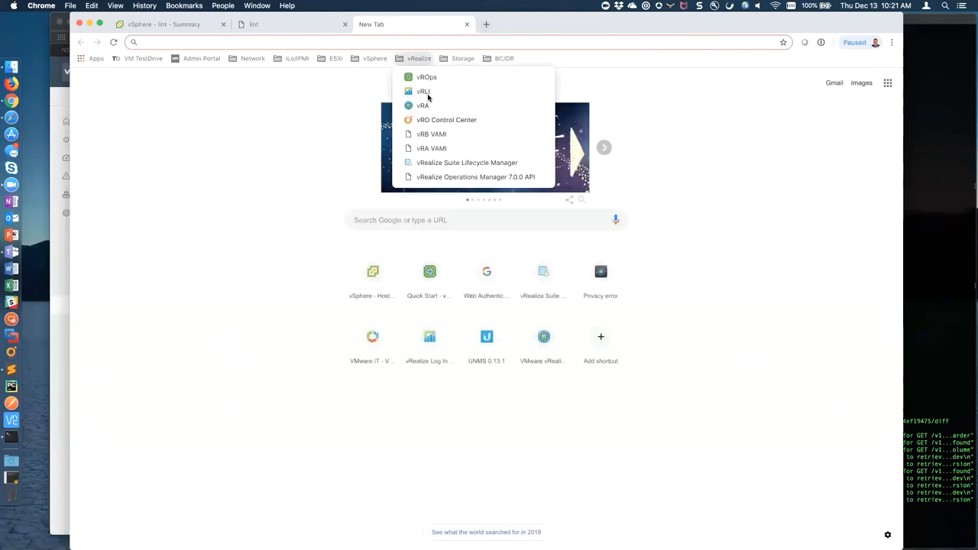
left_click(424, 92)
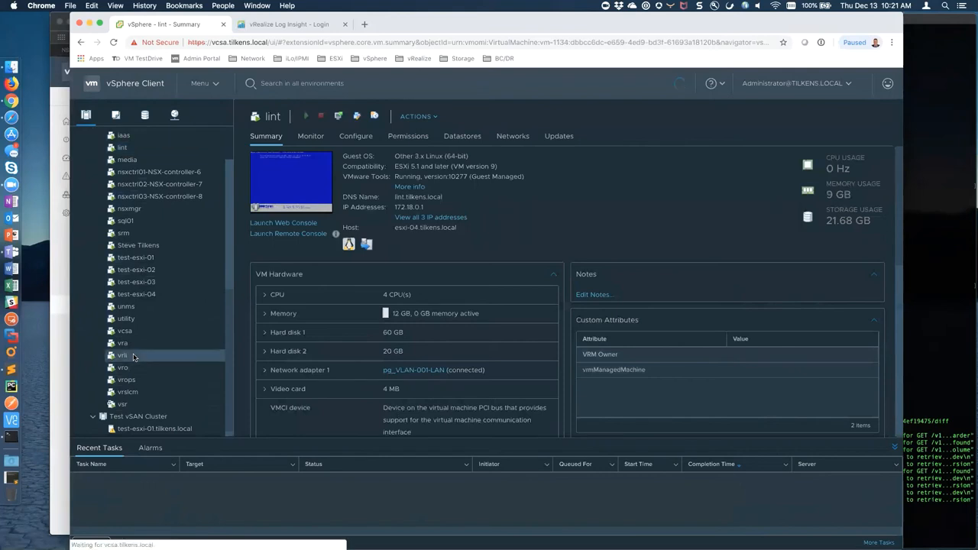
left_click(122, 355)
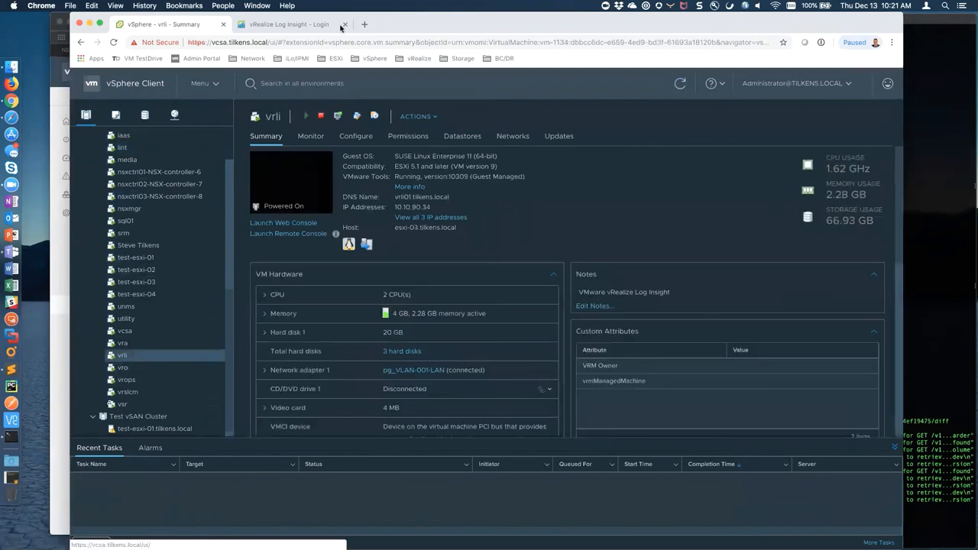
type("admin")
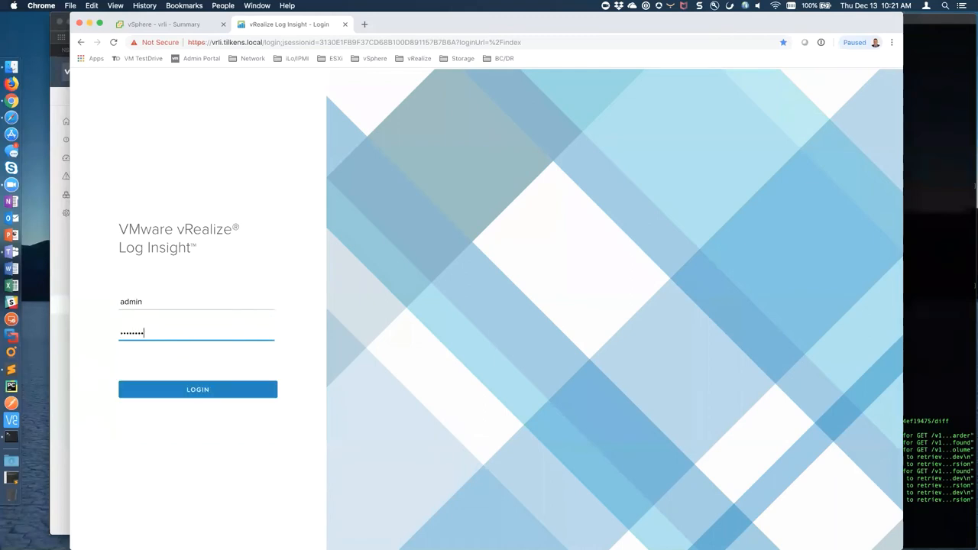
left_click(197, 390)
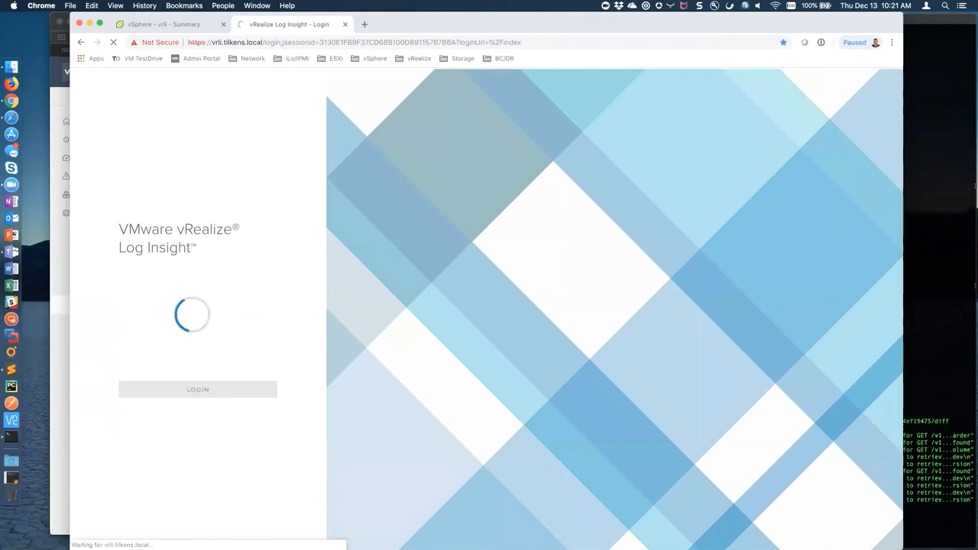
mouse_move(299, 243)
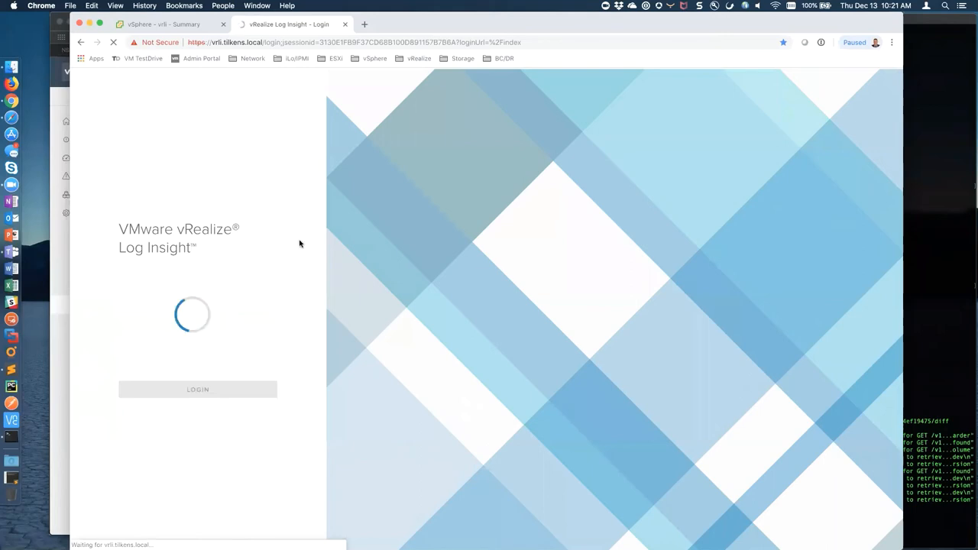
left_click(197, 390)
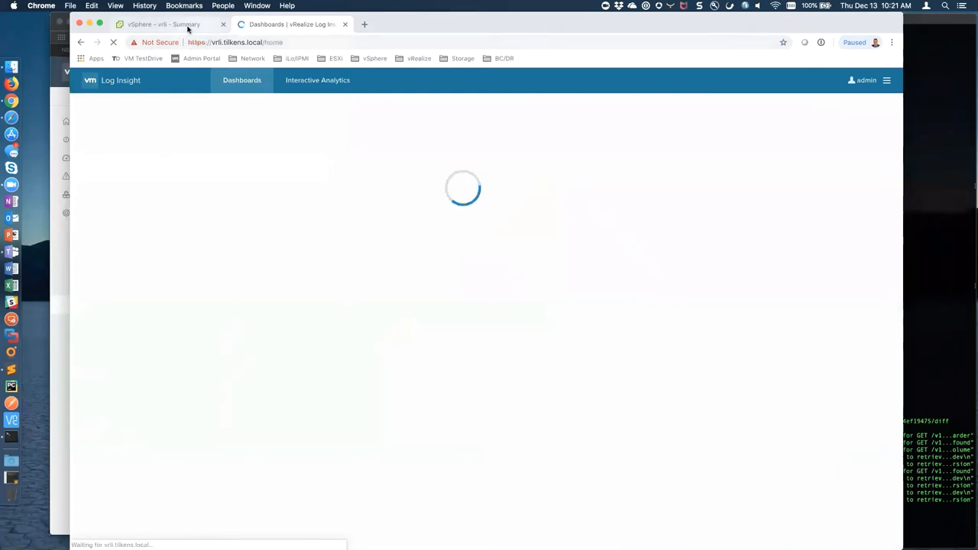
left_click(162, 25)
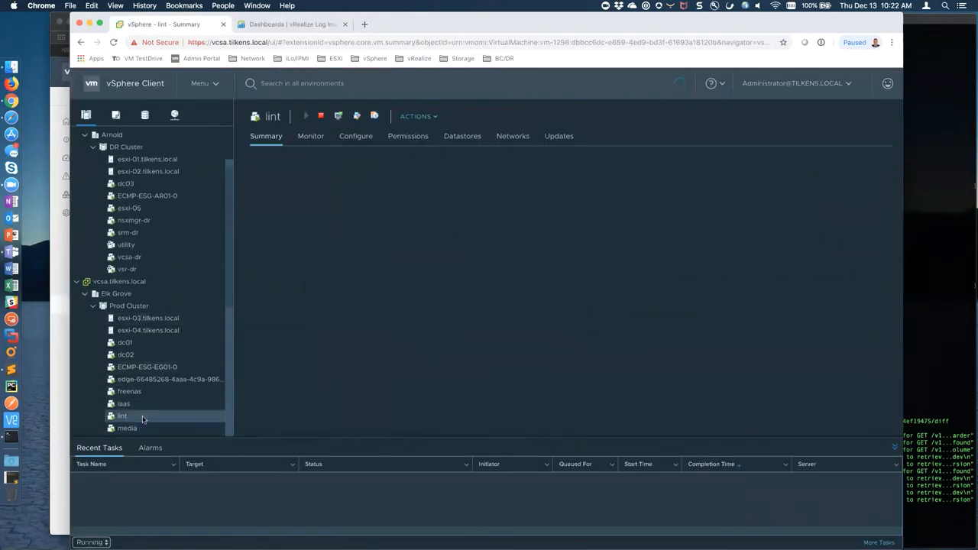
Step: Select the lint VM summary and review its expanded memory details
left_click(122, 415)
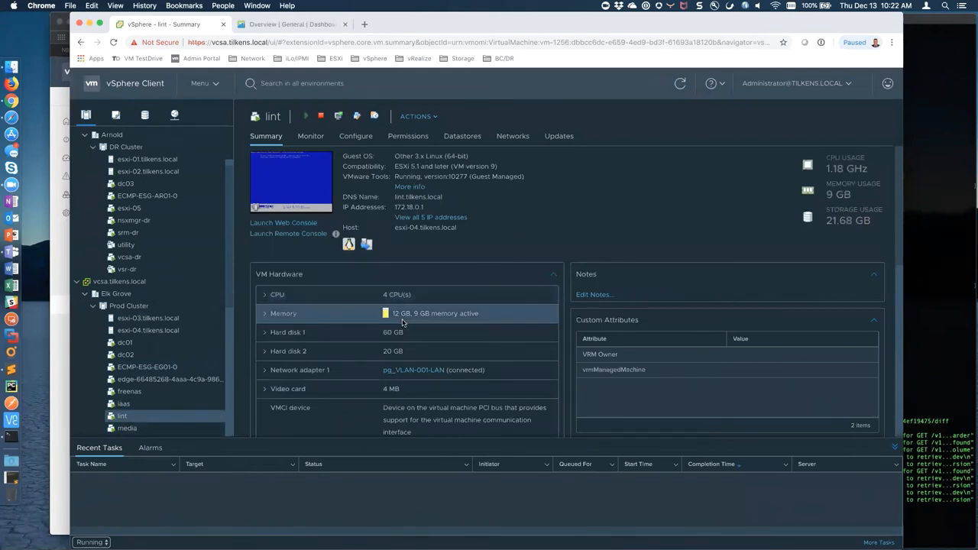
left_click(265, 313)
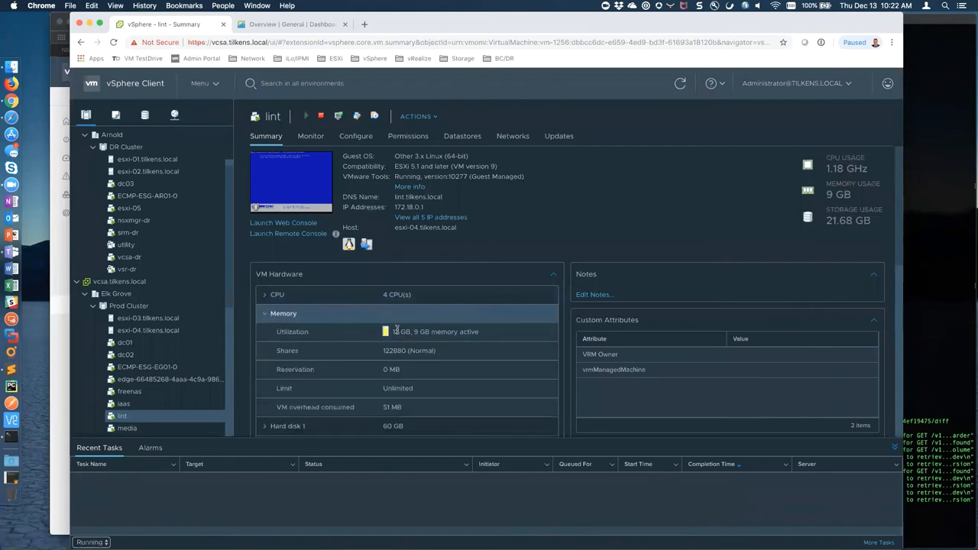
scroll("down", 3)
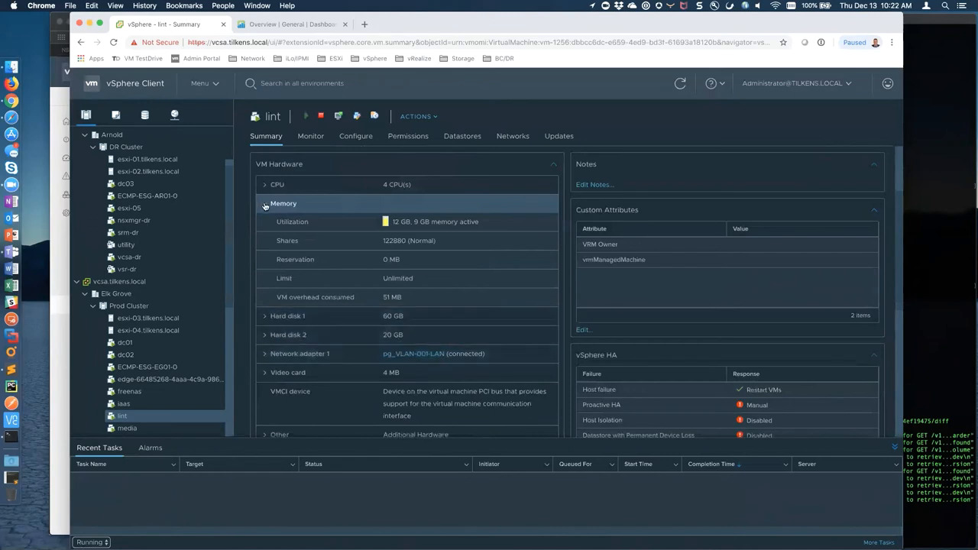
left_click(265, 203)
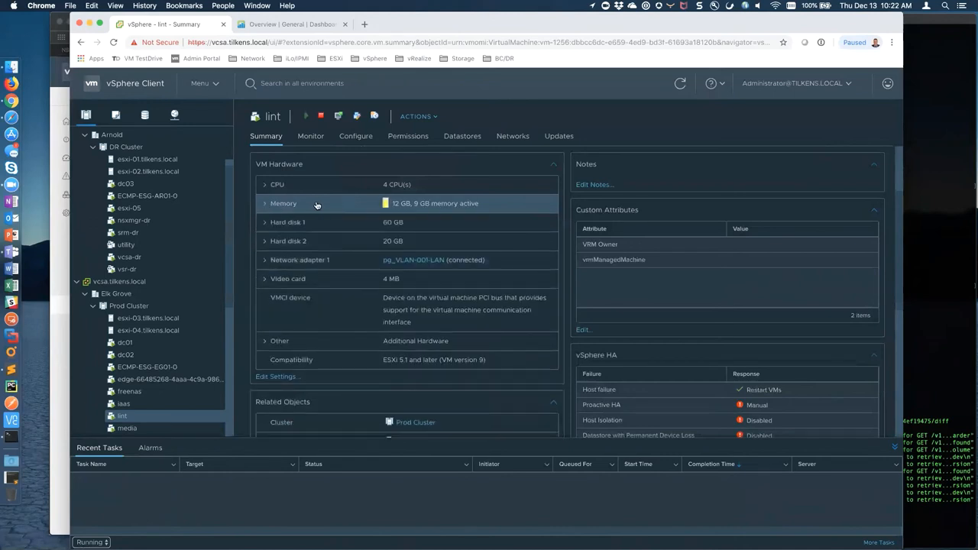
mouse_move(462, 263)
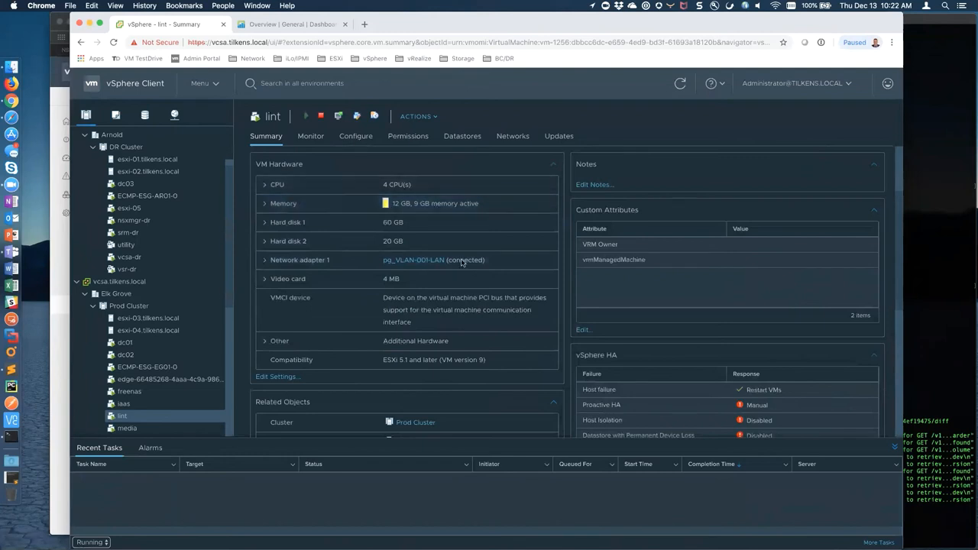
Step: Review the VM's CPU and memory in Edit Settings and cancel without changes
left_click(277, 376)
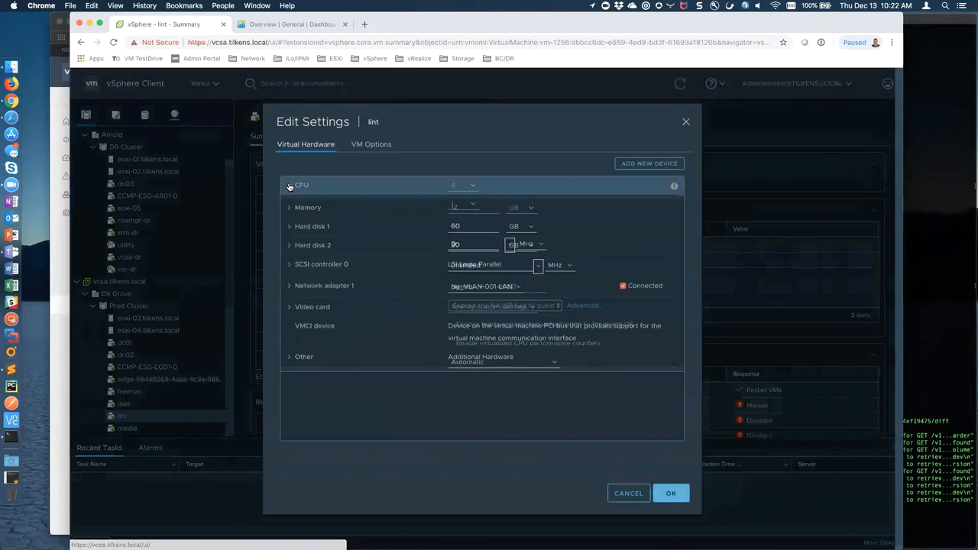
left_click(289, 185)
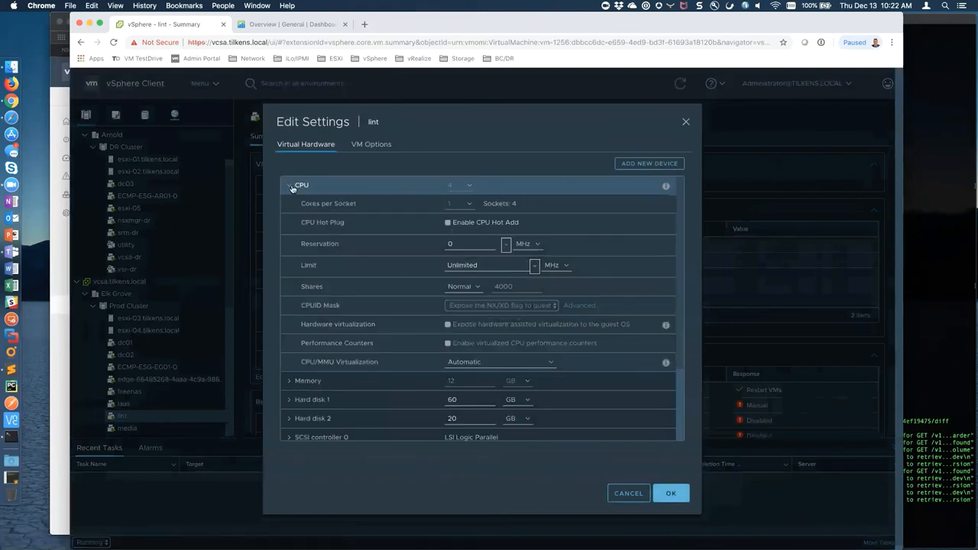
left_click(291, 185)
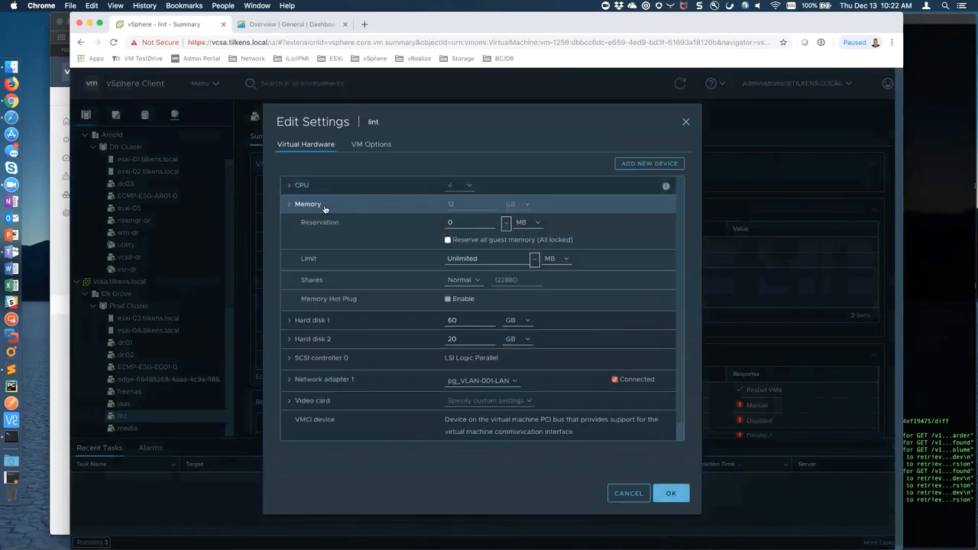
left_click(628, 492)
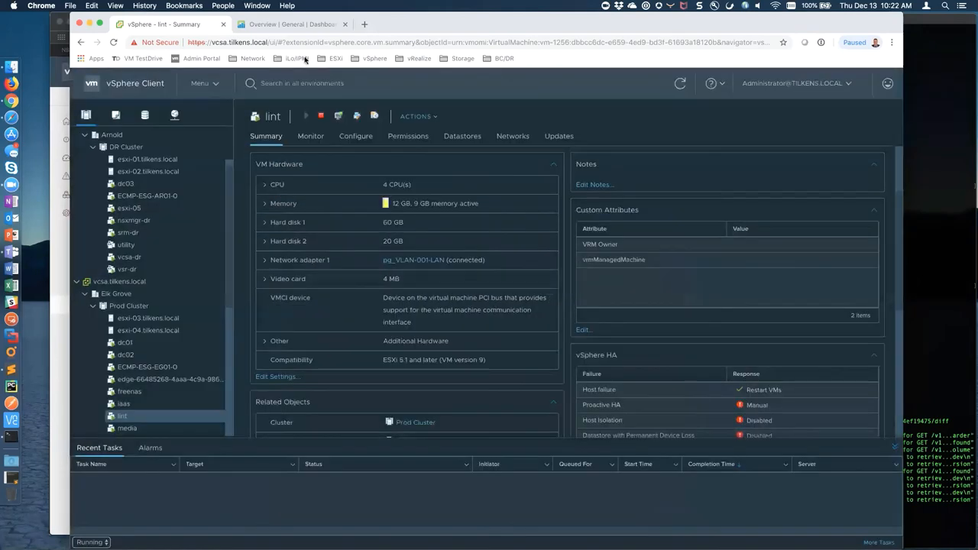
Step: In Log Insight Administration > Event Forwarding, fill a new destination with host lint.tilkens.local using the Ingestion API protocol
left_click(290, 25)
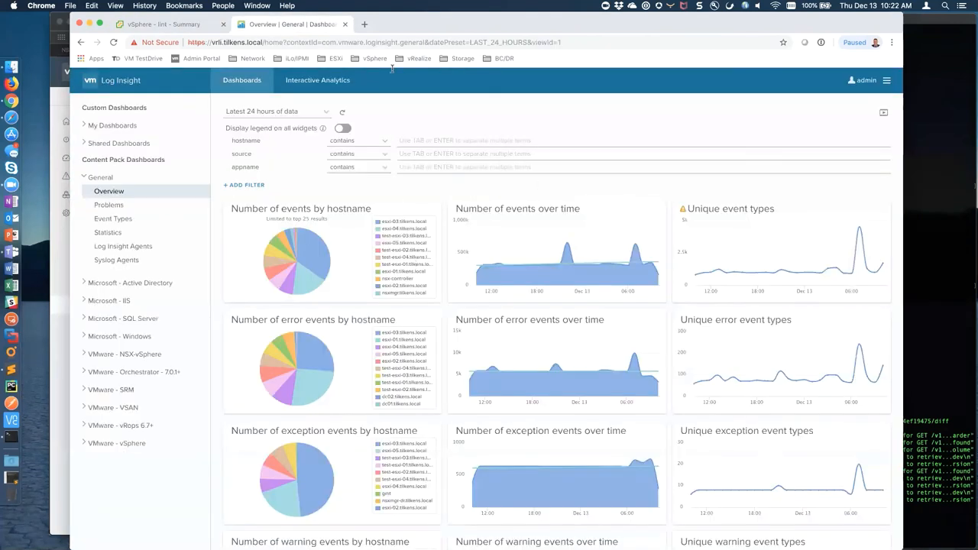
left_click(886, 80)
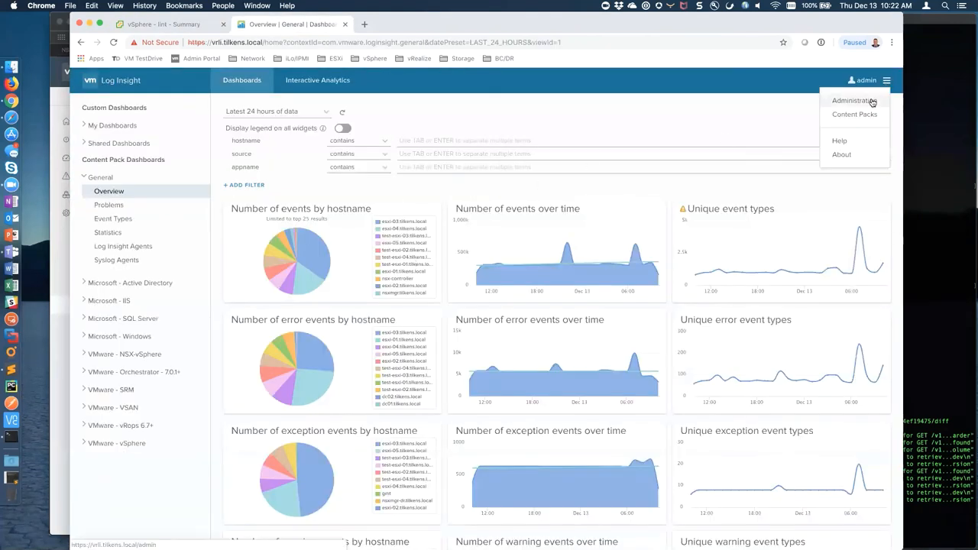
left_click(854, 101)
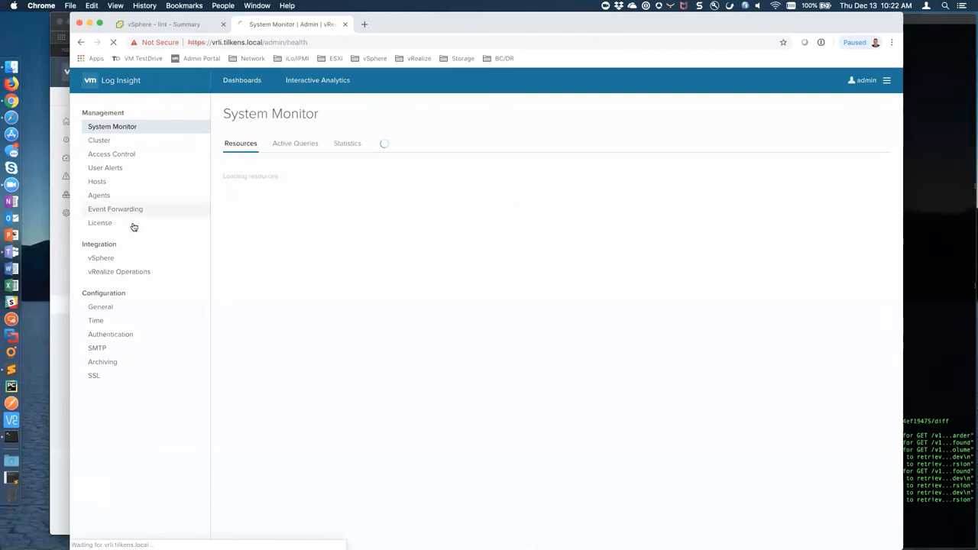
left_click(115, 207)
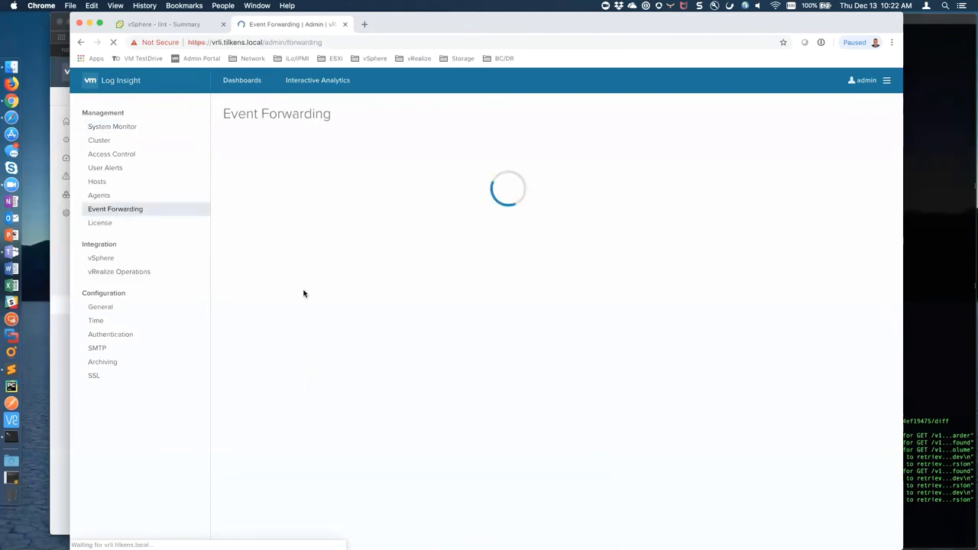
mouse_move(278, 278)
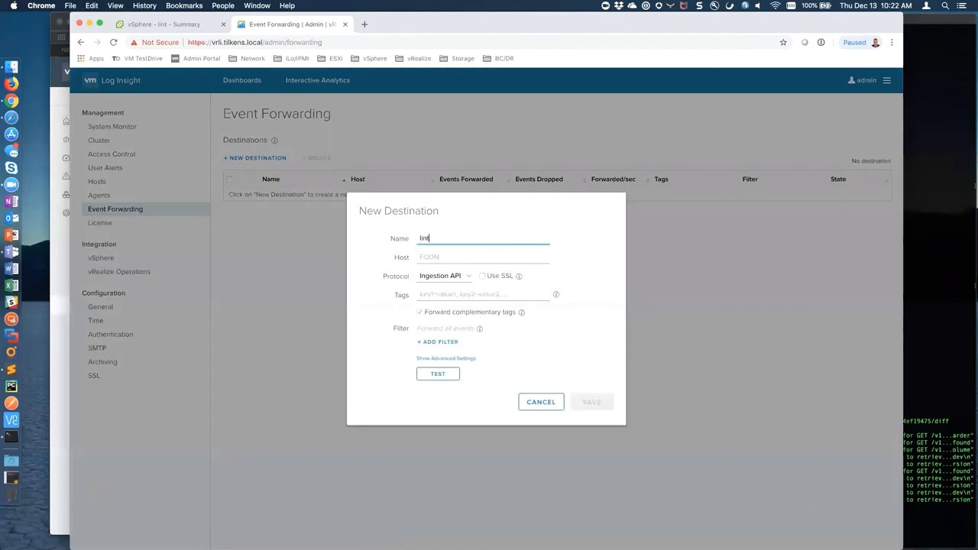
type(".tilkens.loca")
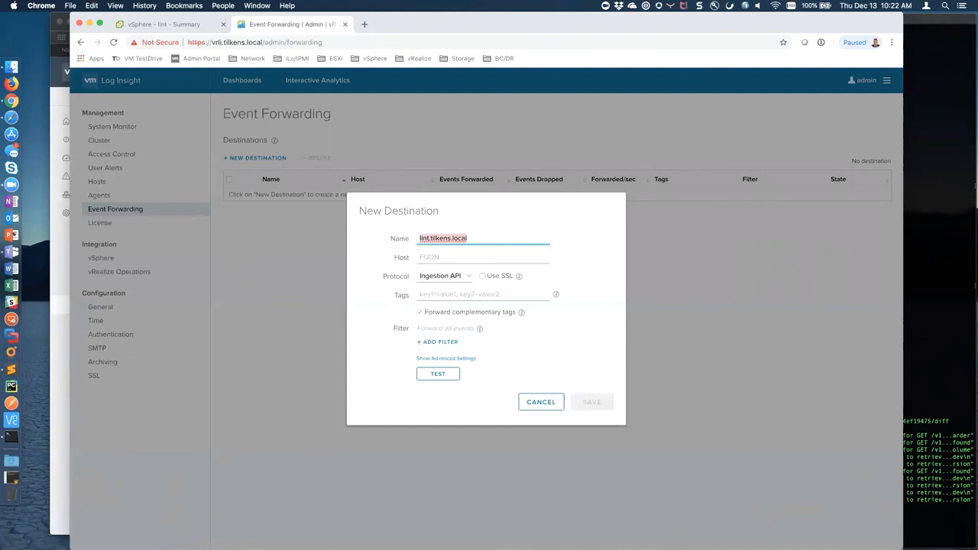
type("lint.tilkens.local")
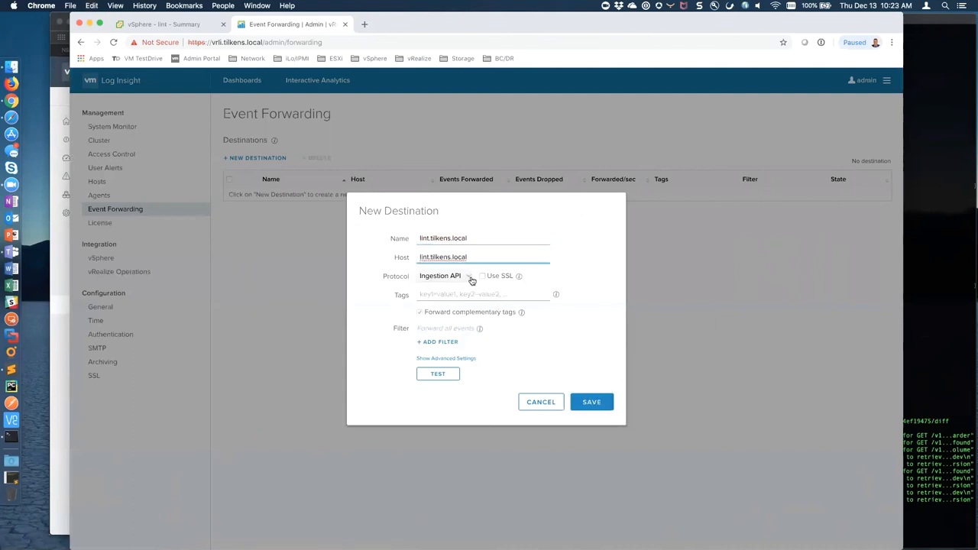
left_click(443, 275)
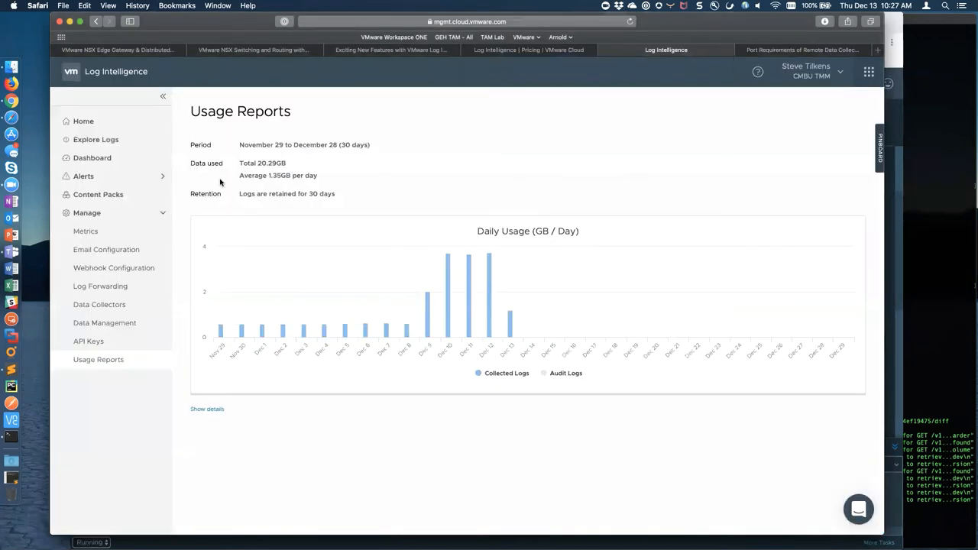
mouse_move(86, 231)
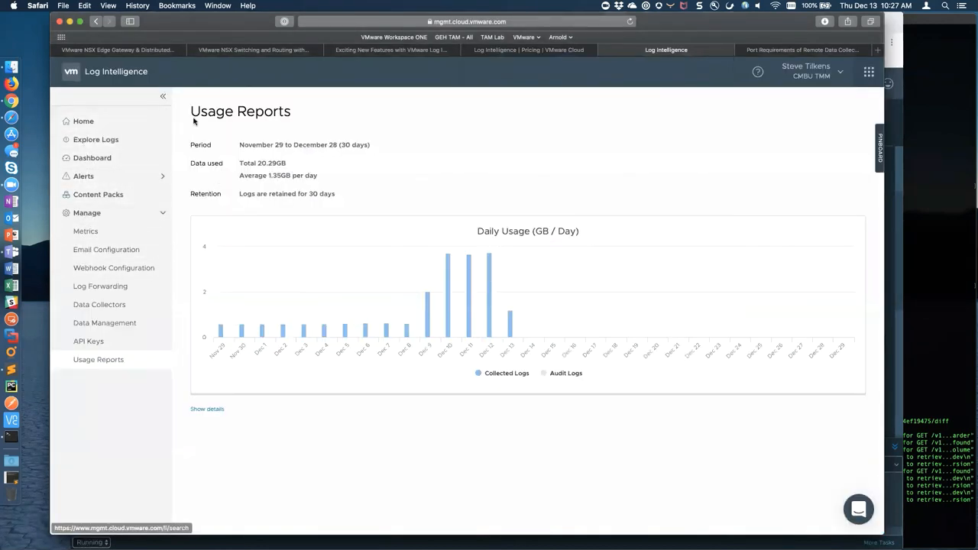
mouse_move(94, 139)
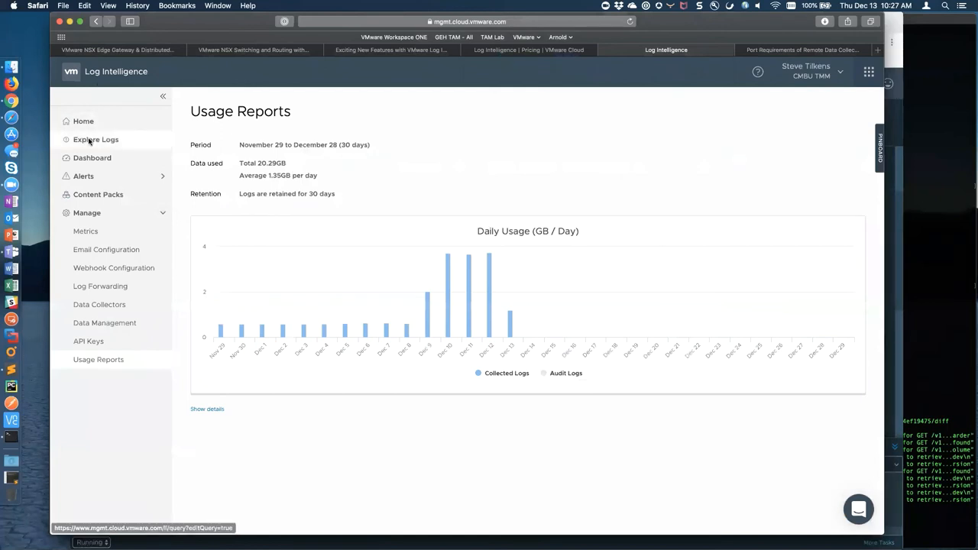
Step: In Explore Logs, search for ESXI-03 host events, then return to the Content Packs page
left_click(95, 139)
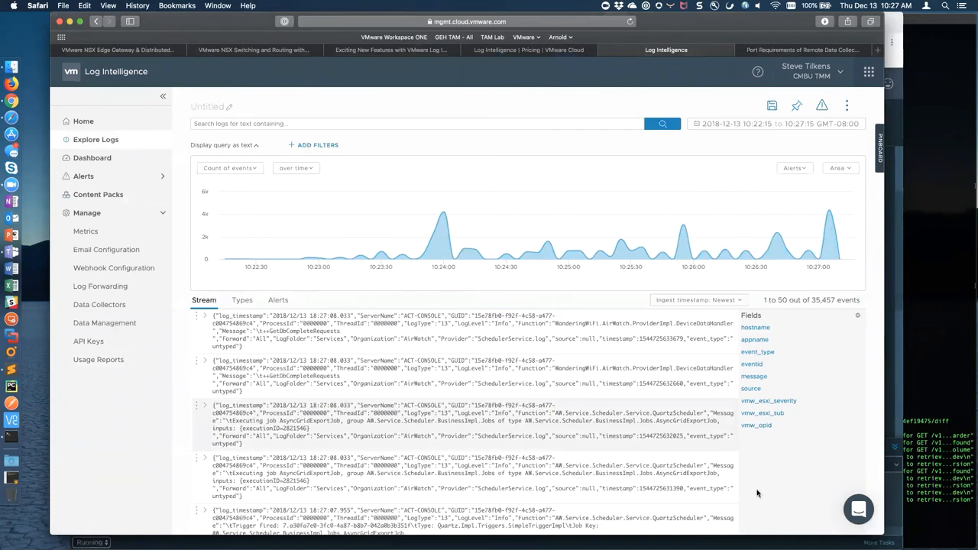
mouse_move(274, 238)
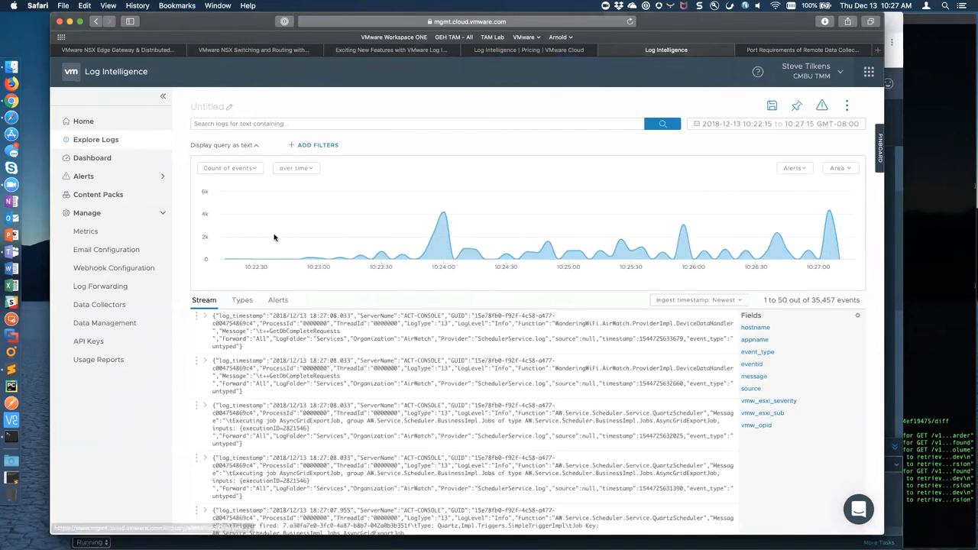
left_click(420, 122)
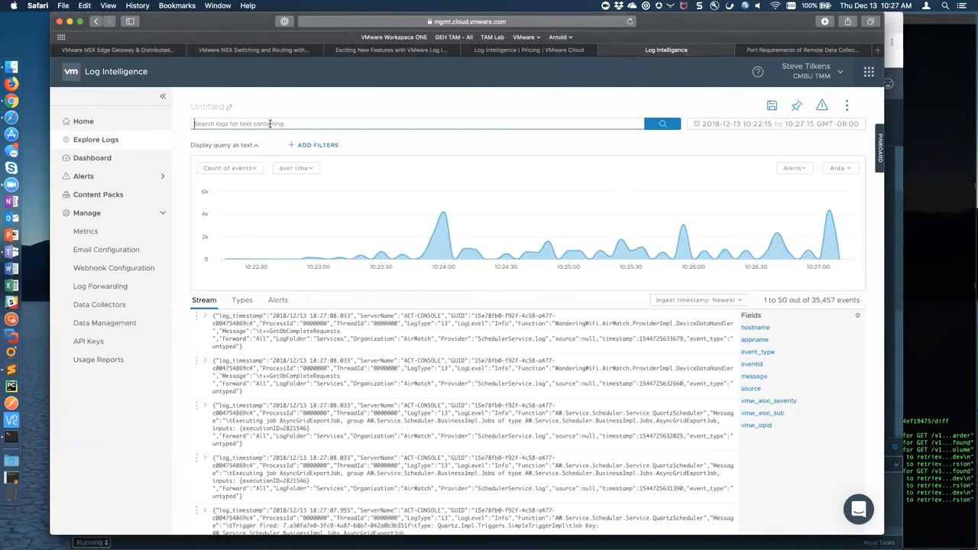
type("es")
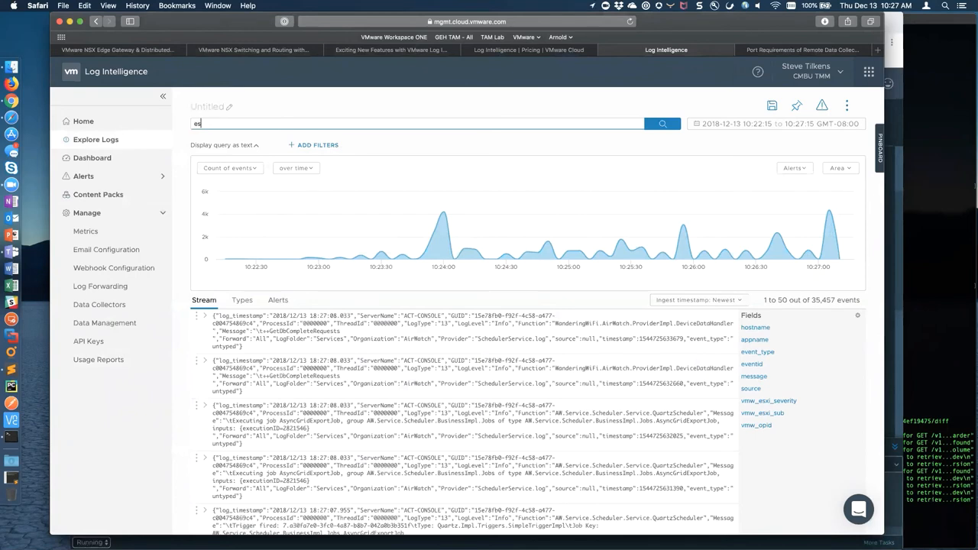
type("ESXi")
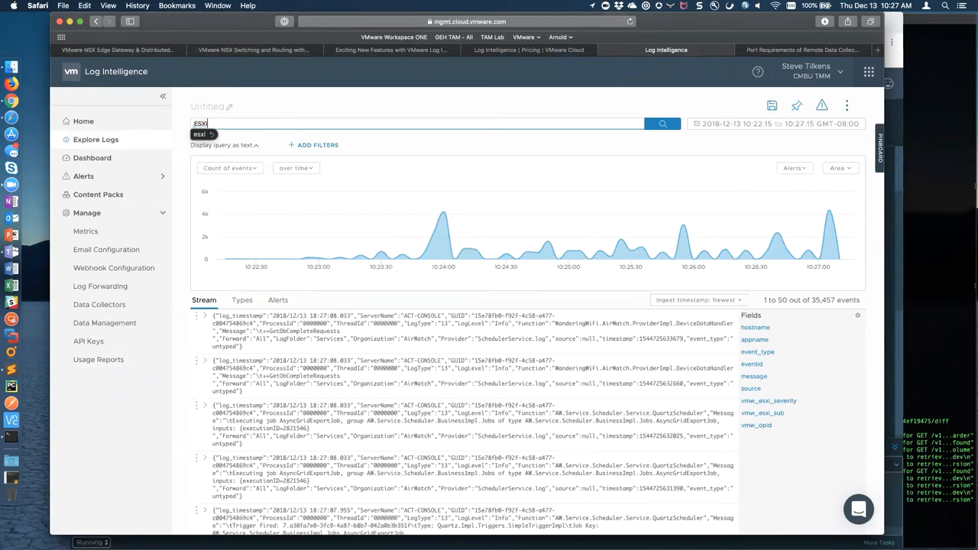
type("ESXI-0")
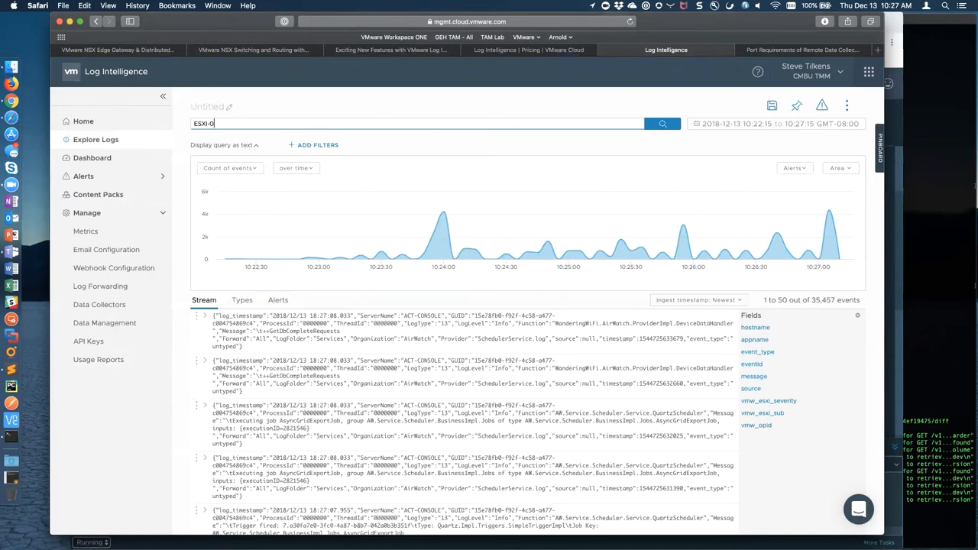
type("3")
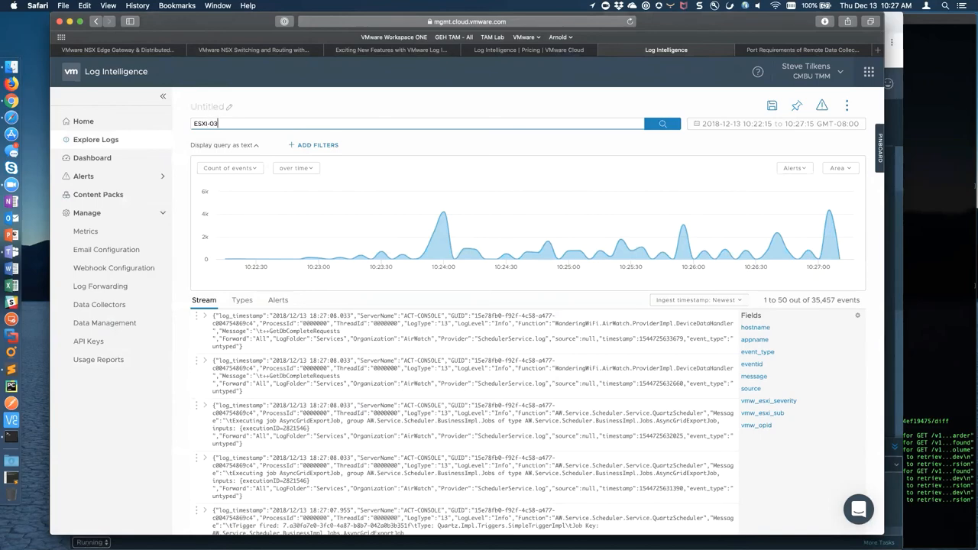
left_click(661, 122)
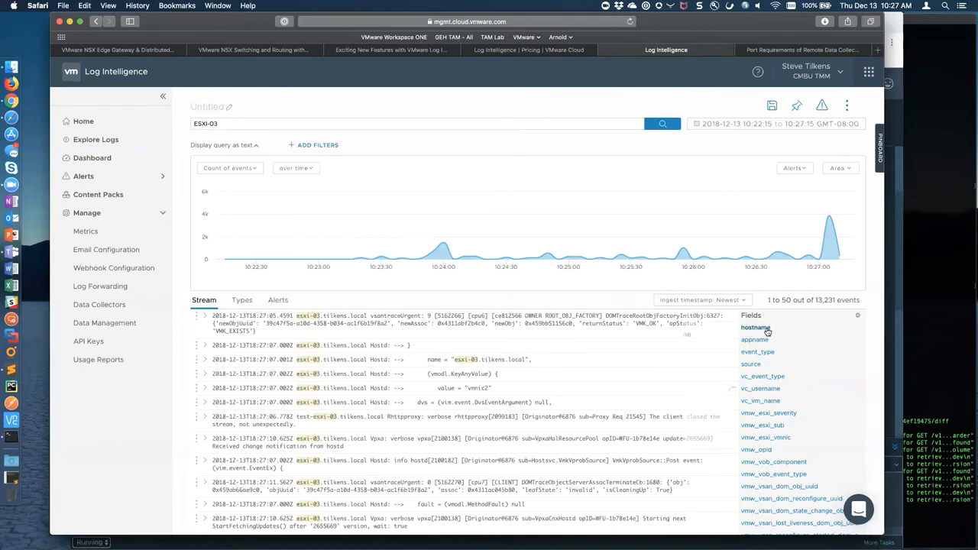
left_click(756, 327)
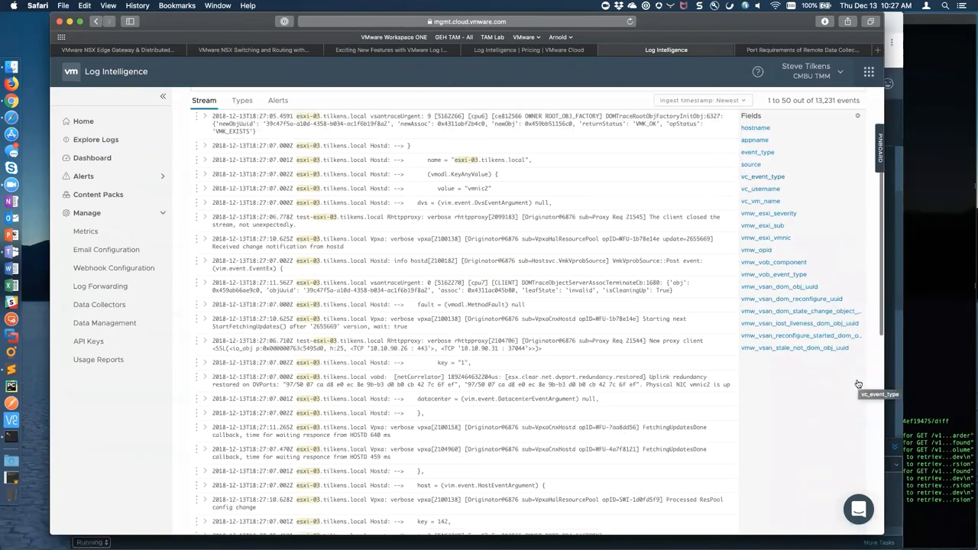
left_click(98, 194)
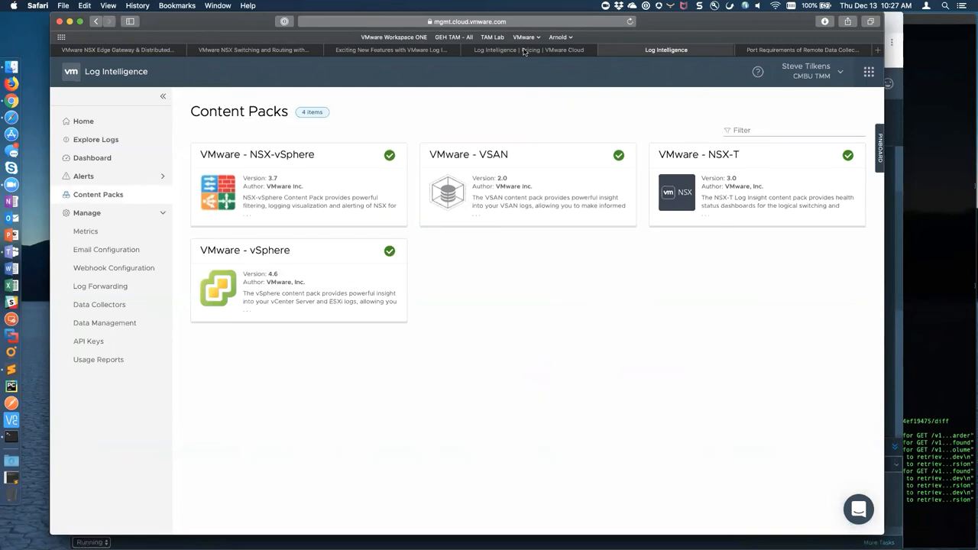
Step: Revisit the VMware Cloud blog article on new Log Intelligence features in Safari
left_click(392, 49)
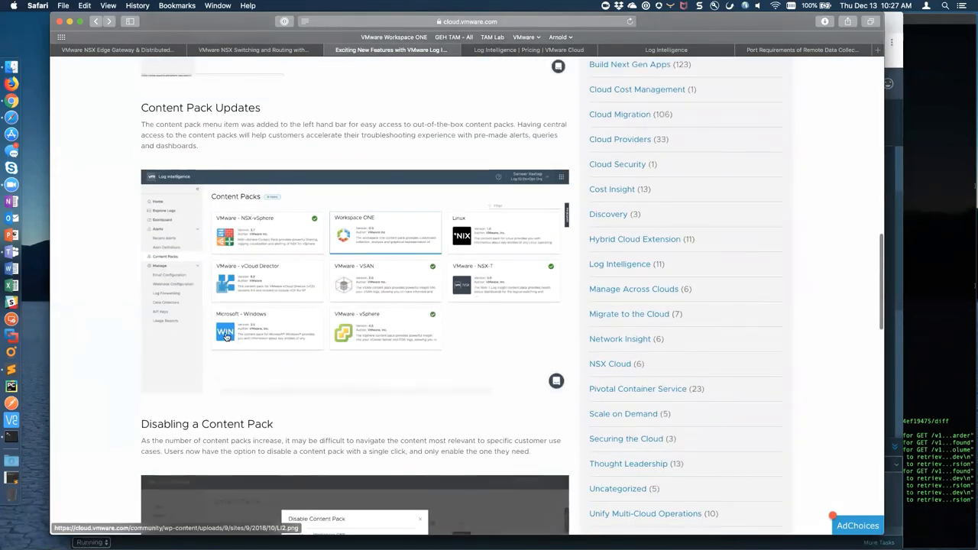
mouse_move(489, 236)
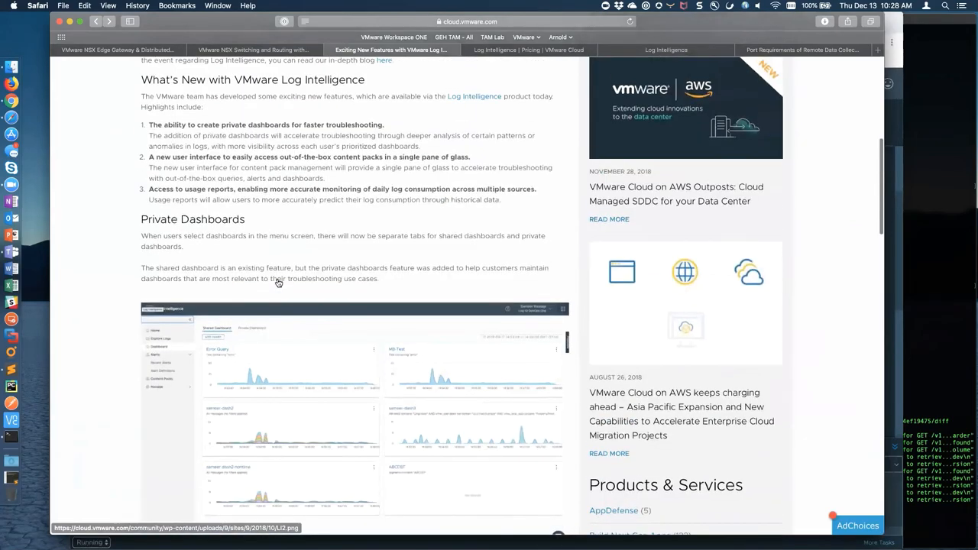
scroll("up", 3)
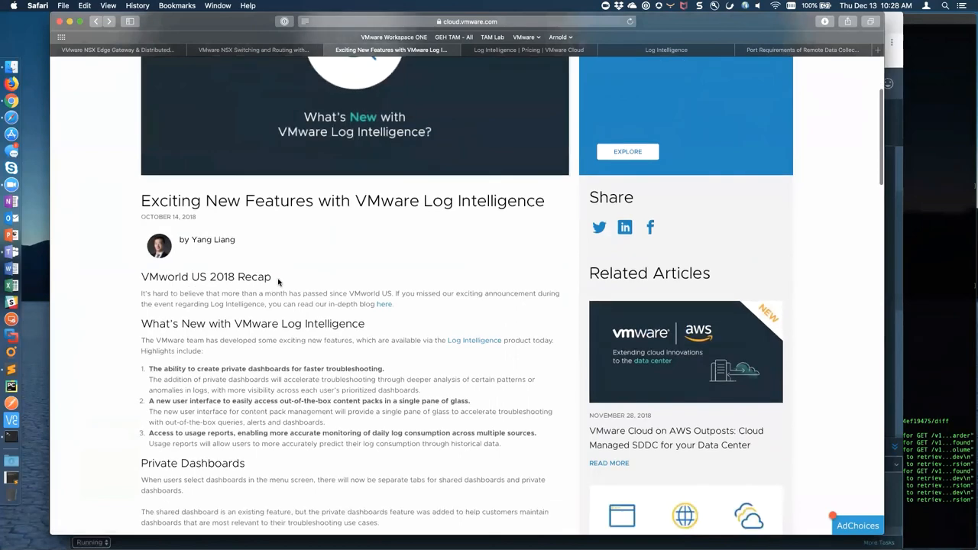
scroll("down", 3)
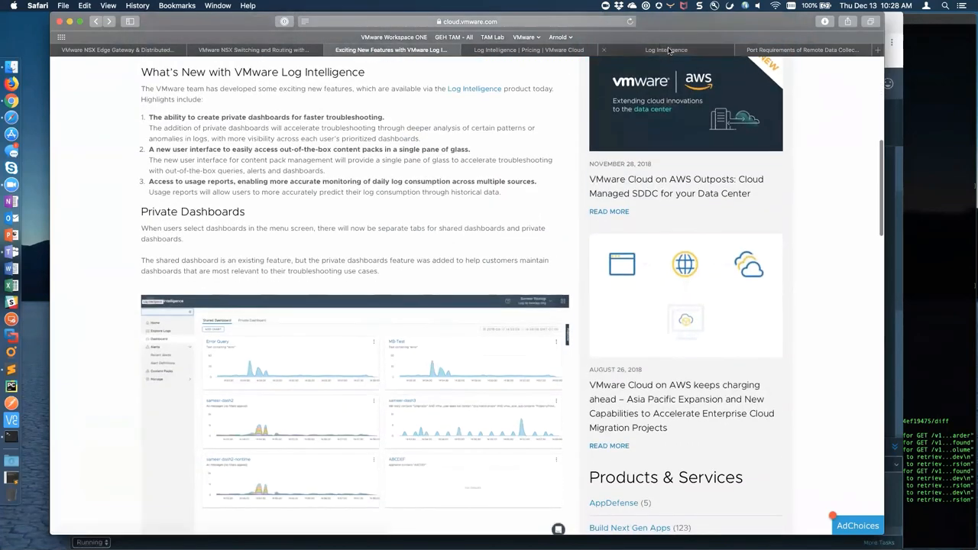
Step: Return to the Log Intelligence console, expand Alerts, and land on the home page with recent alerts
left_click(666, 49)
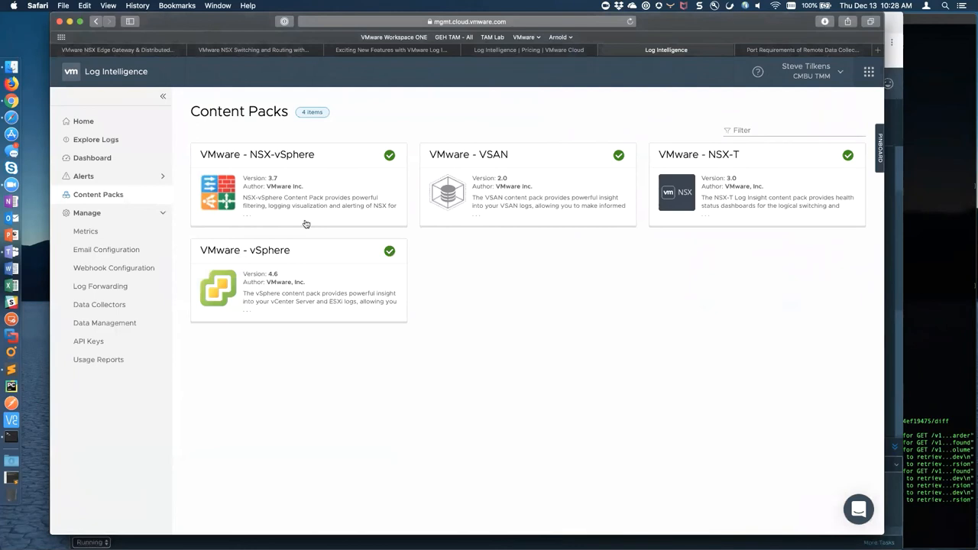
left_click(82, 176)
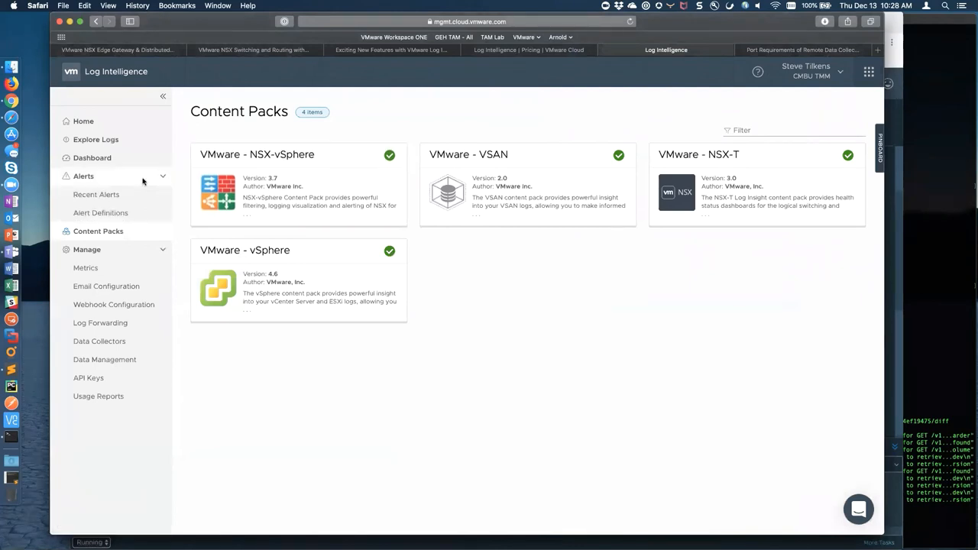
mouse_move(119, 204)
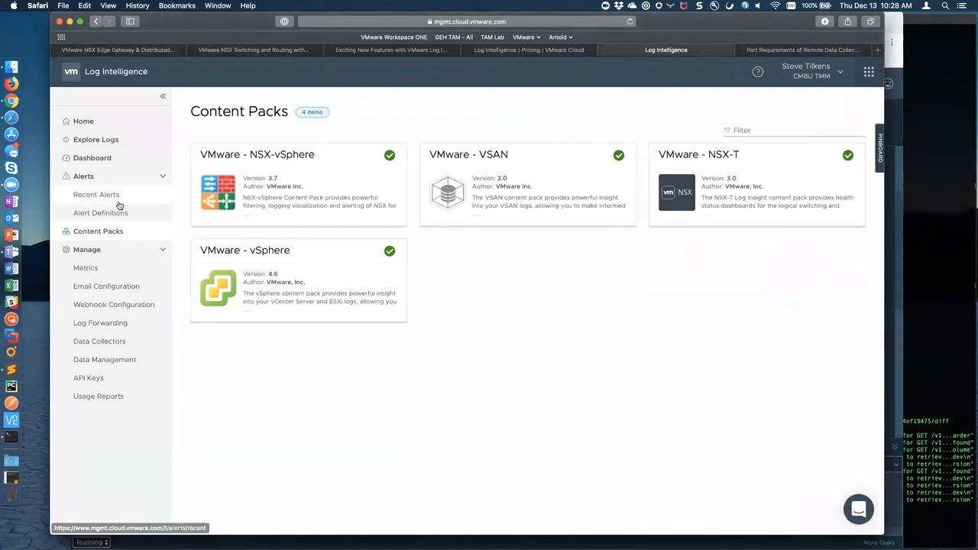
left_click(82, 121)
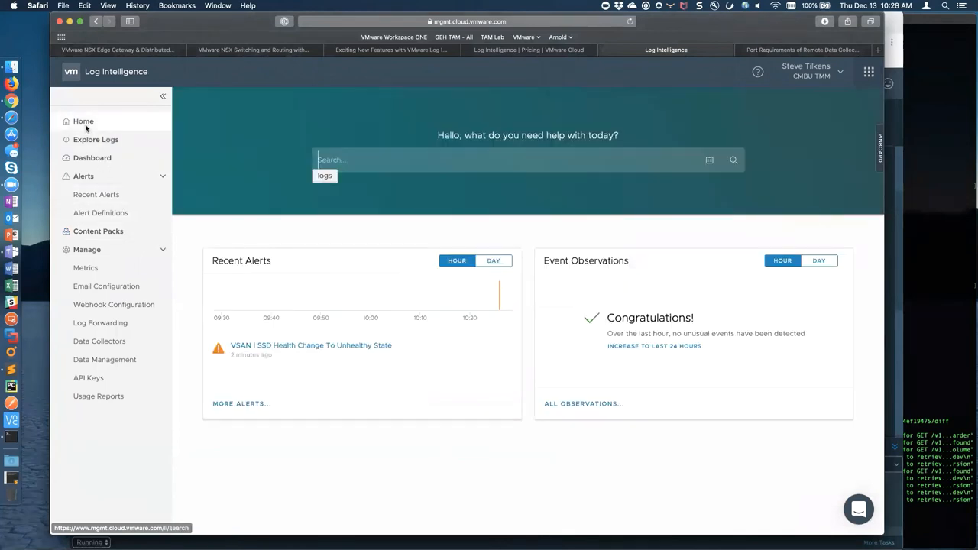
mouse_move(526, 406)
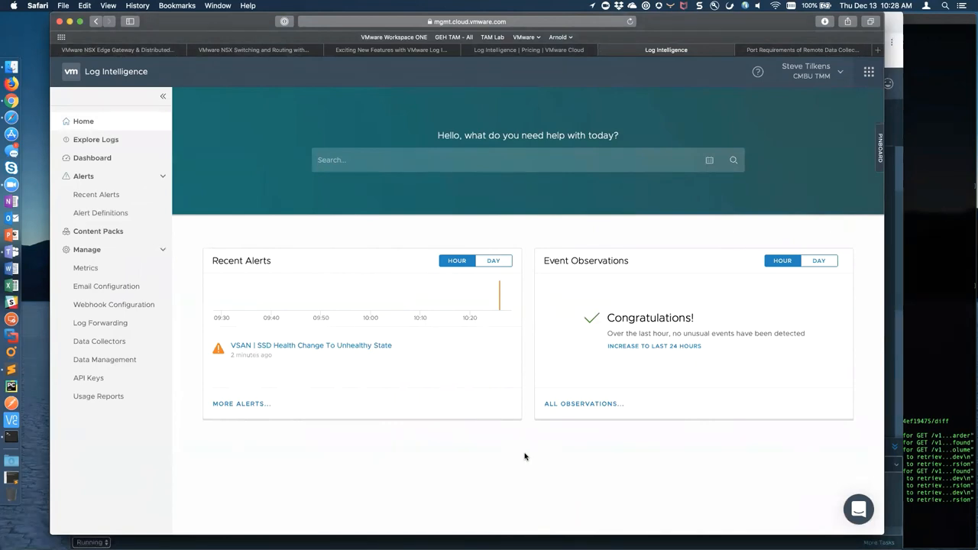
mouse_move(523, 254)
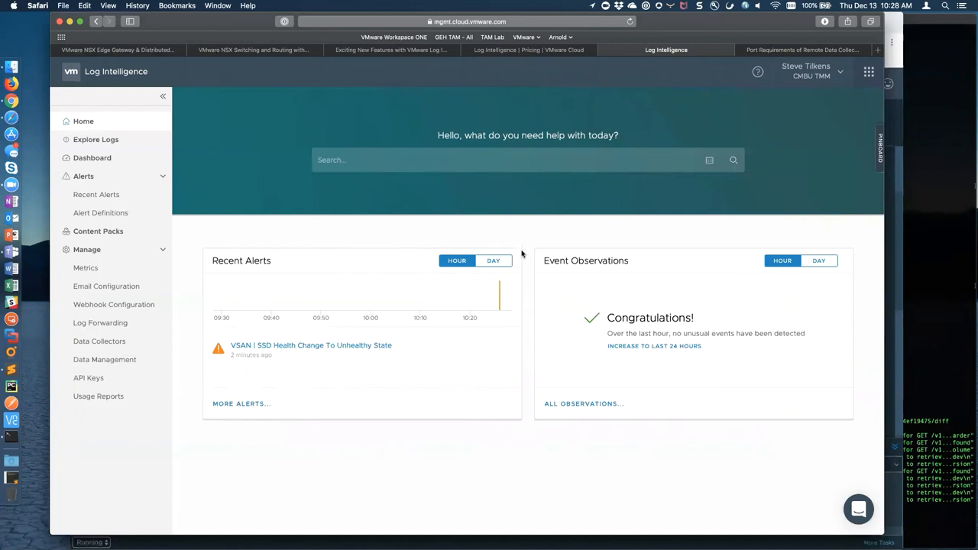
mouse_move(526, 457)
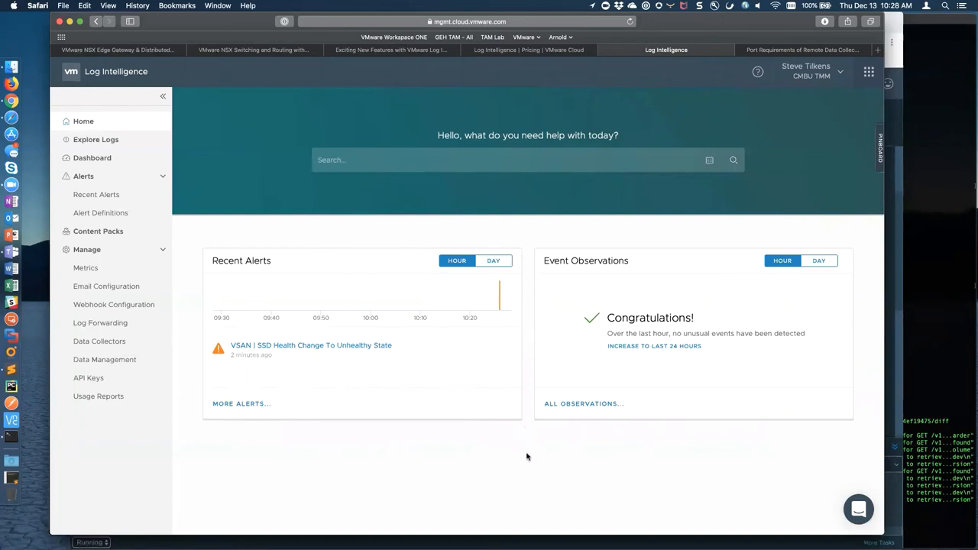
mouse_move(639, 368)
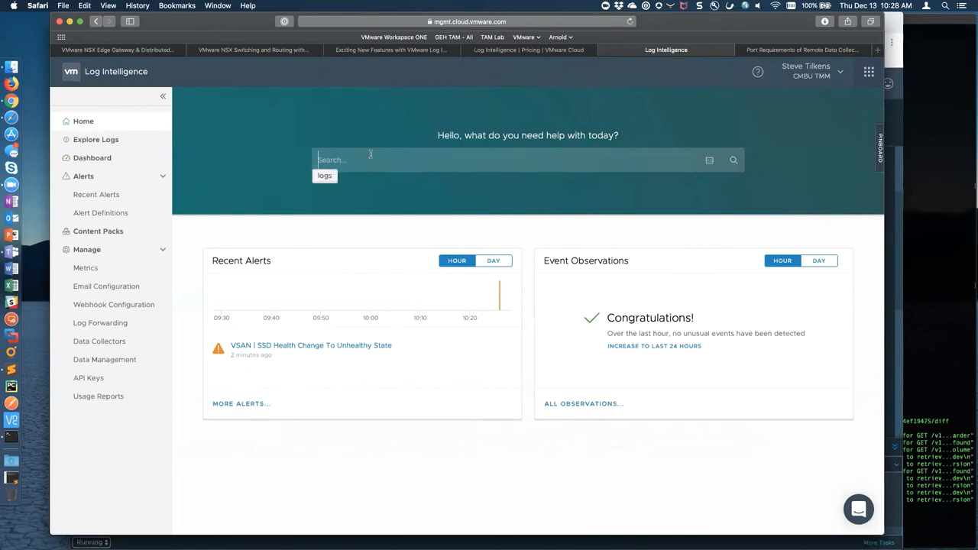
type("error")
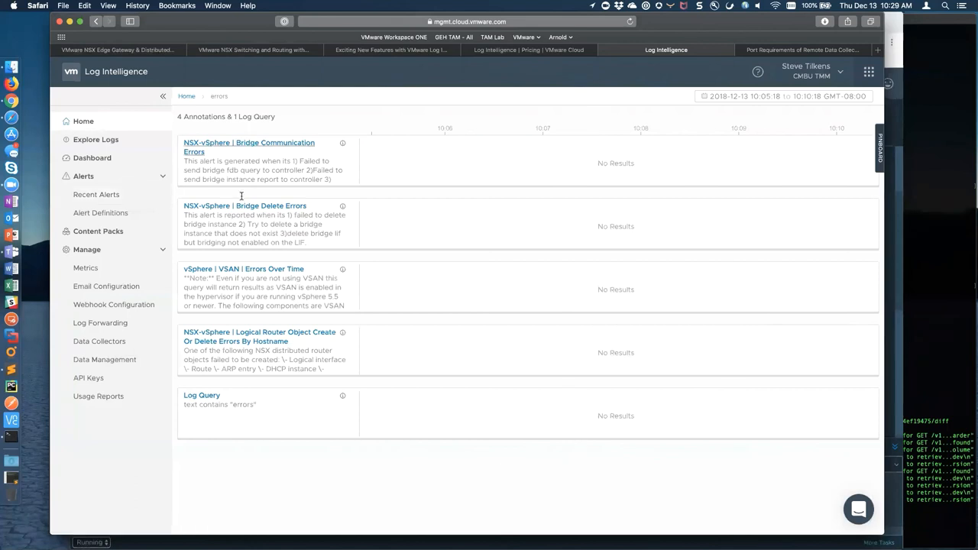
mouse_move(263, 447)
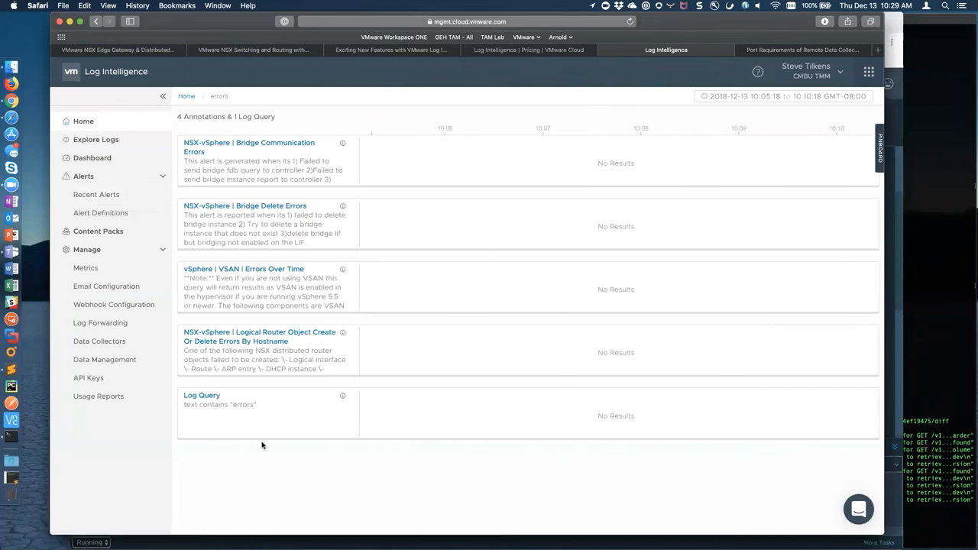
mouse_move(101, 323)
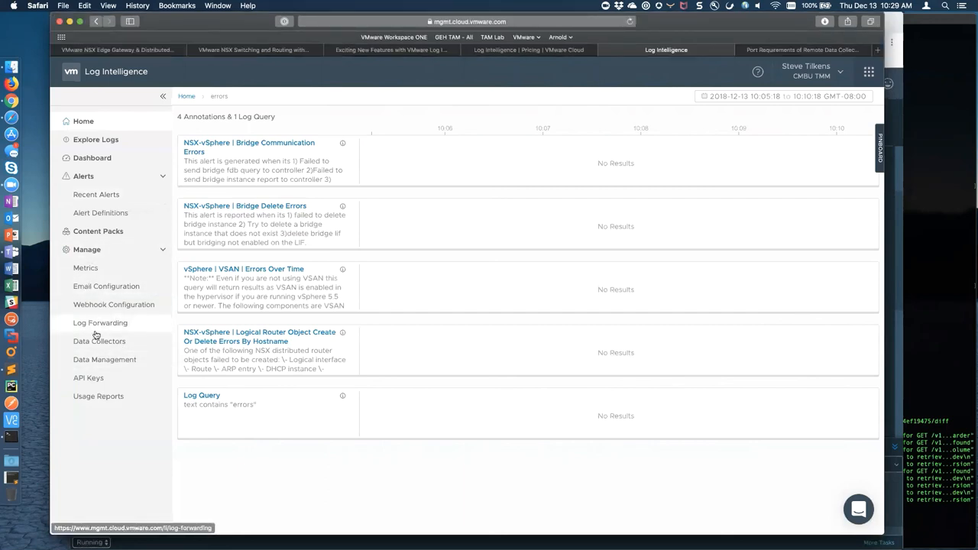
mouse_move(98, 341)
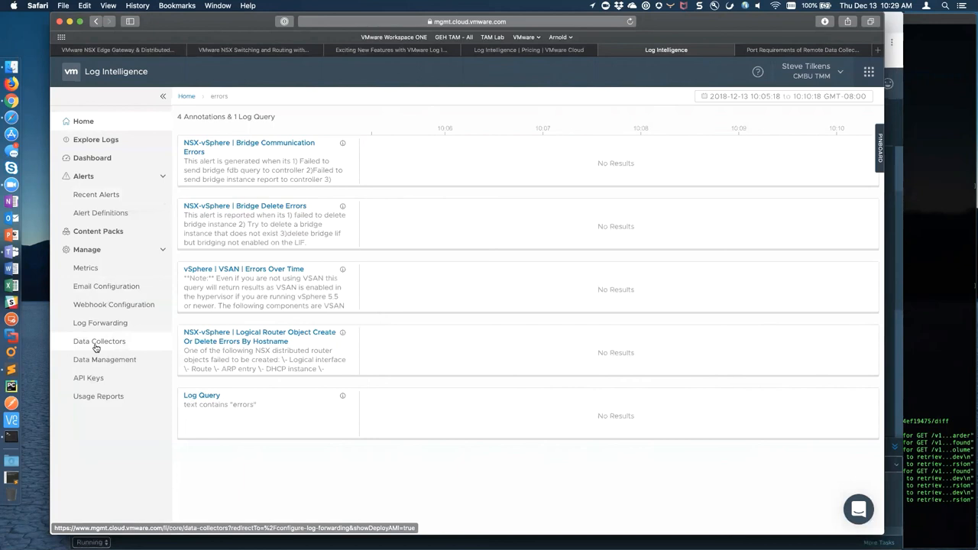
mouse_move(108, 359)
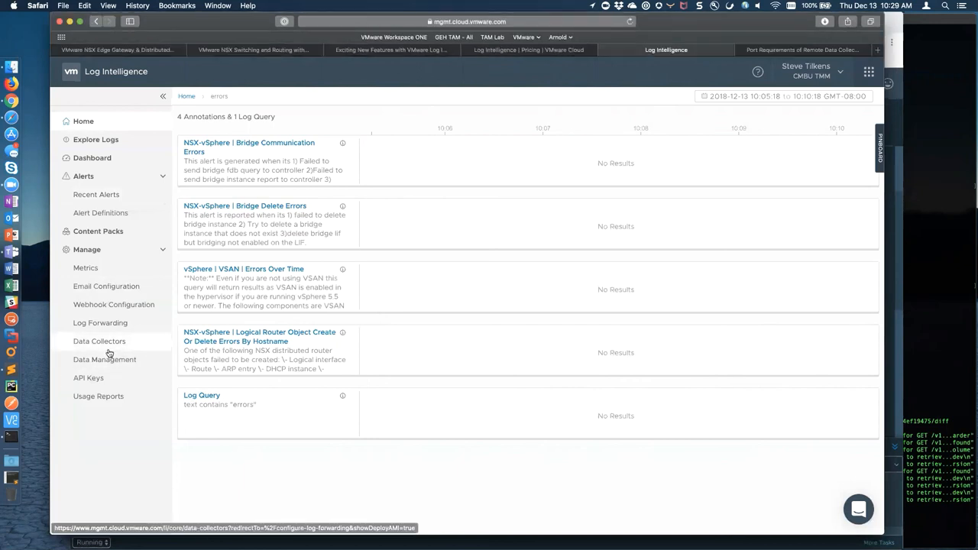
mouse_move(104, 345)
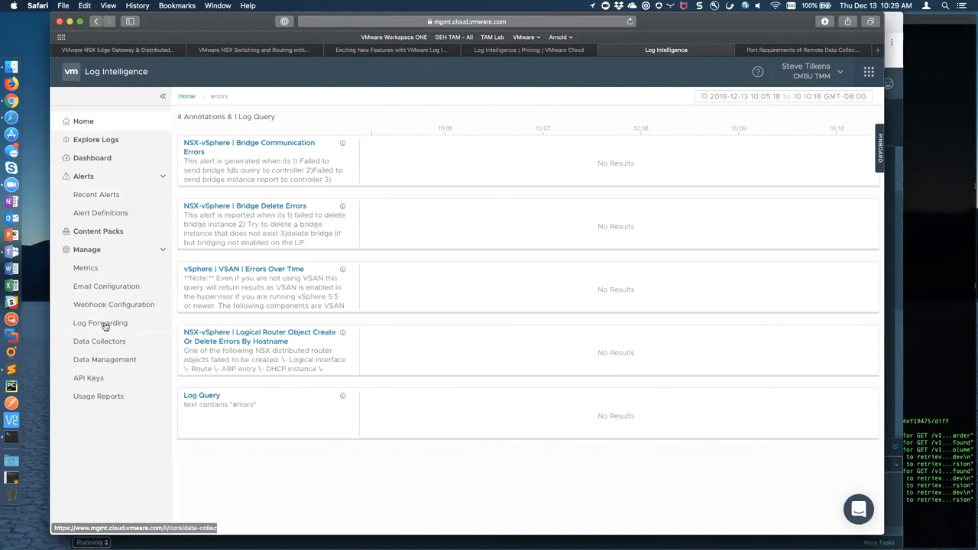
Step: Review the new data collector setup steps, then cancel back to the single collector at 10.10.90.51
left_click(99, 341)
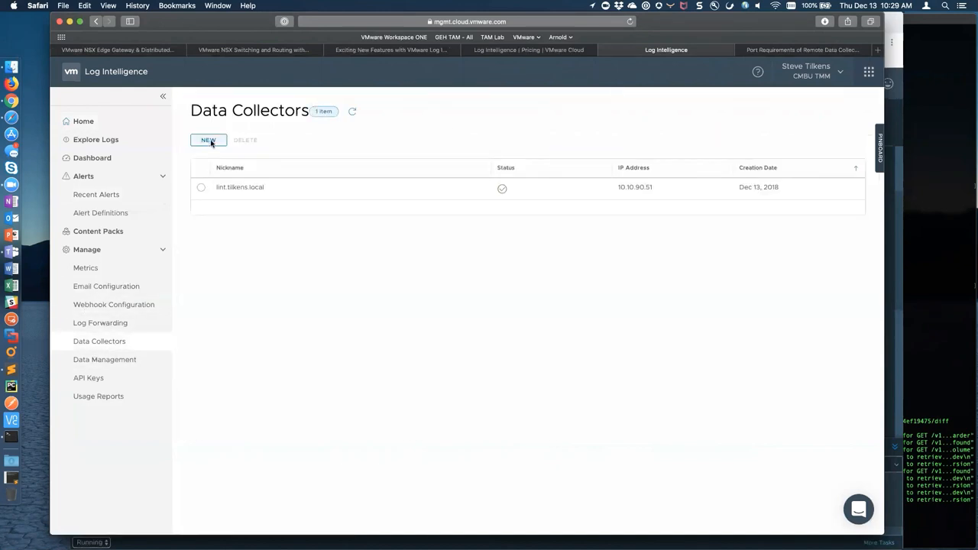
left_click(208, 141)
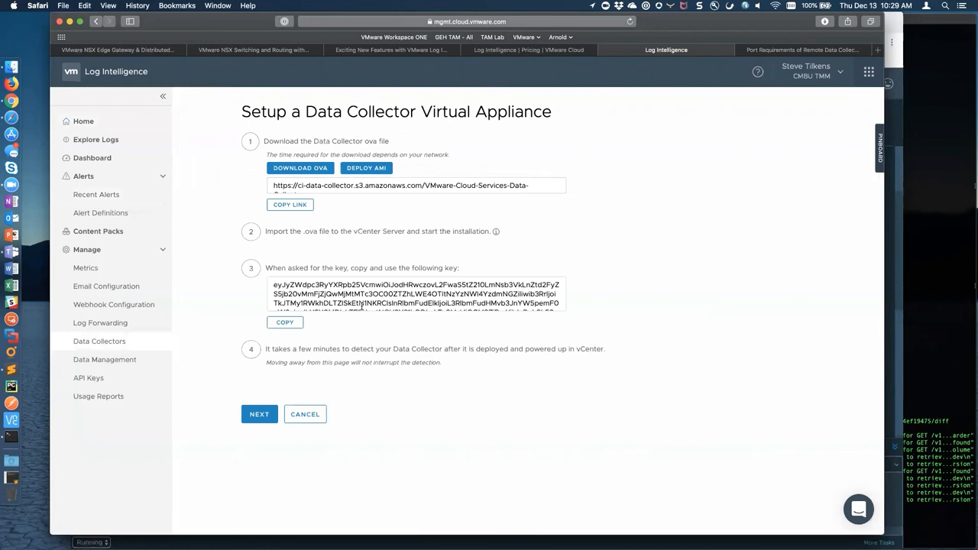
mouse_move(520, 272)
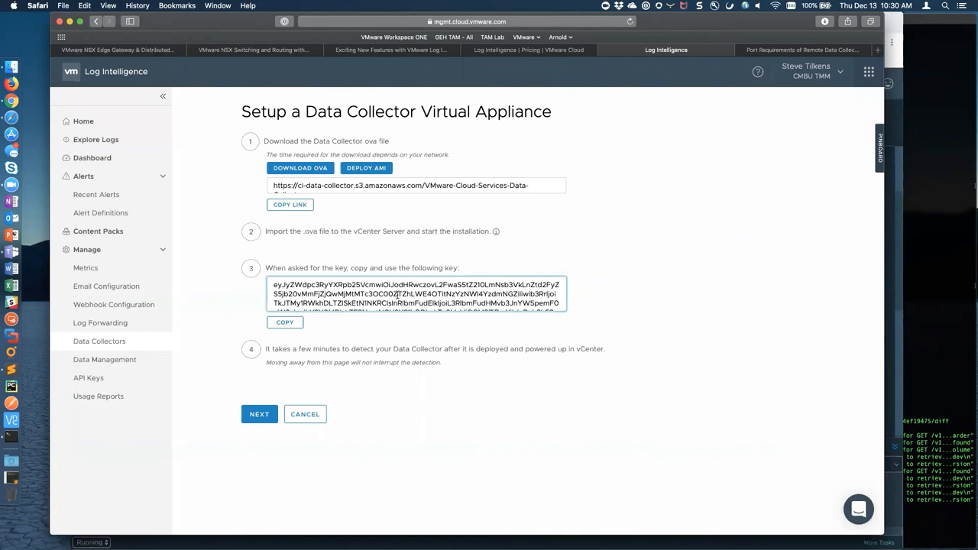
mouse_move(346, 419)
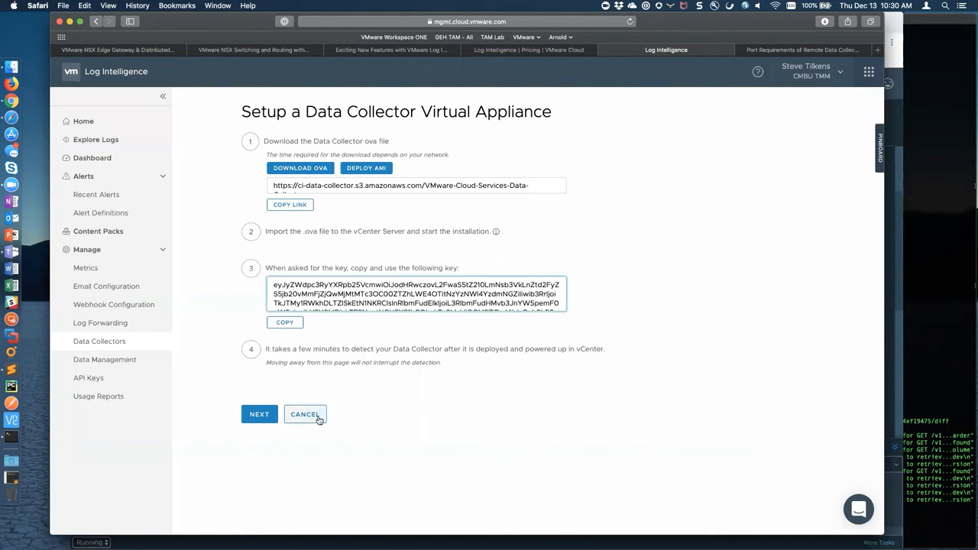
mouse_move(746, 205)
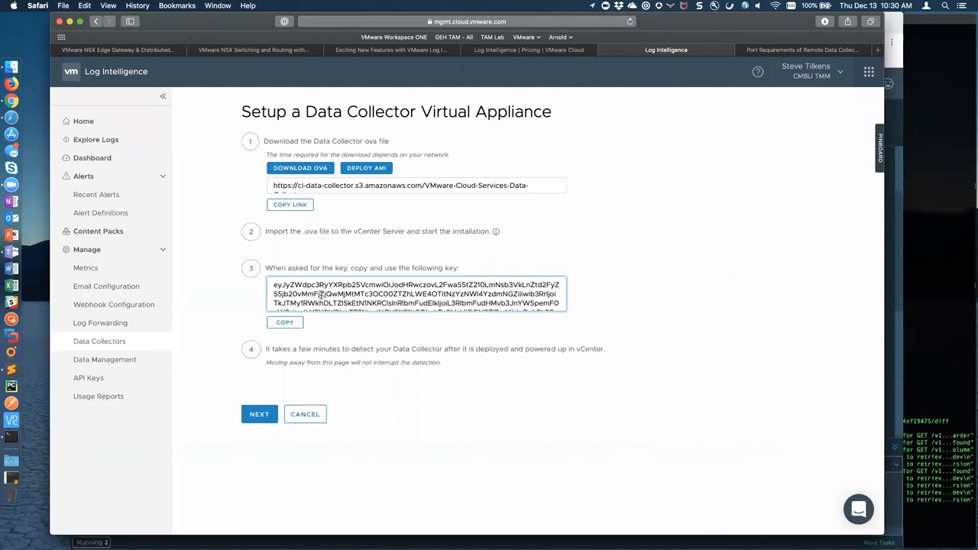
left_click(305, 414)
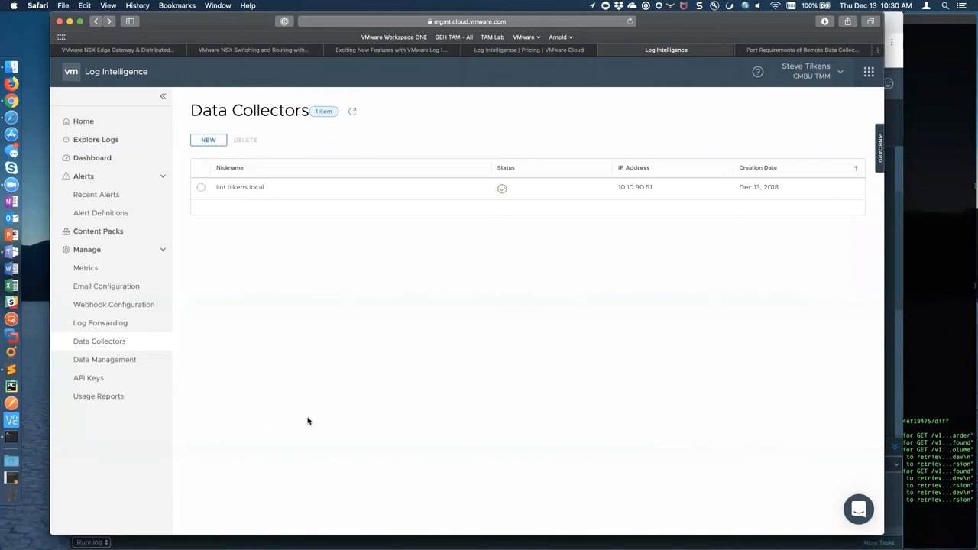
left_click(840, 72)
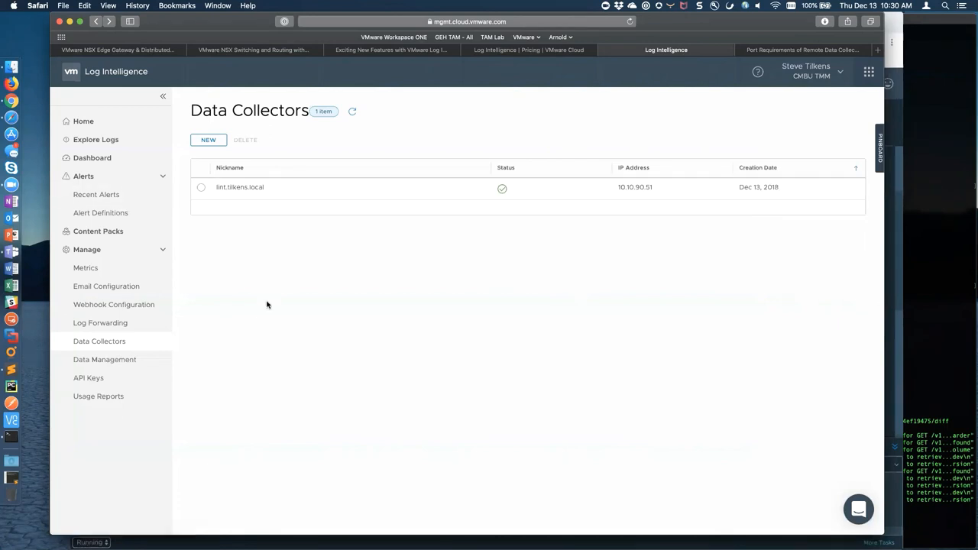
mouse_move(216, 404)
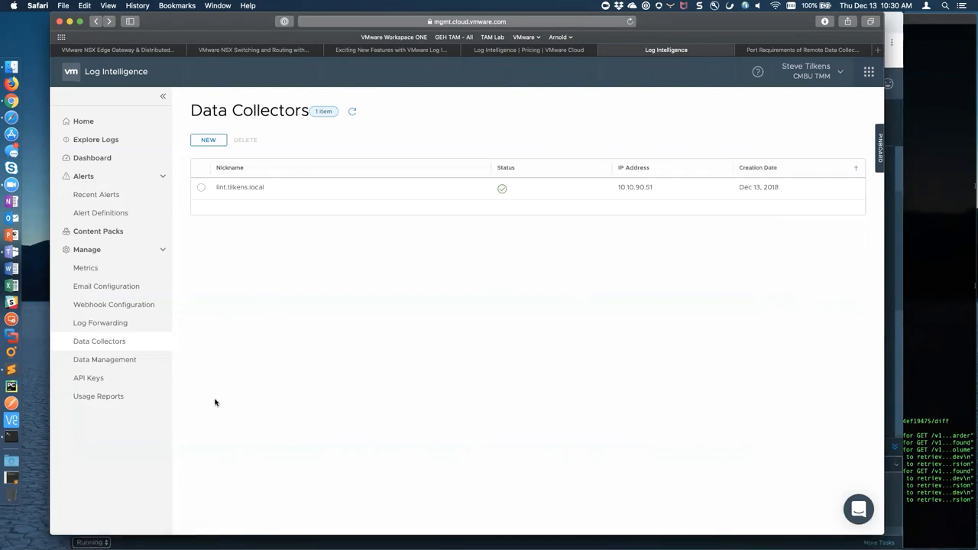
mouse_move(95, 139)
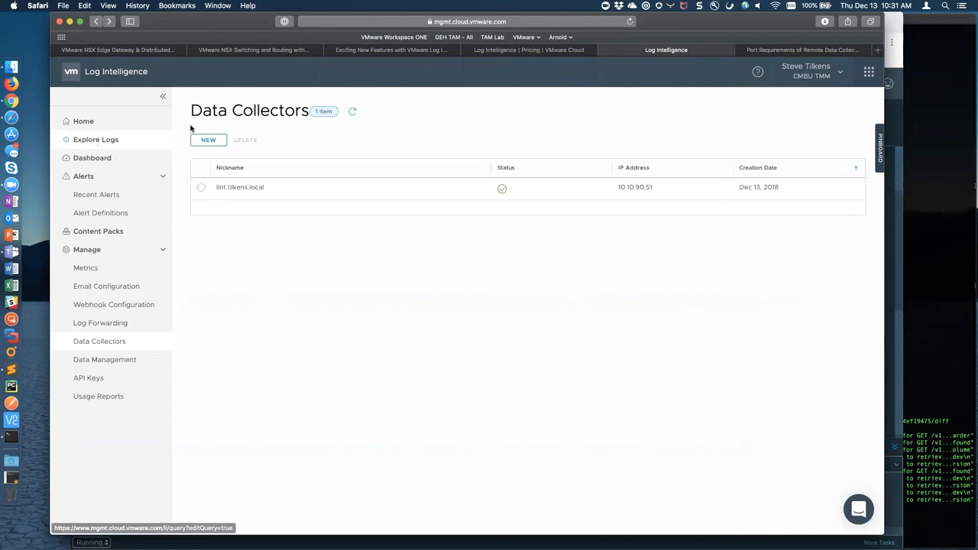
mouse_move(171, 238)
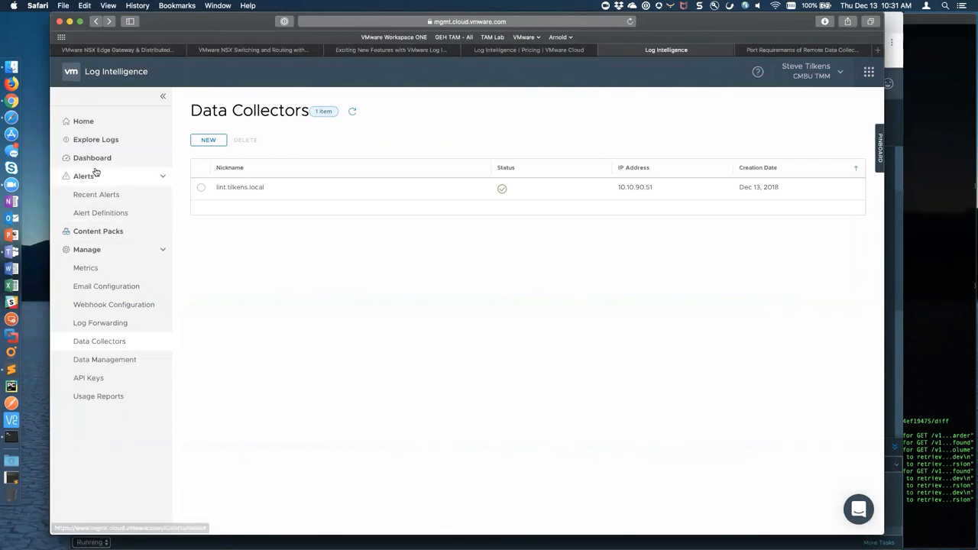
Step: Browse the add-chart list for the shared dashboard and close it
left_click(92, 157)
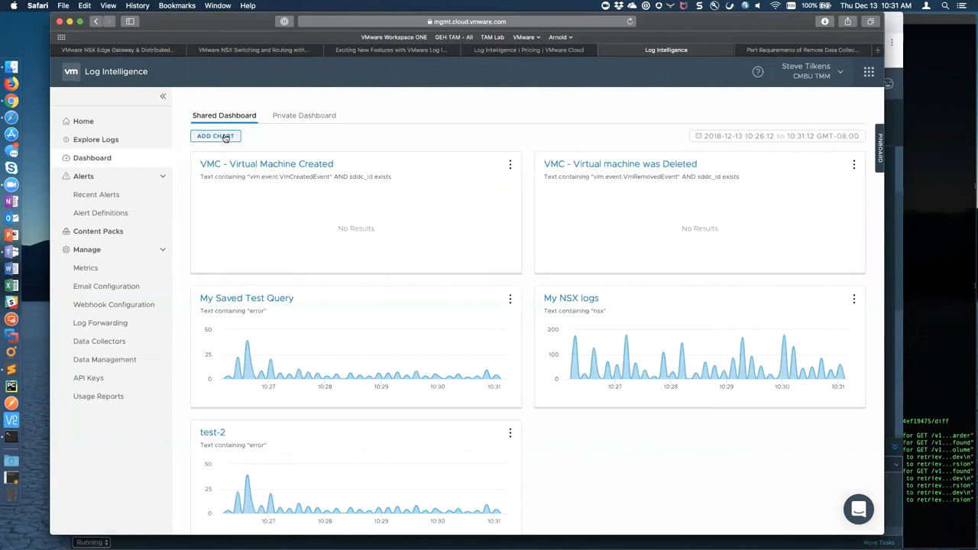
left_click(215, 136)
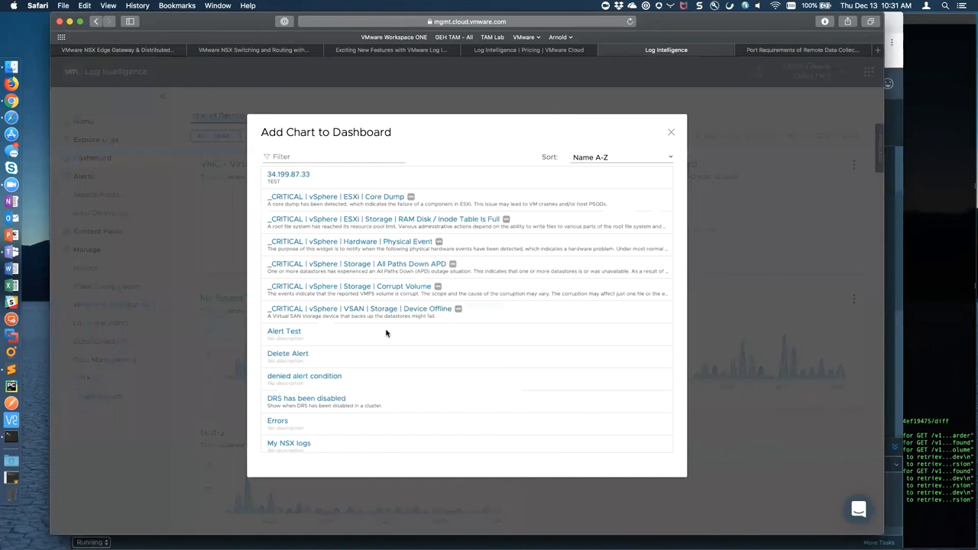
scroll("down", 3)
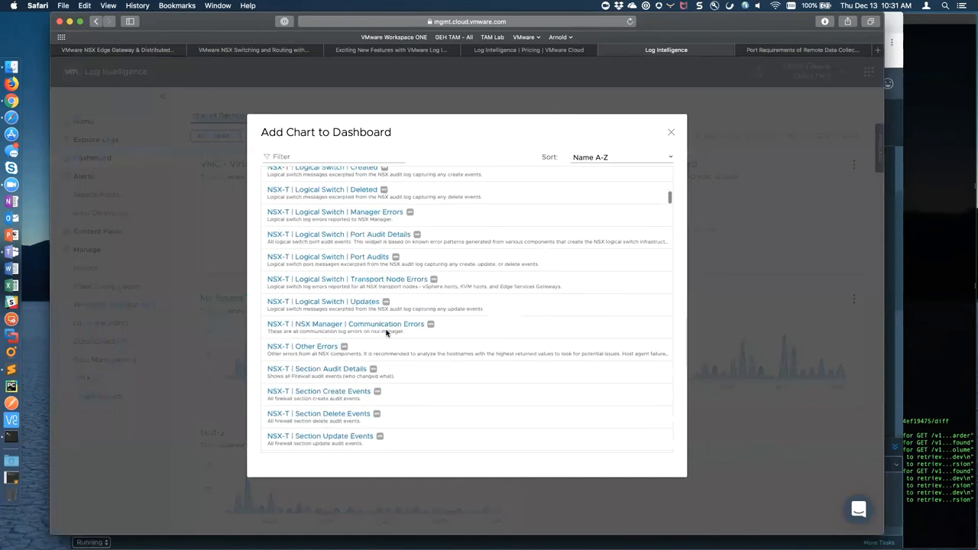
scroll("down", 3)
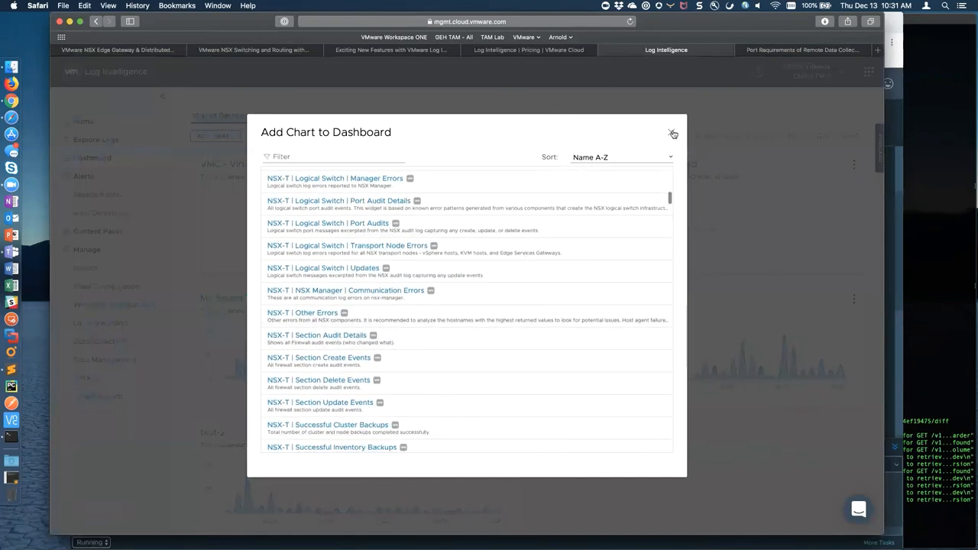
left_click(672, 134)
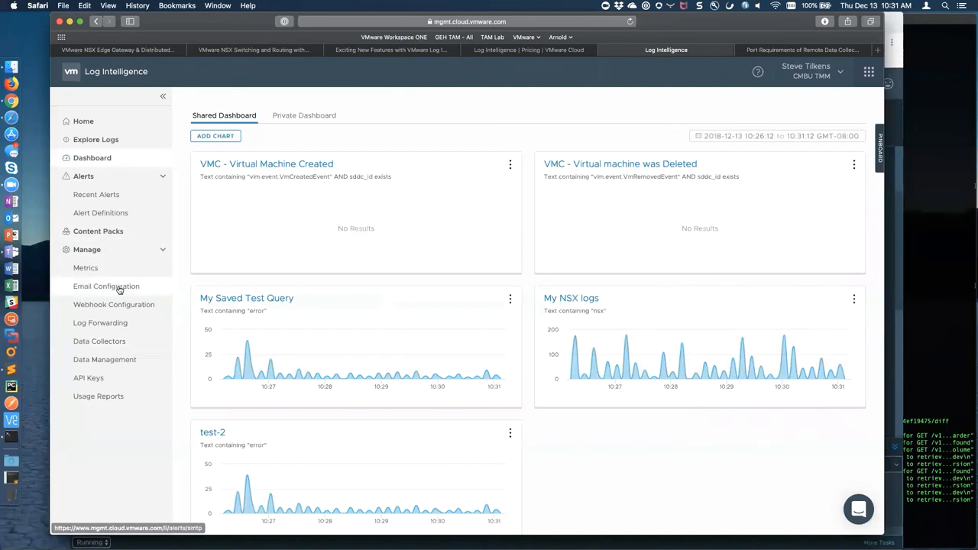
Step: Bring up the Email Configuration page with its default SMTP settings
left_click(107, 285)
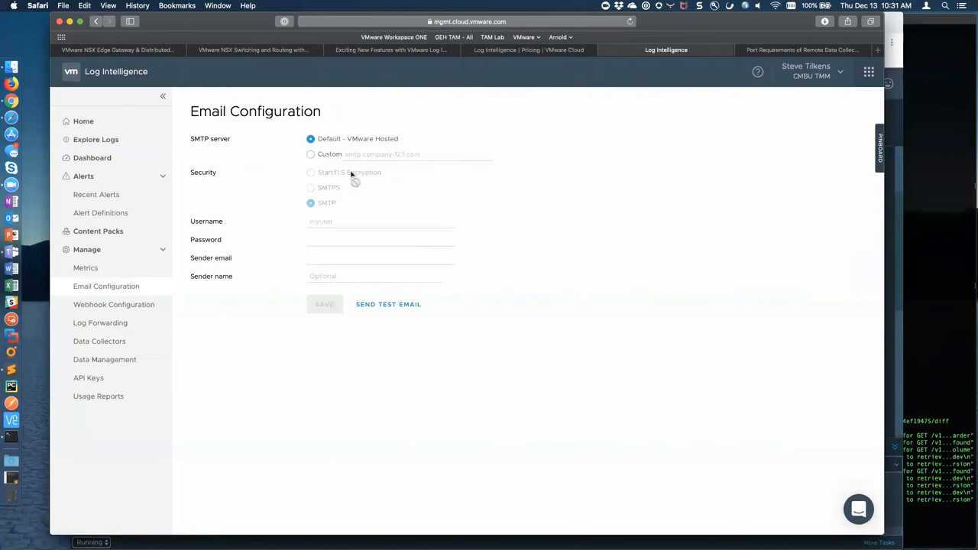
mouse_move(474, 136)
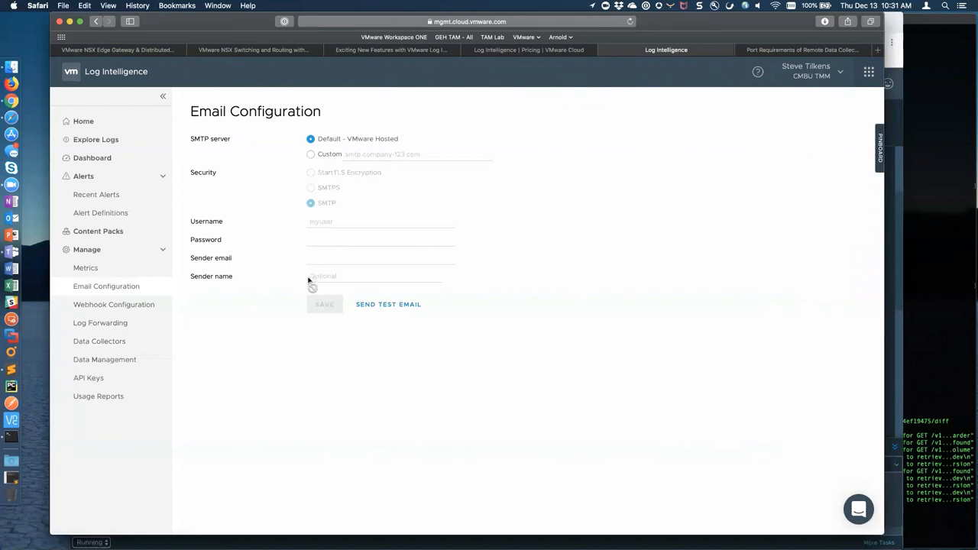
Step: View the Metrics list, then show the Webhook Configuration page with the Slack alert payload
left_click(85, 267)
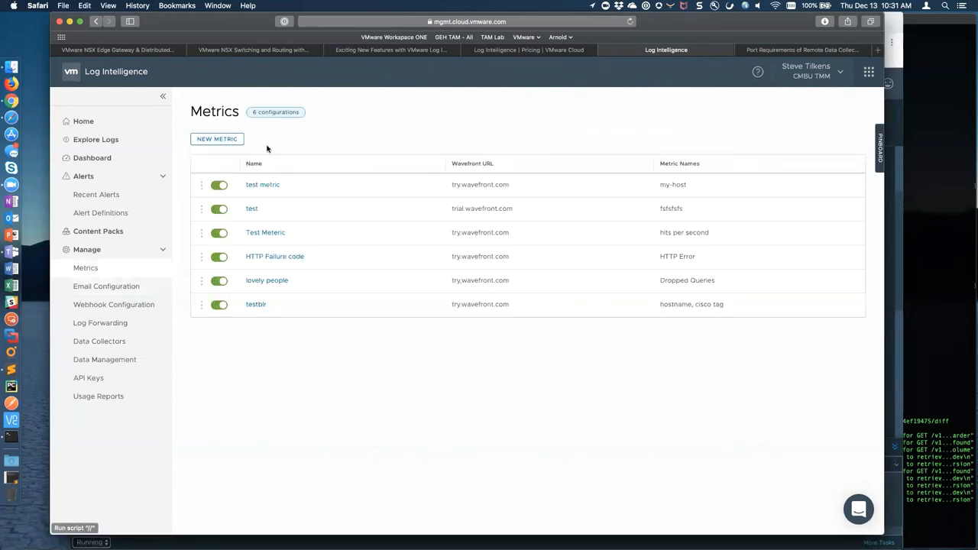
mouse_move(113, 304)
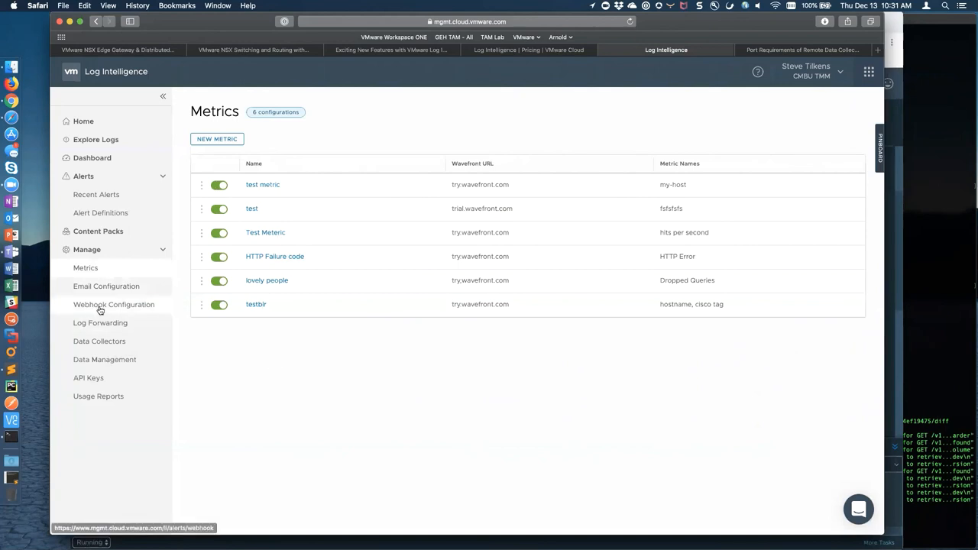
left_click(113, 304)
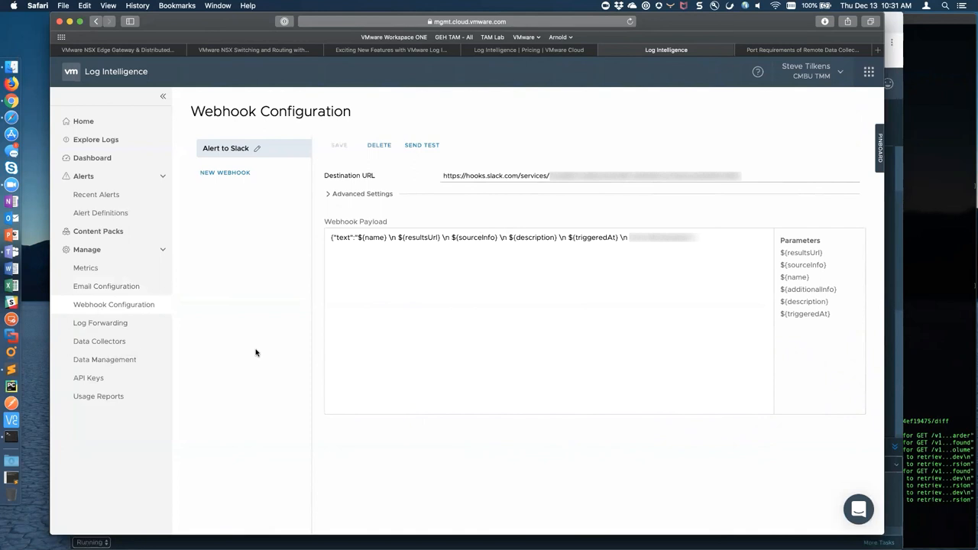
mouse_move(223, 413)
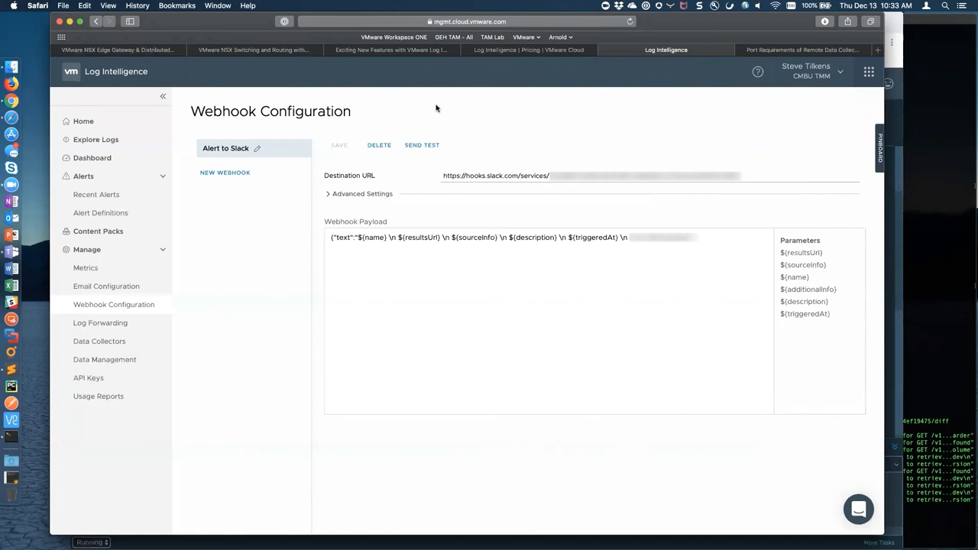
mouse_move(230, 275)
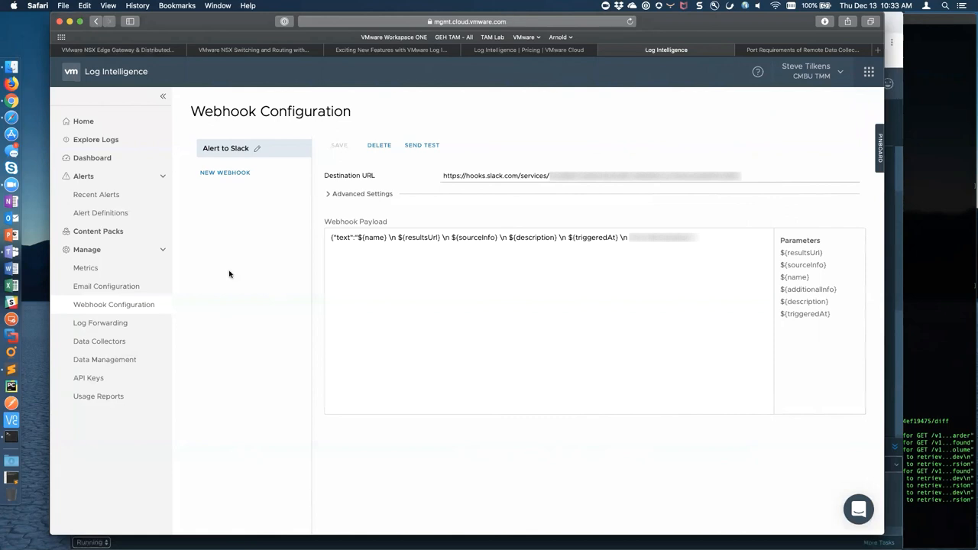
mouse_move(215, 300)
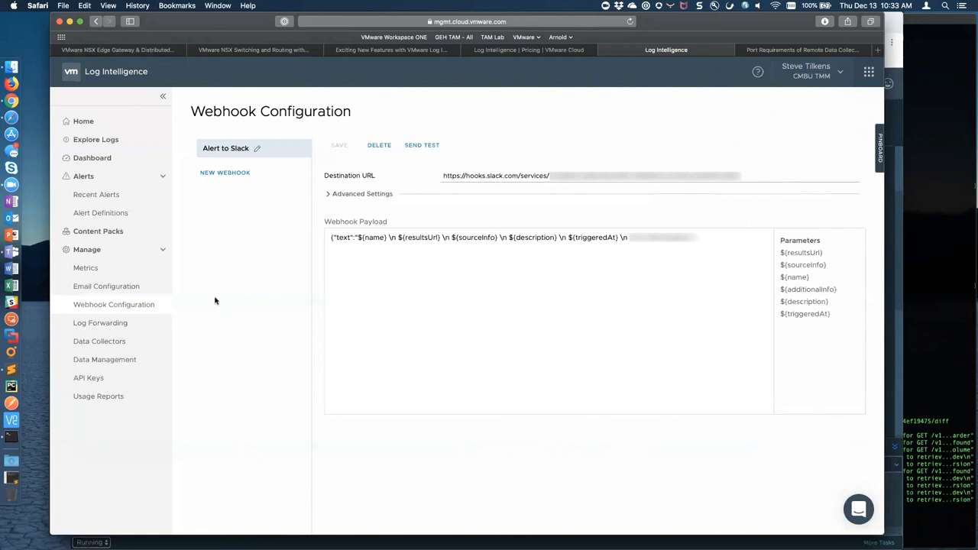
mouse_move(641, 155)
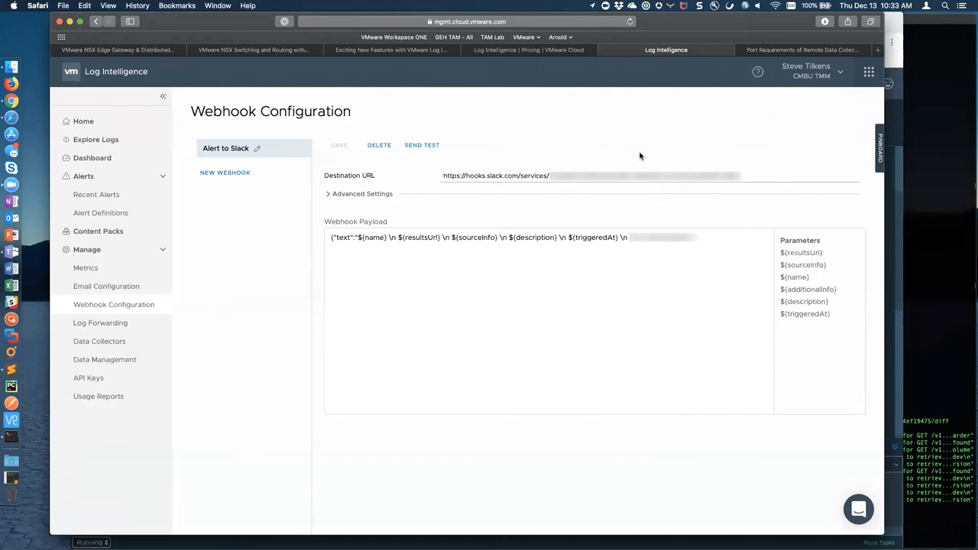